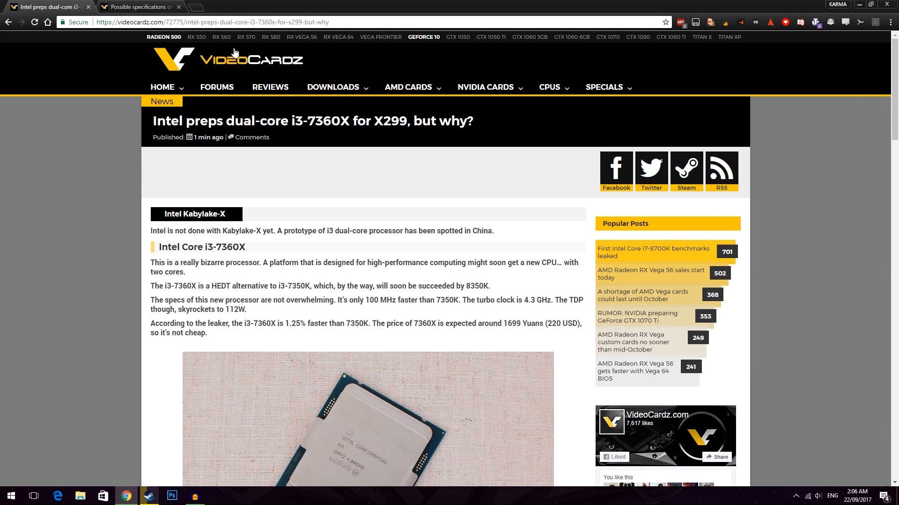
mouse_move(419, 246)
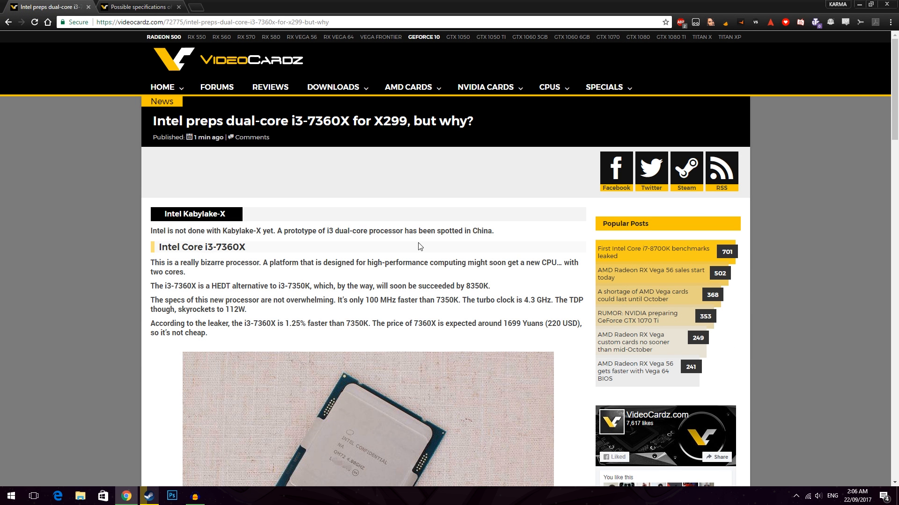
mouse_move(392, 226)
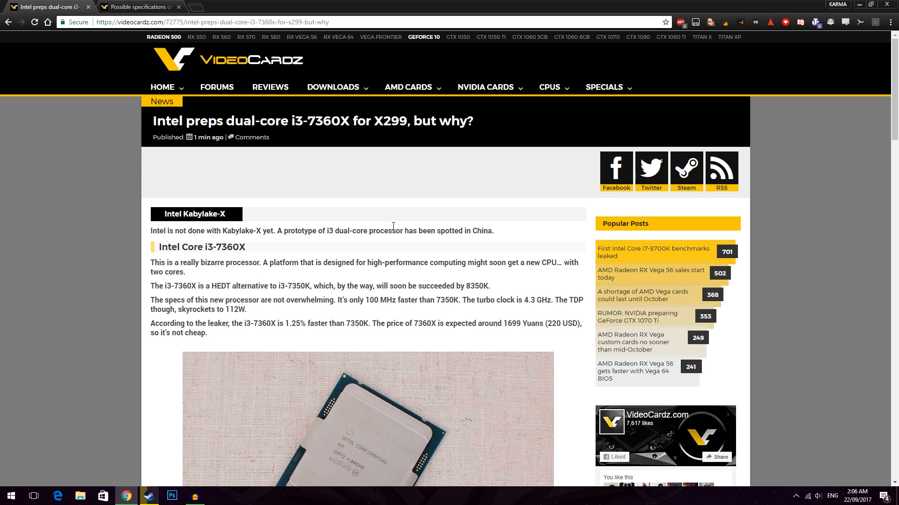
mouse_move(171, 150)
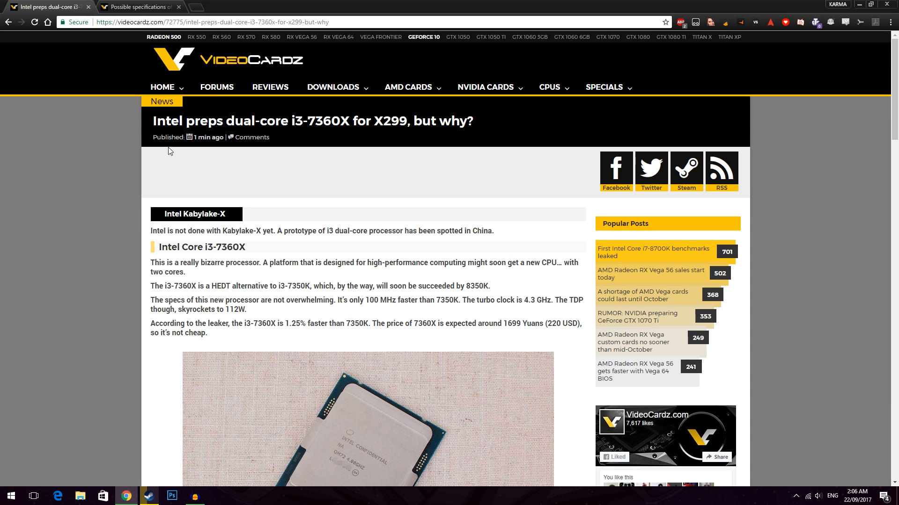
mouse_move(203, 68)
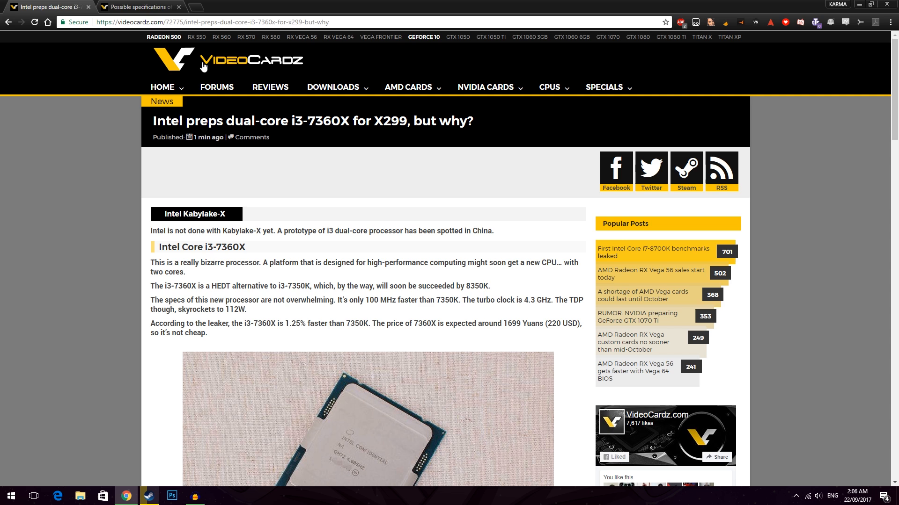
mouse_move(361, 219)
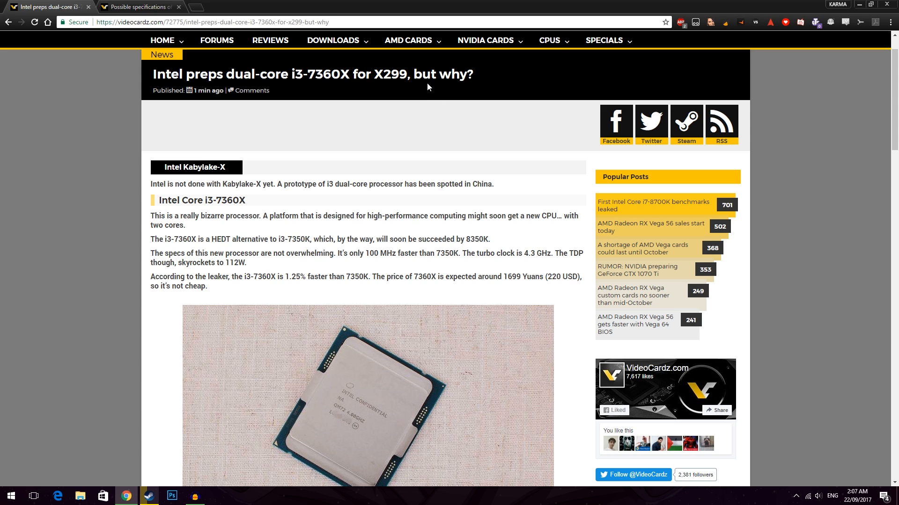
mouse_move(417, 93)
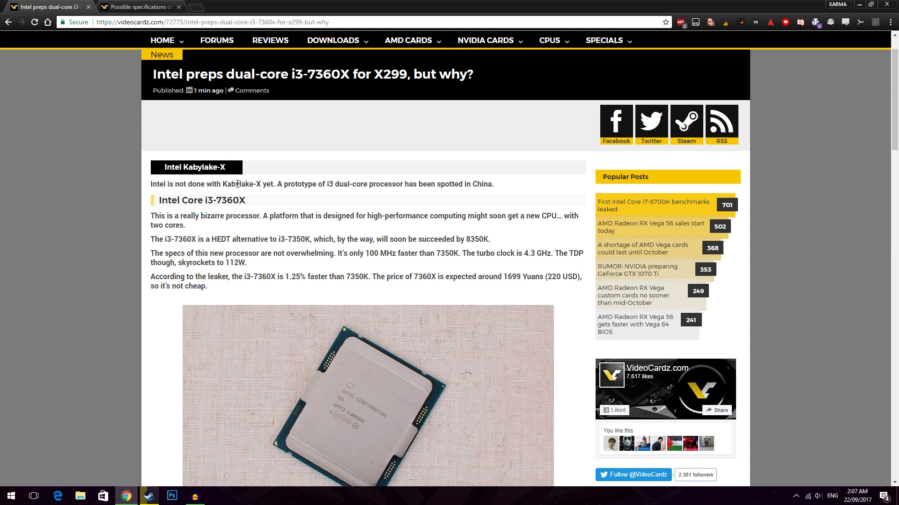
Highlight the 'prototype of i3… spotted in China' sentence and skim down to the comparison photo.
left_click_drag(275, 184, 364, 184)
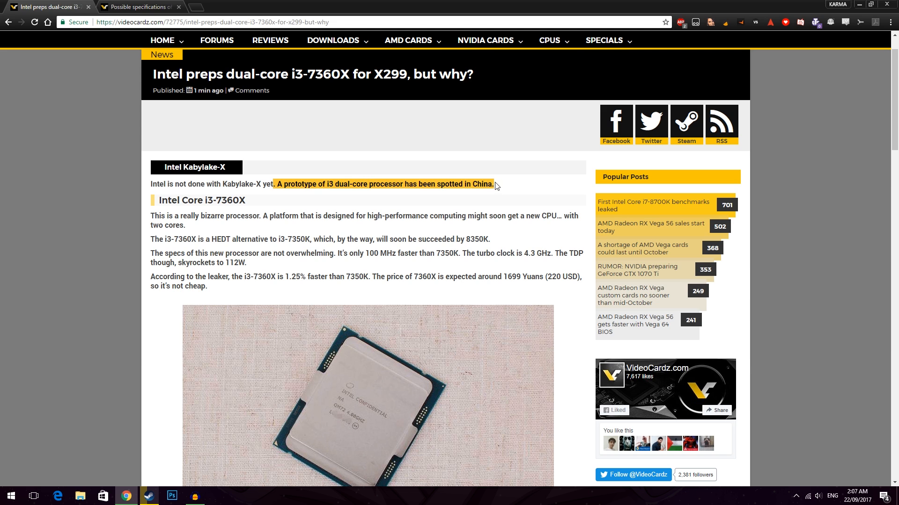
scroll("down", 3)
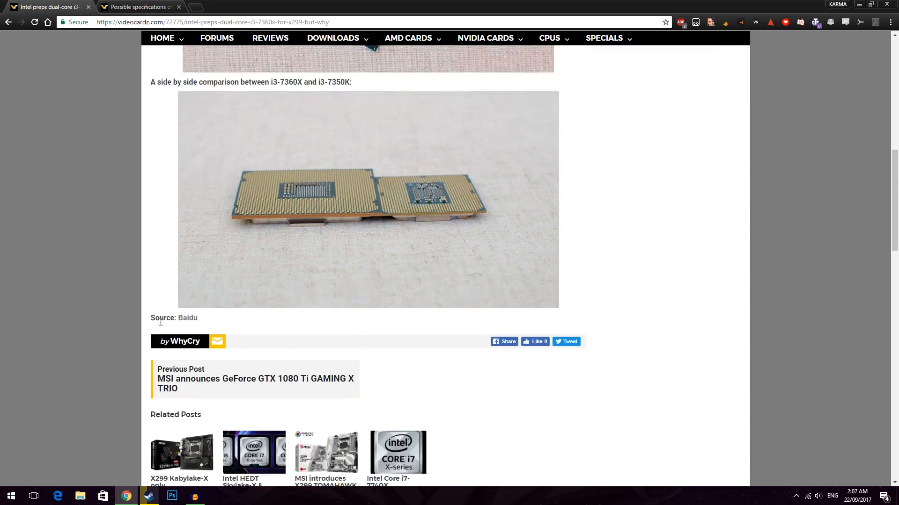
scroll("up", 3)
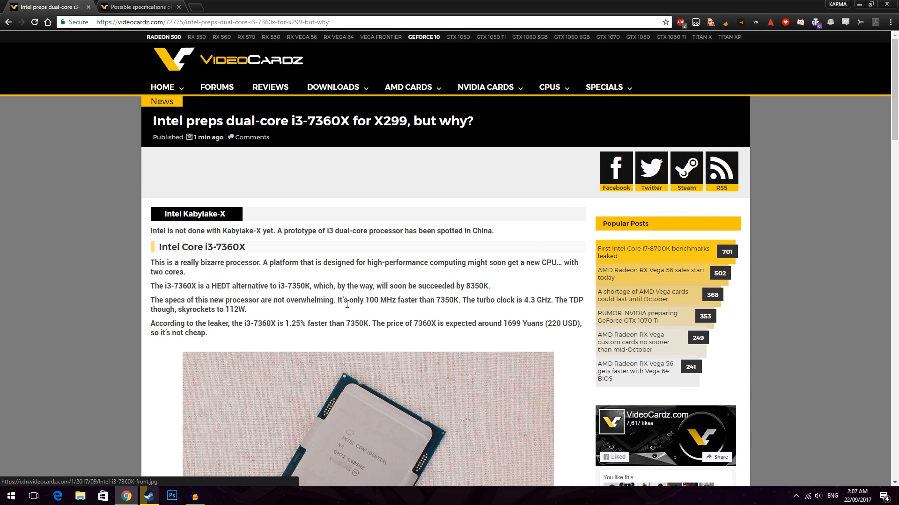
scroll("down", 3)
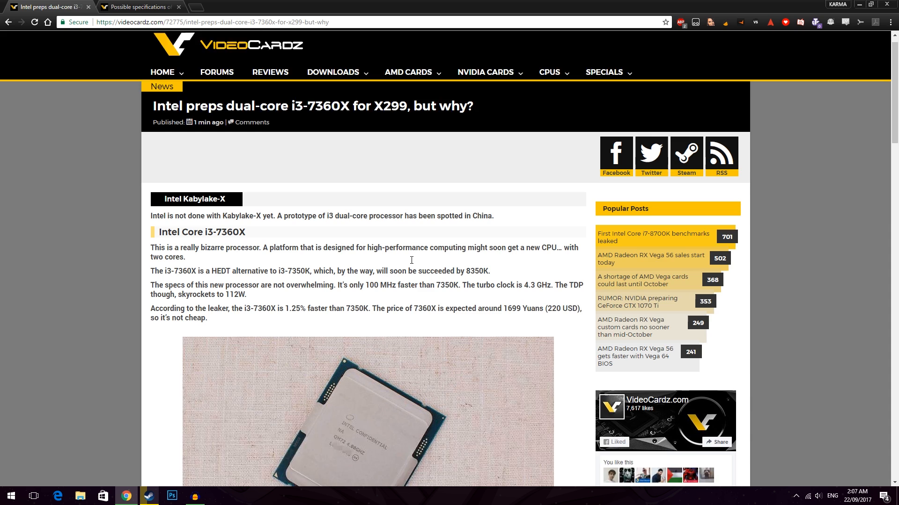
scroll("down", 3)
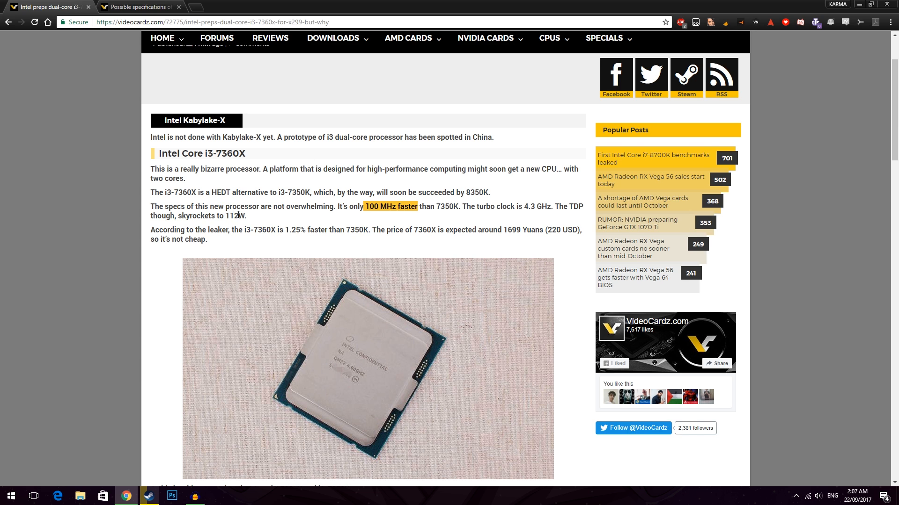
Clear the '100 MHz faster' highlight in the leaker paragraph.
double_click(210, 217)
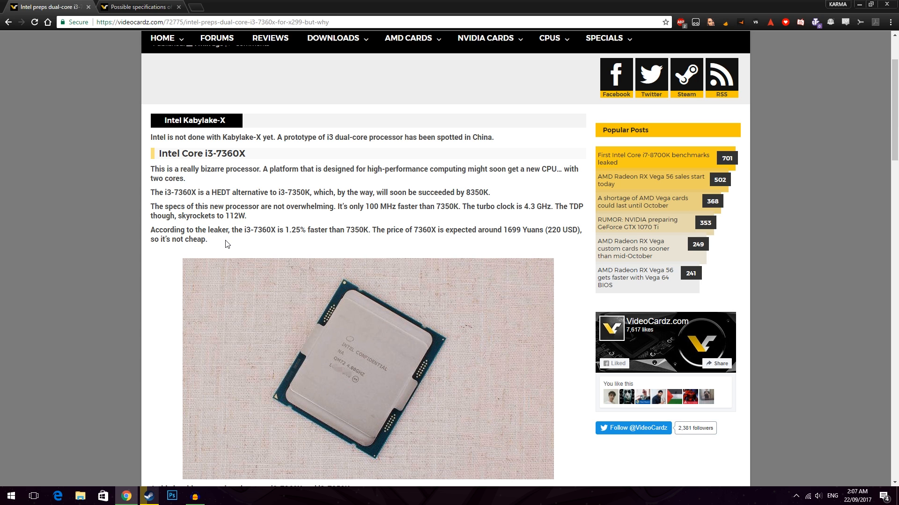
mouse_move(322, 240)
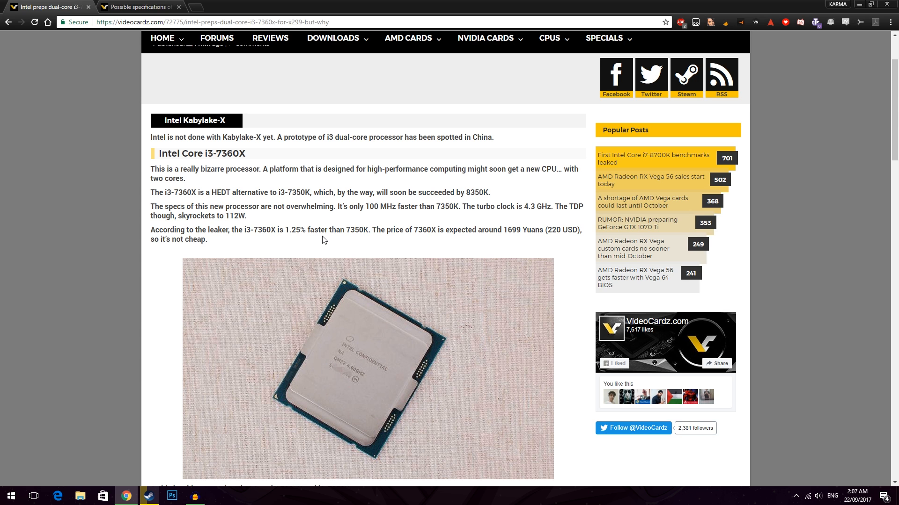
mouse_move(313, 246)
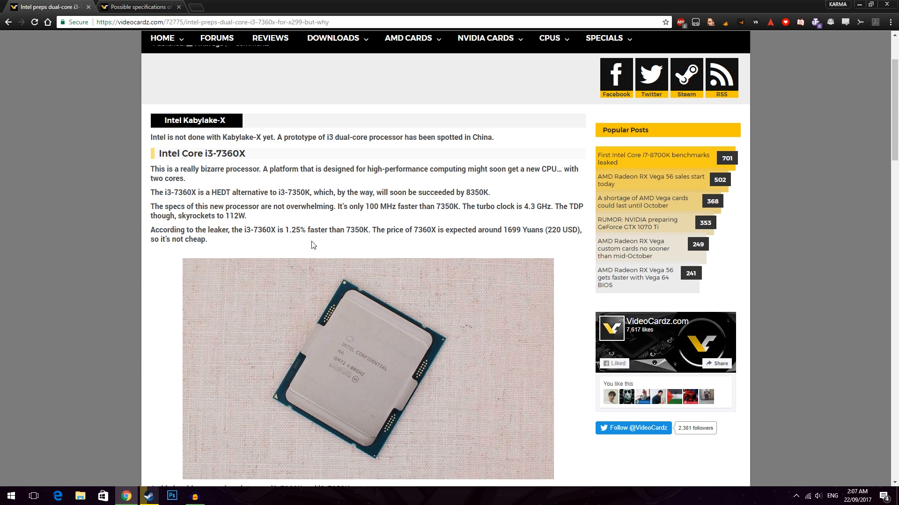
mouse_move(293, 258)
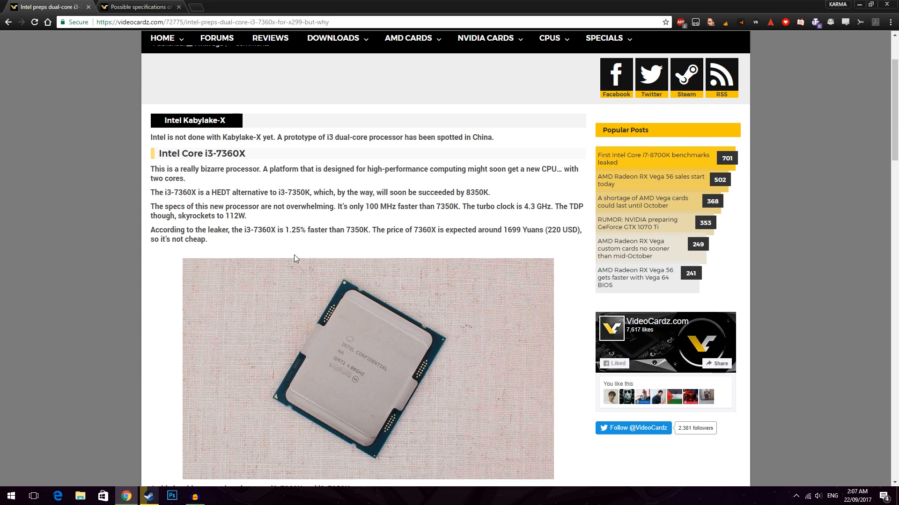
mouse_move(281, 269)
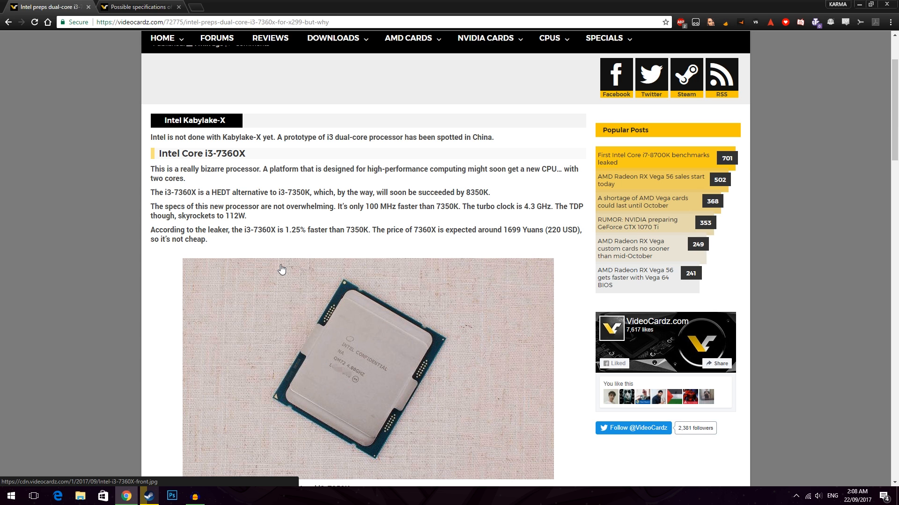
mouse_move(369, 231)
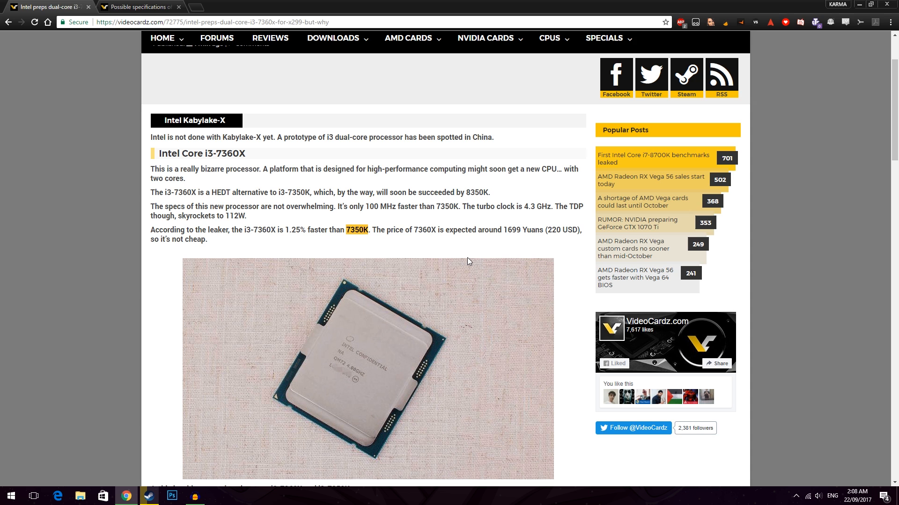
mouse_move(457, 261)
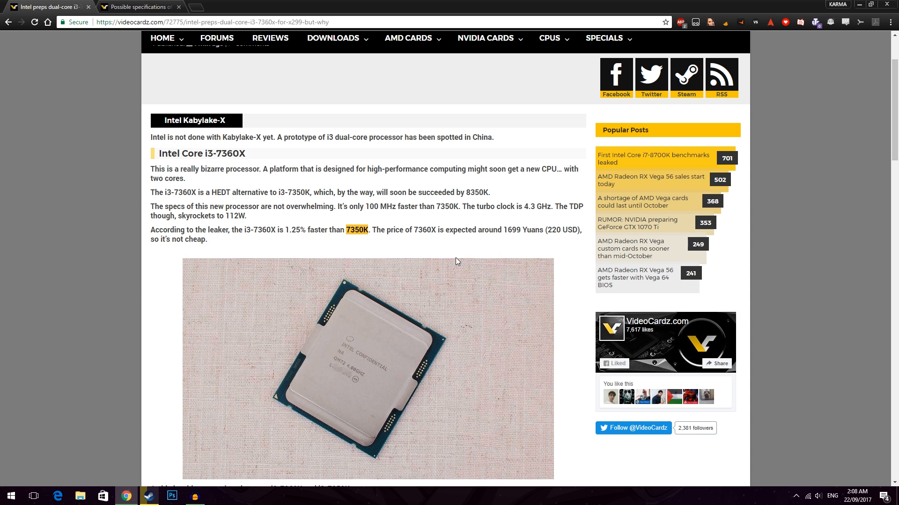
Highlight the 1.25% performance figure, then the 8350K successor name instead.
scroll("down", 3)
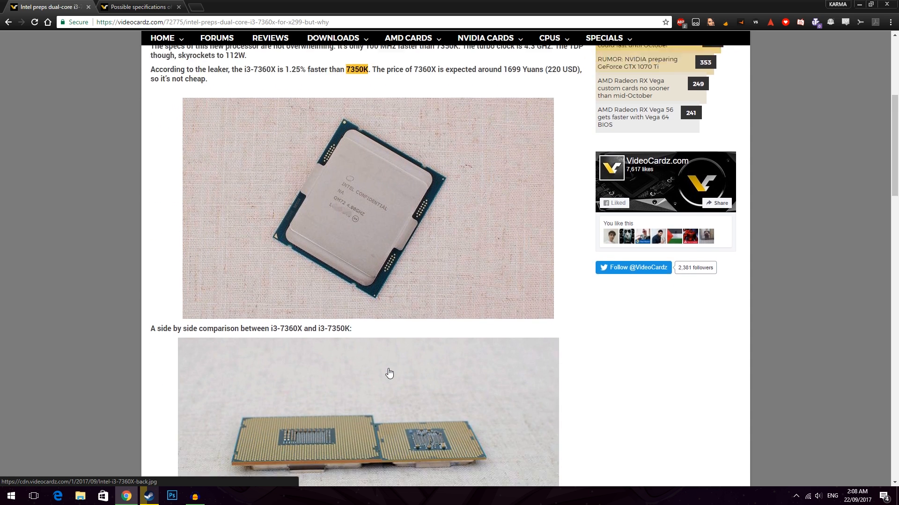
scroll("down", 3)
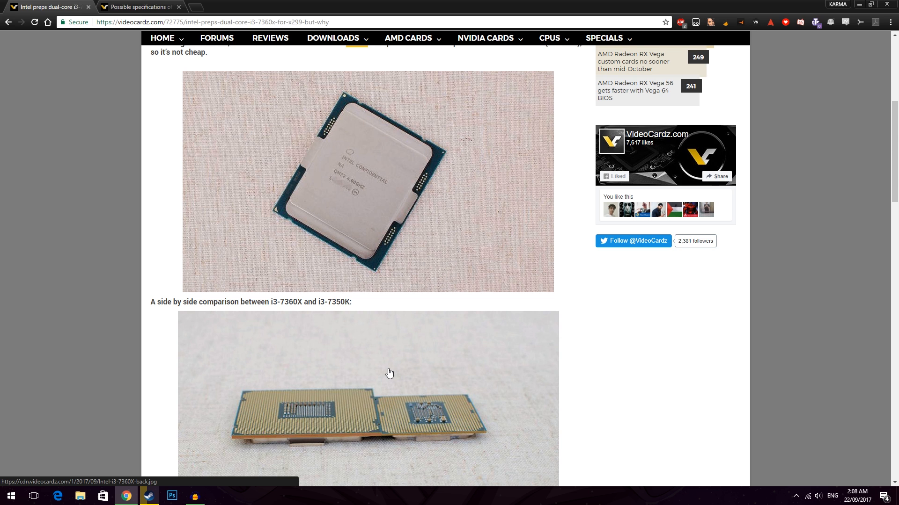
scroll("up", 3)
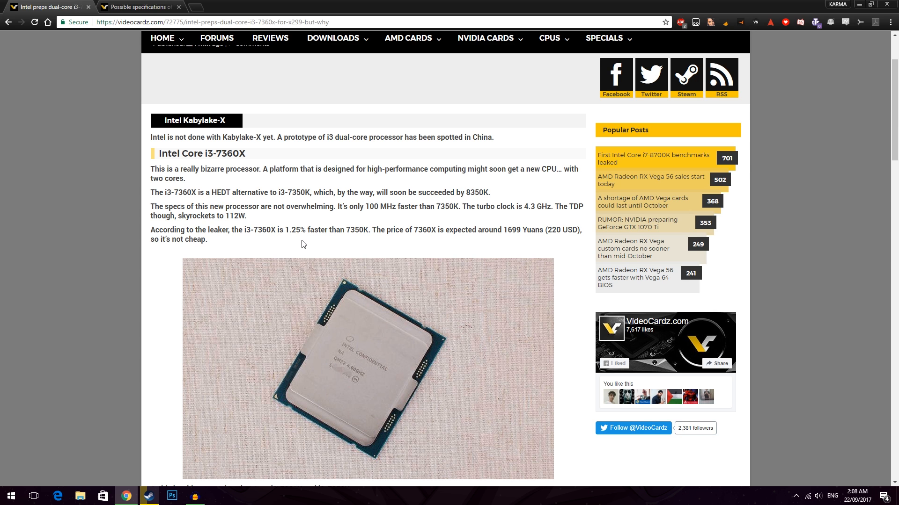
mouse_move(339, 228)
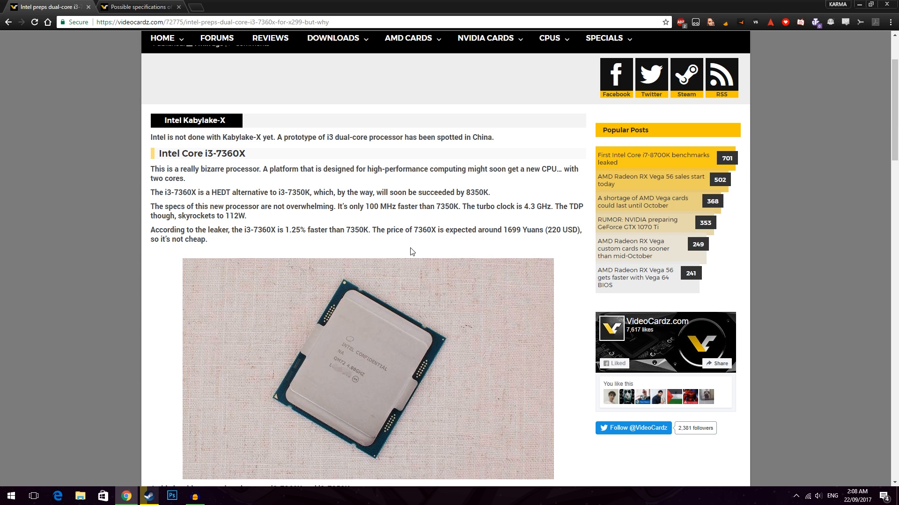
mouse_move(265, 229)
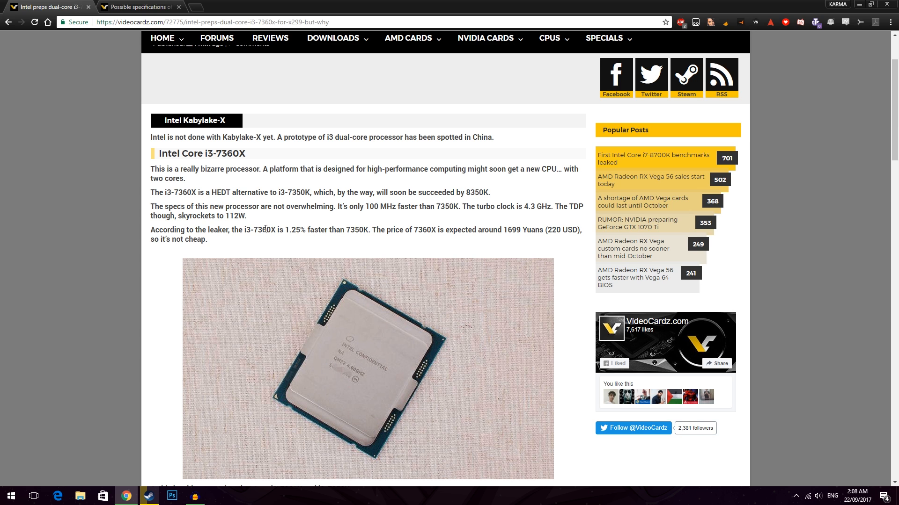
double_click(294, 230)
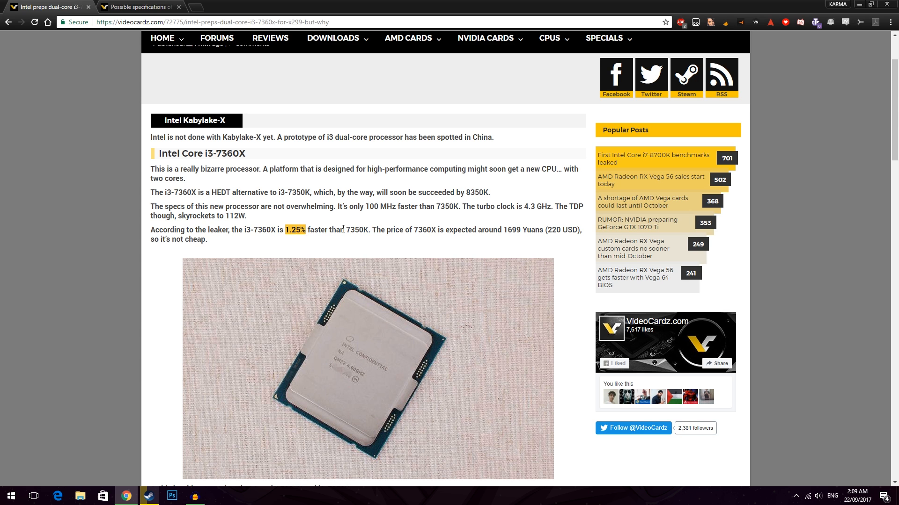
mouse_move(420, 250)
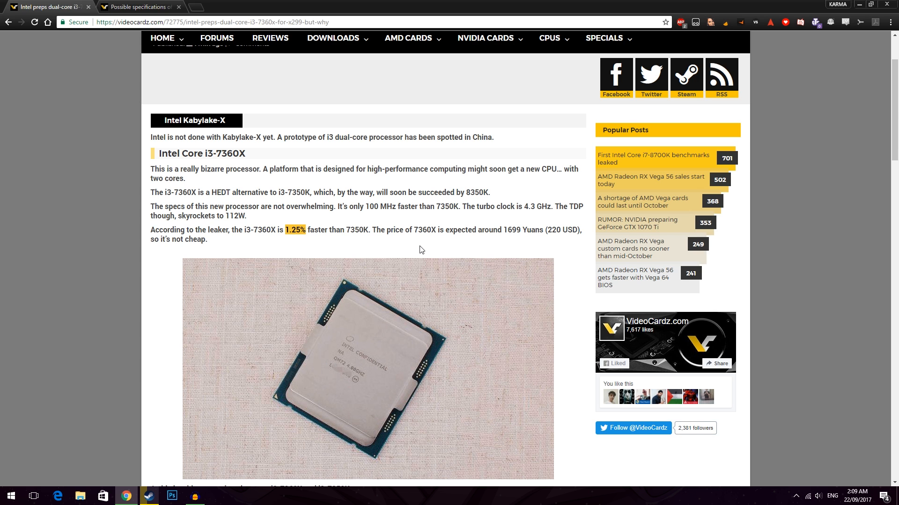
mouse_move(452, 203)
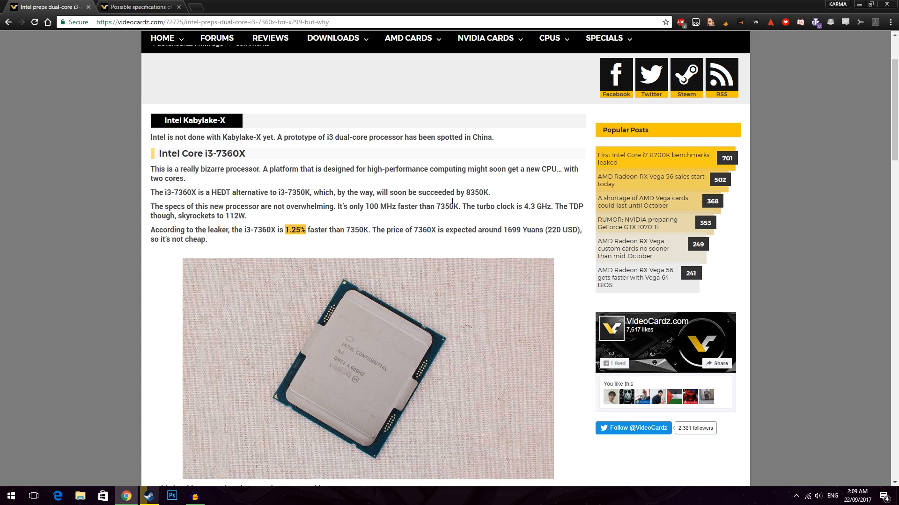
double_click(476, 191)
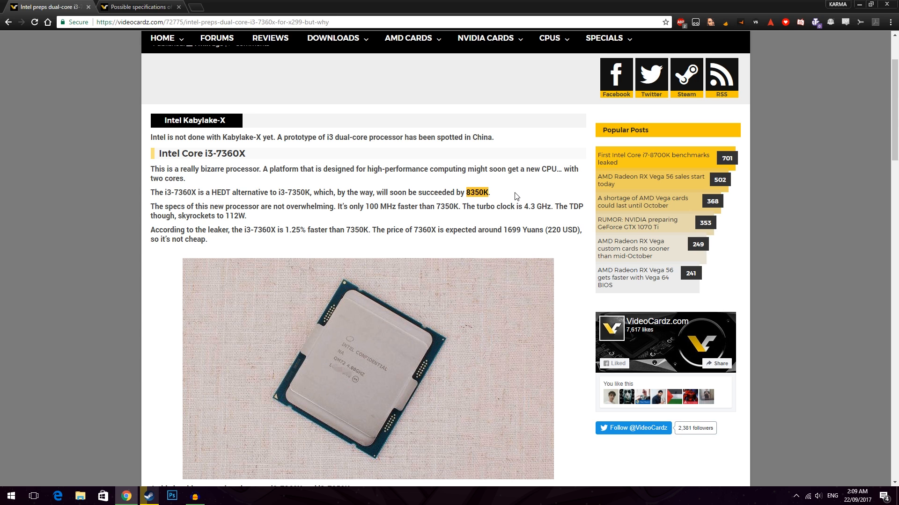
mouse_move(466, 221)
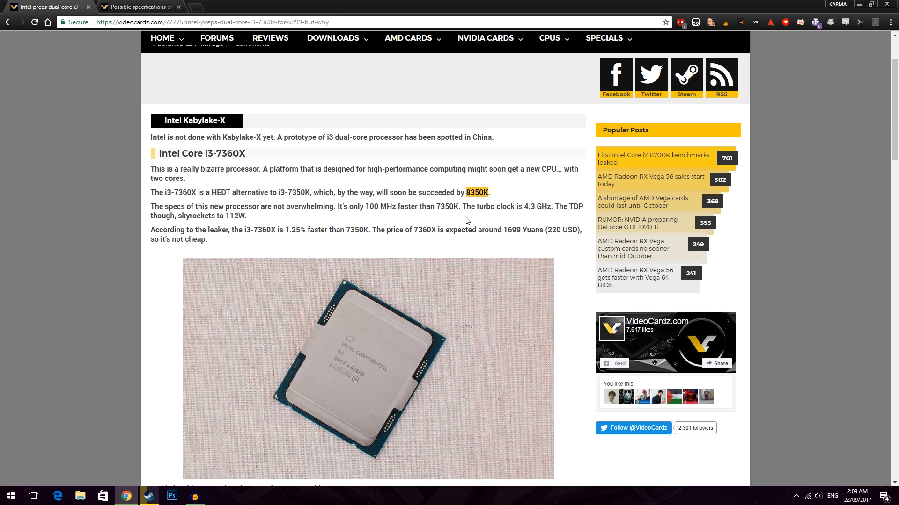
mouse_move(405, 174)
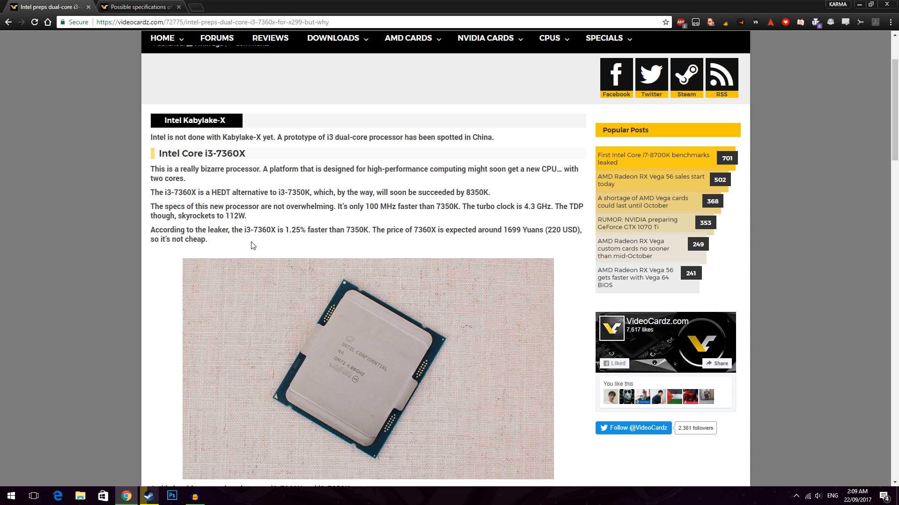
Scroll the i3-7360X specs paragraphs back into view and clear the leaker paragraph highlight.
scroll("down", 3)
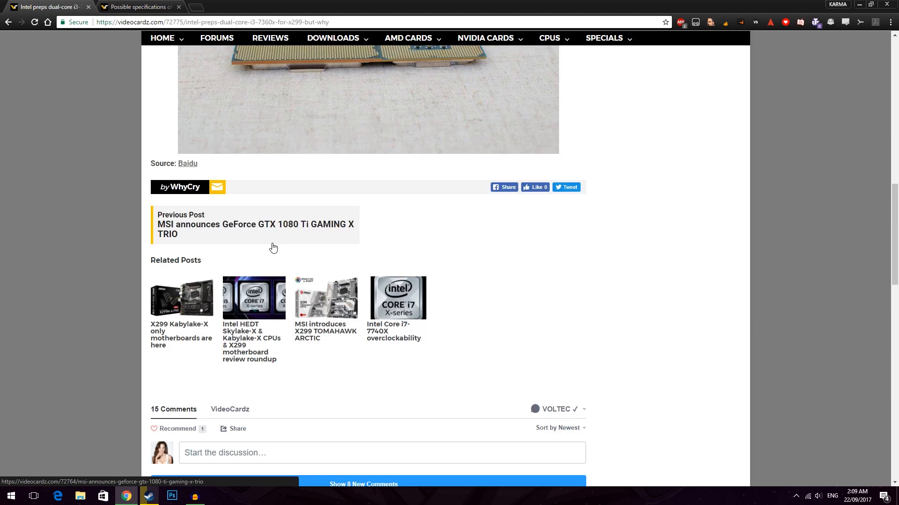
scroll("up", 3)
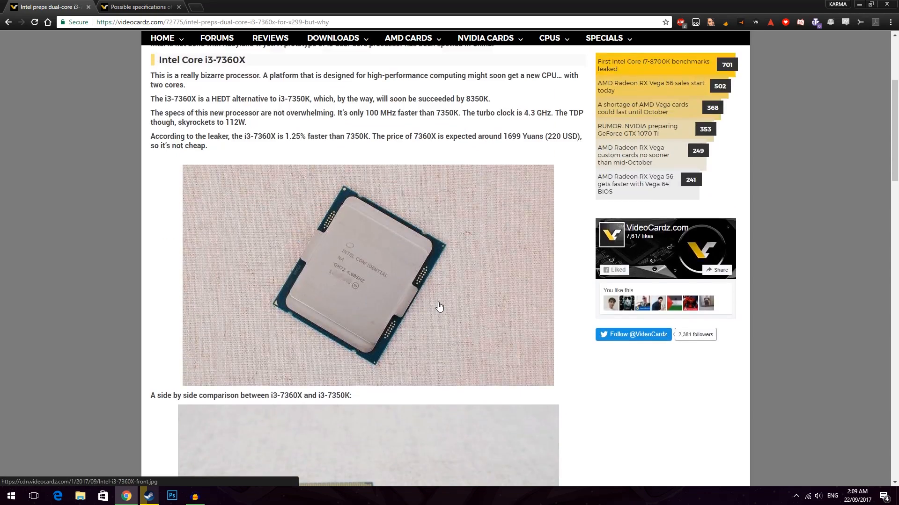
scroll("down", 3)
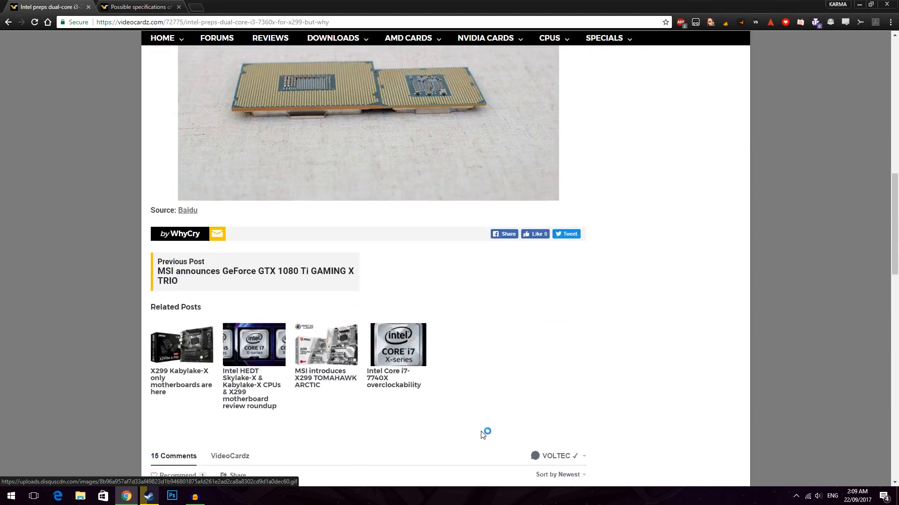
scroll("up", 3)
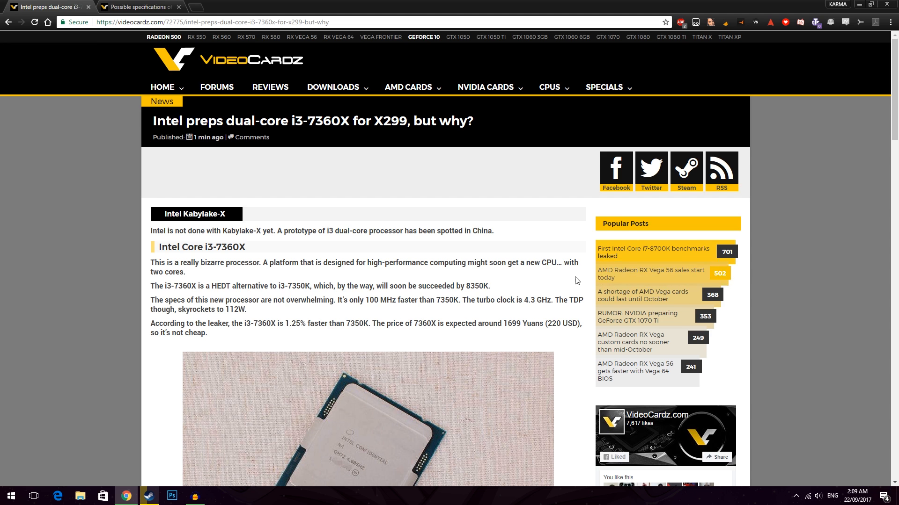
scroll("down", 3)
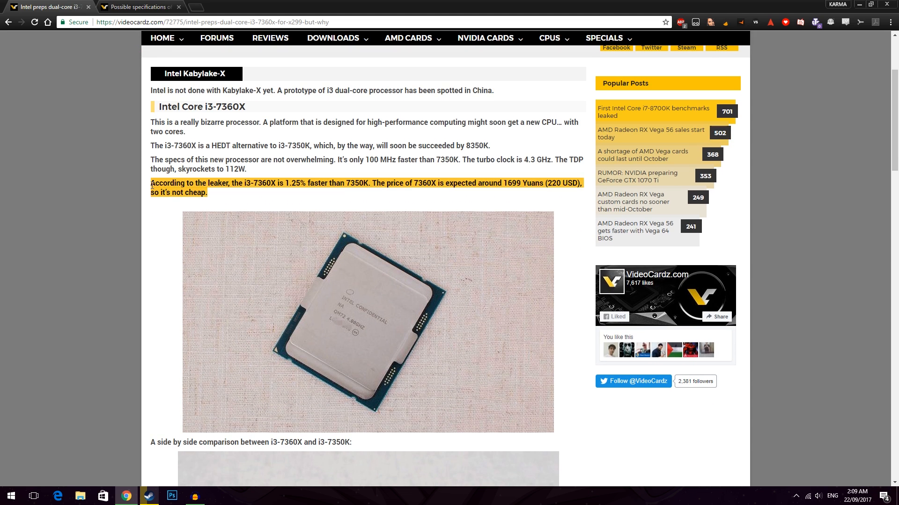
left_click(224, 202)
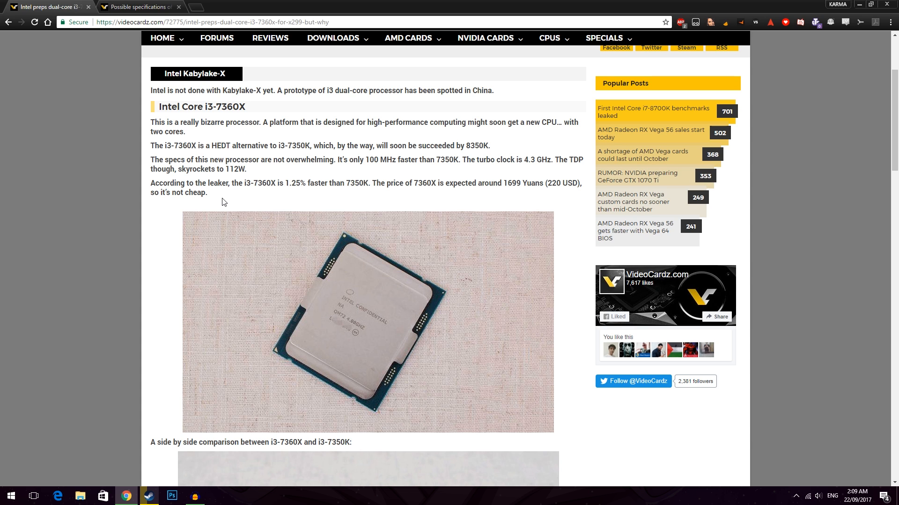
mouse_move(370, 198)
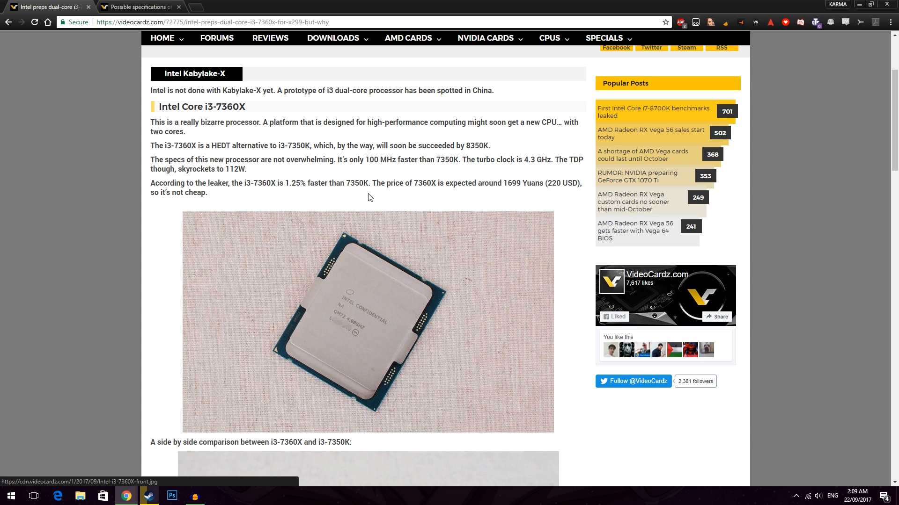
mouse_move(387, 327)
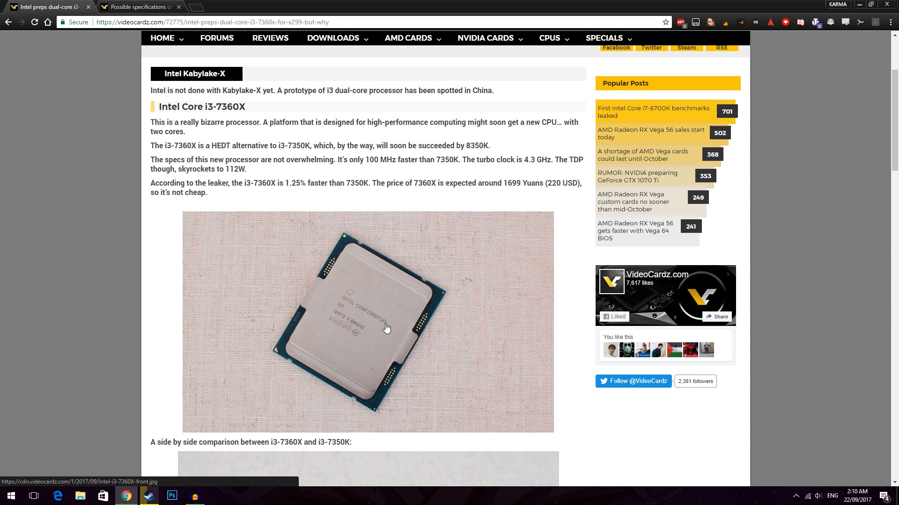
mouse_move(346, 272)
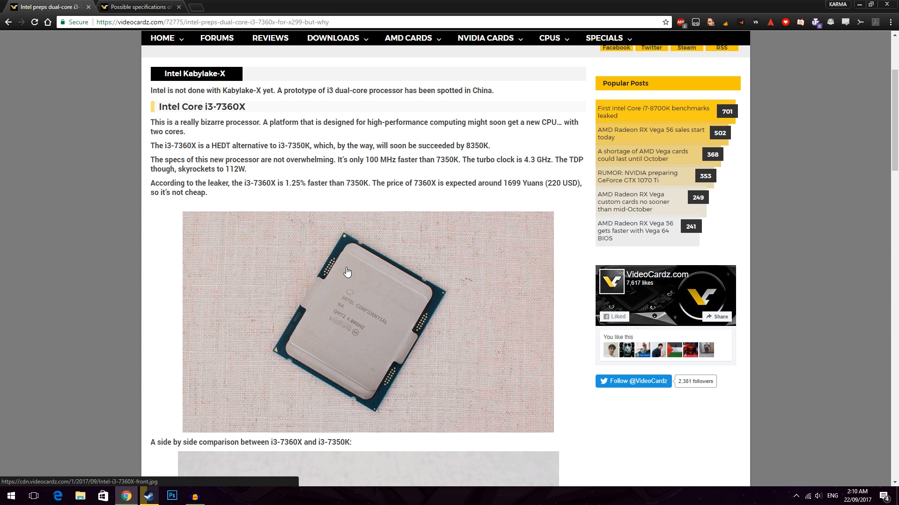
mouse_move(358, 285)
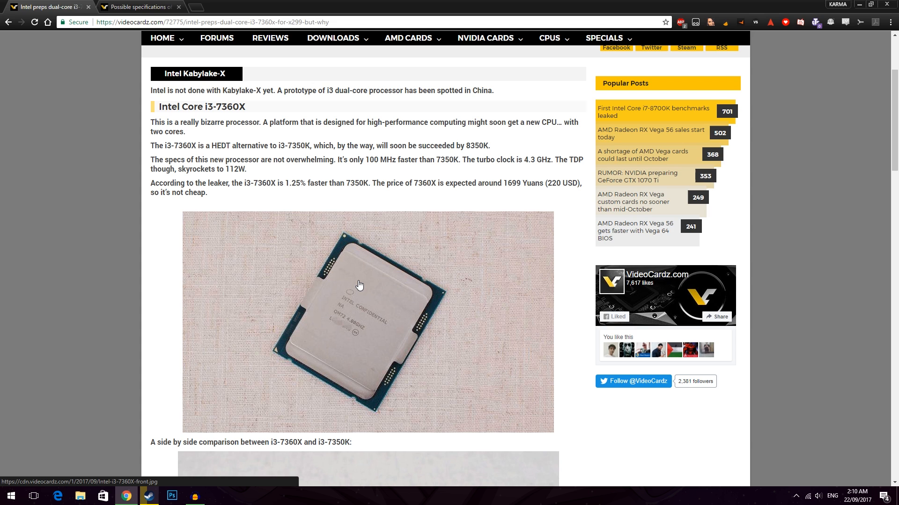
mouse_move(293, 272)
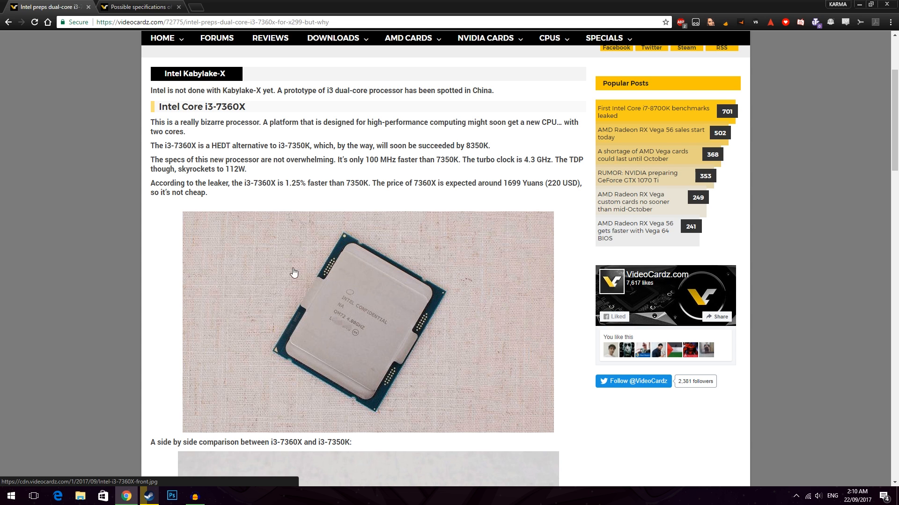
Briefly highlight the leaker's speed and price paragraph, then mark the successor name 8350K.
left_click_drag(150, 182, 208, 193)
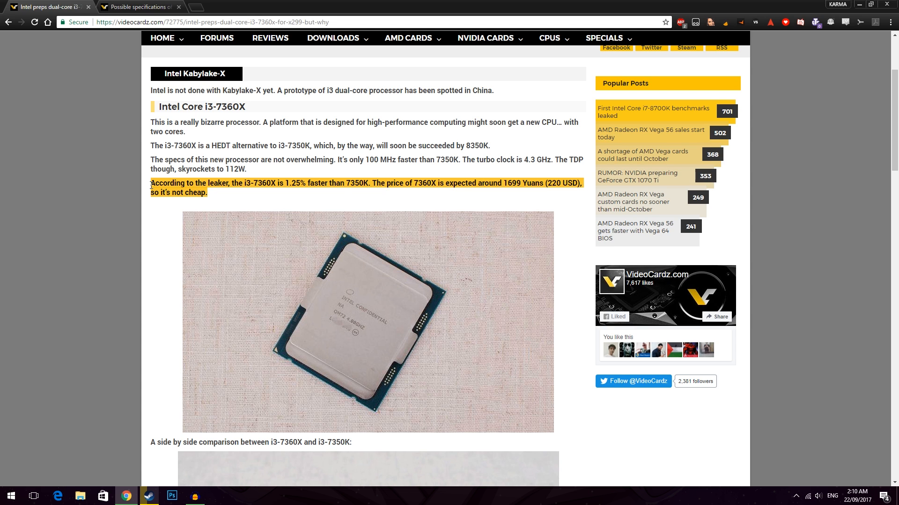
left_click(219, 200)
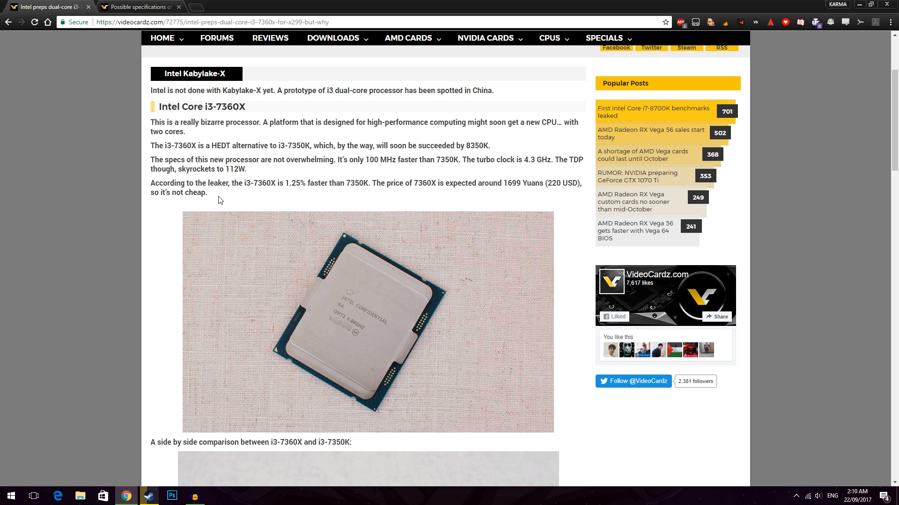
mouse_move(353, 208)
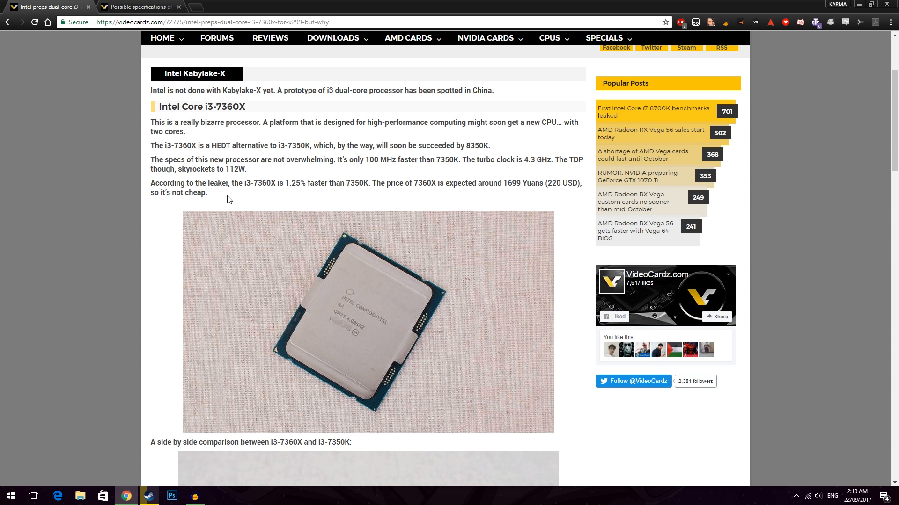
double_click(477, 146)
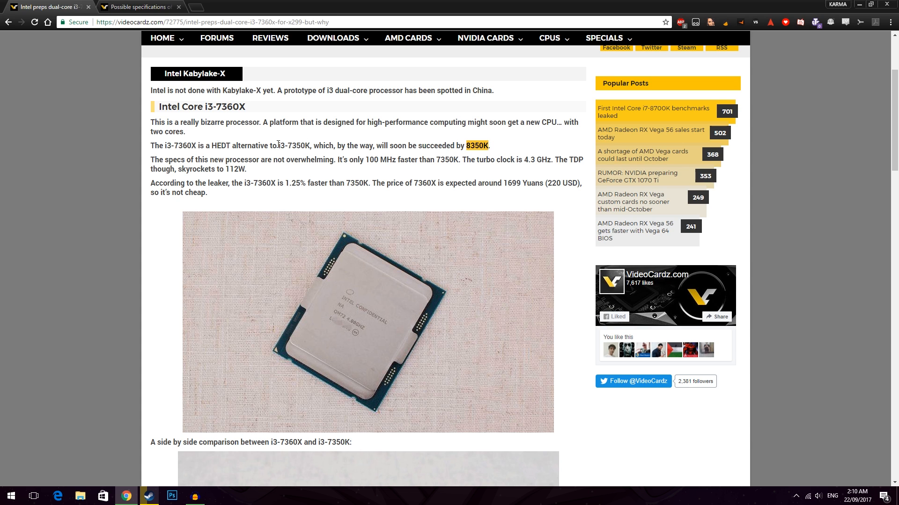
double_click(292, 145)
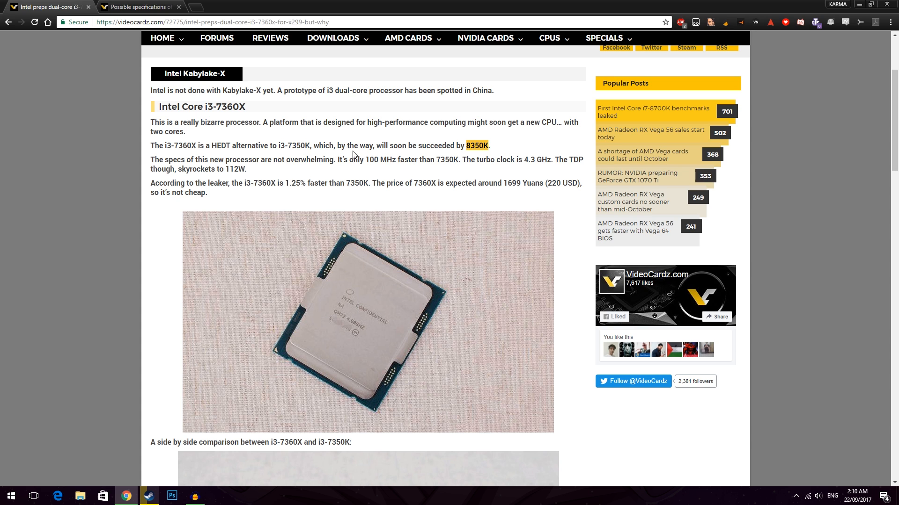
mouse_move(355, 331)
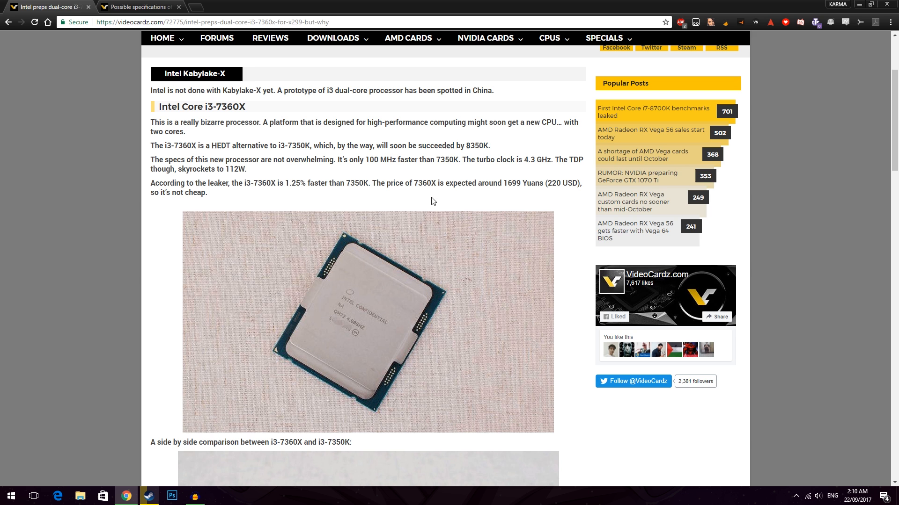
left_click_drag(150, 159, 208, 193)
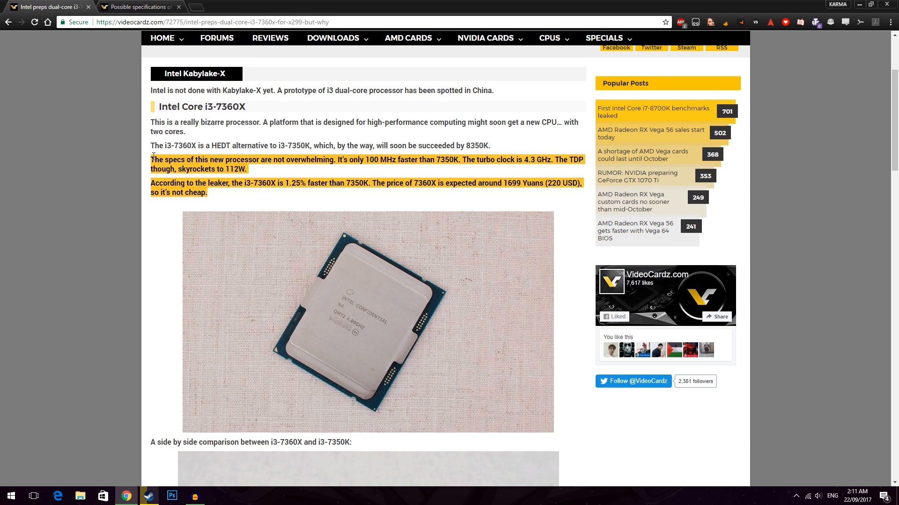
mouse_move(211, 200)
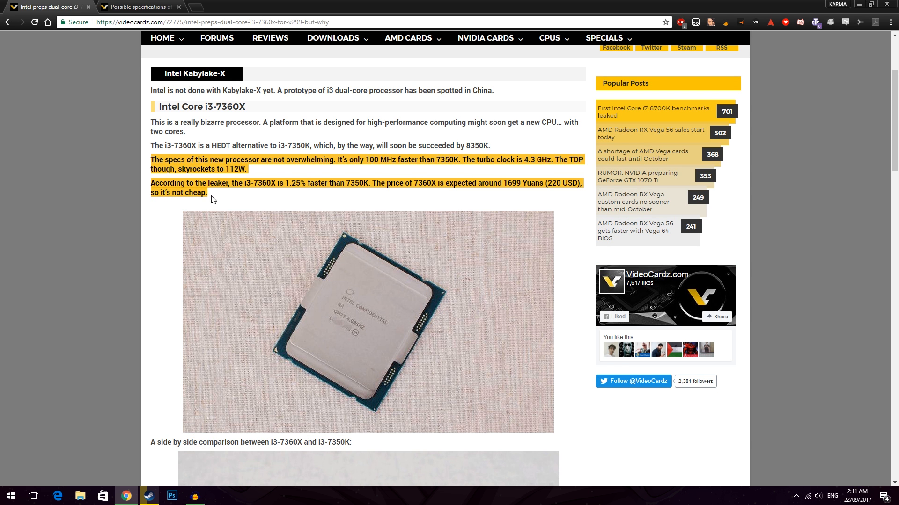
left_click(213, 198)
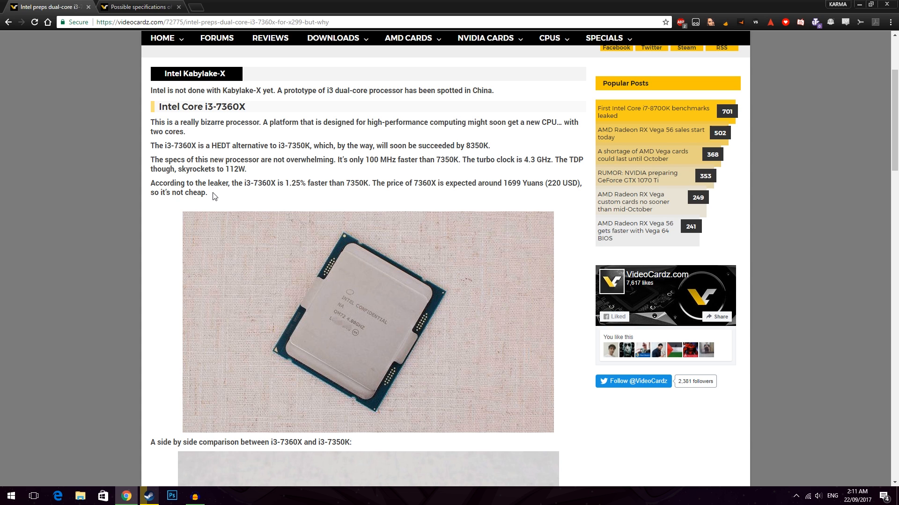
mouse_move(369, 335)
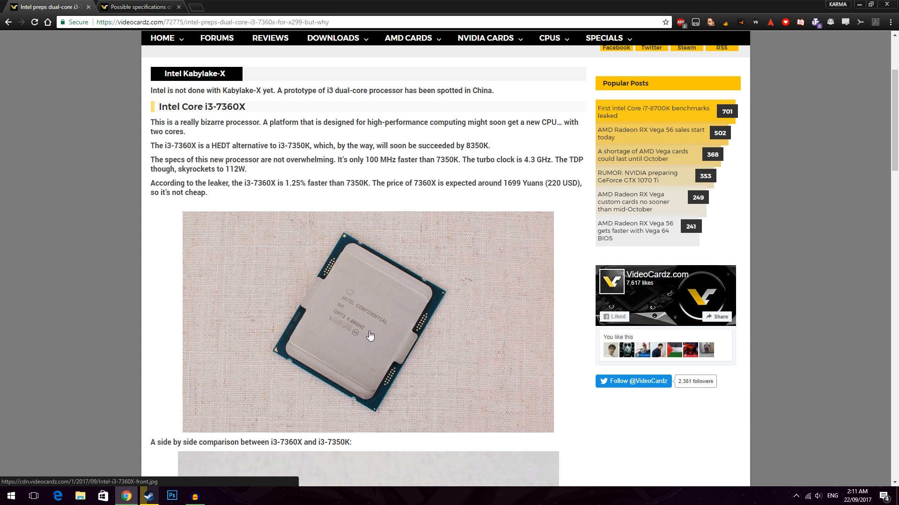
mouse_move(344, 346)
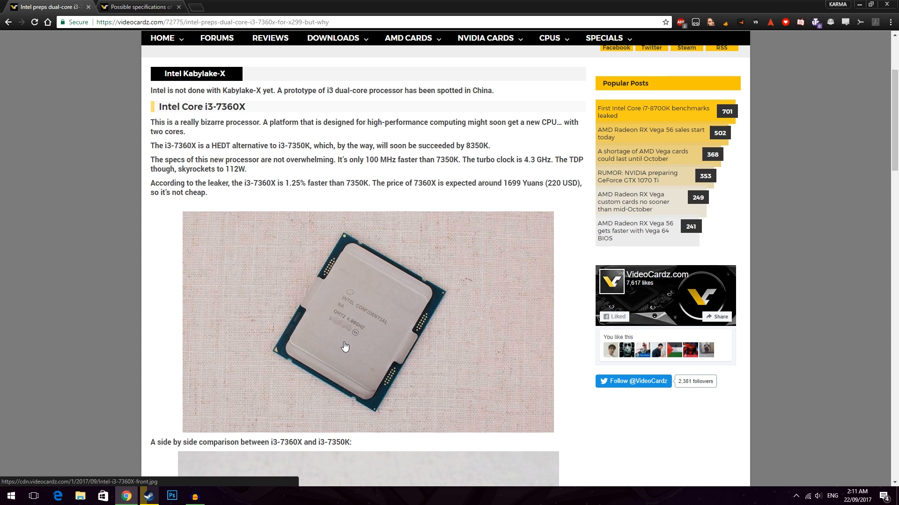
mouse_move(346, 372)
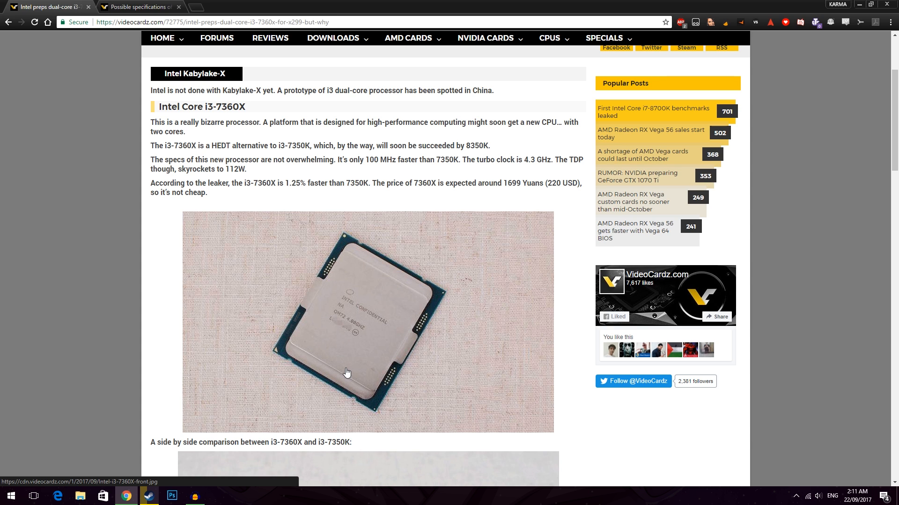
mouse_move(358, 182)
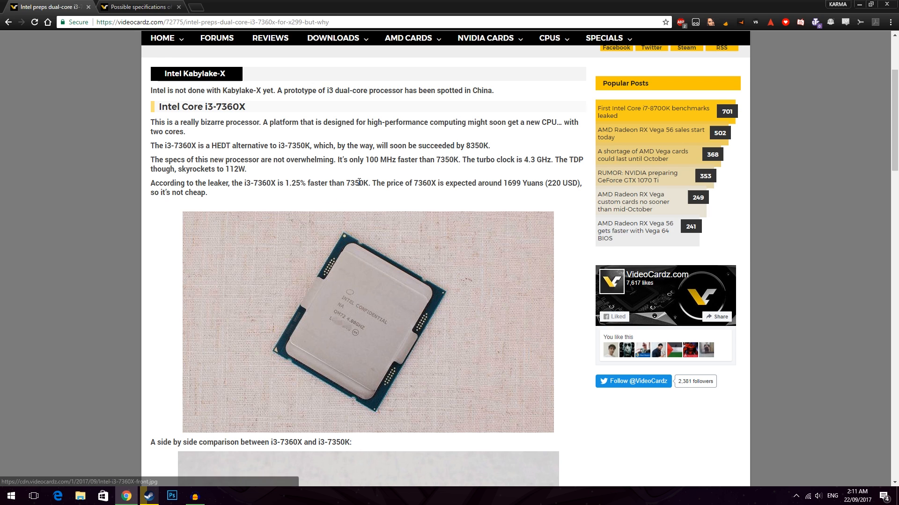
double_click(357, 183)
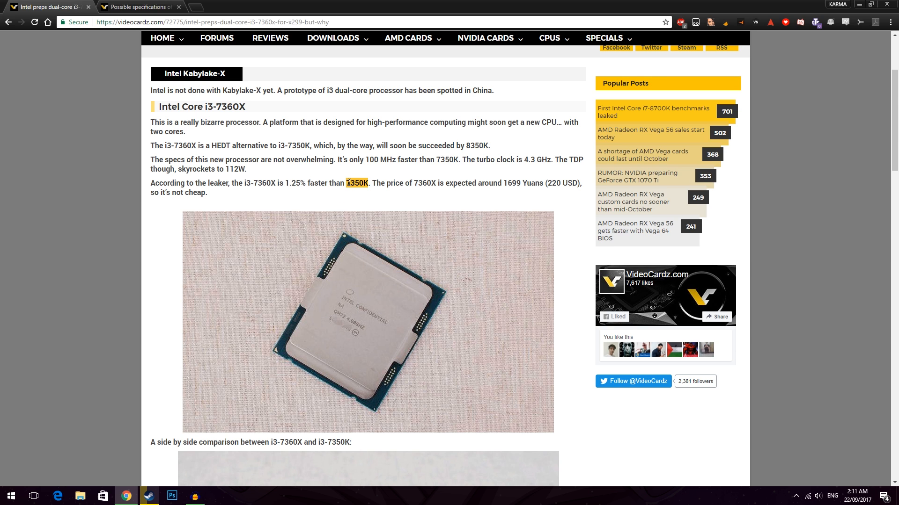
left_click(356, 183)
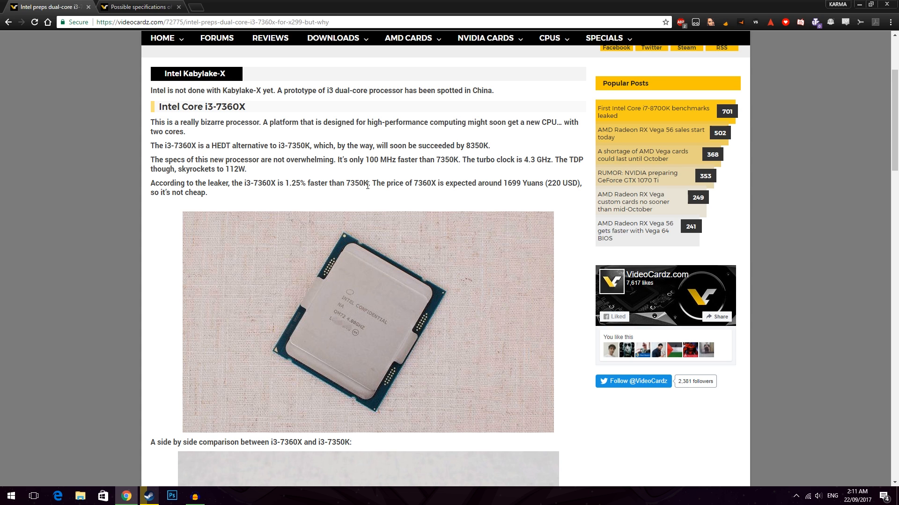
double_click(355, 183)
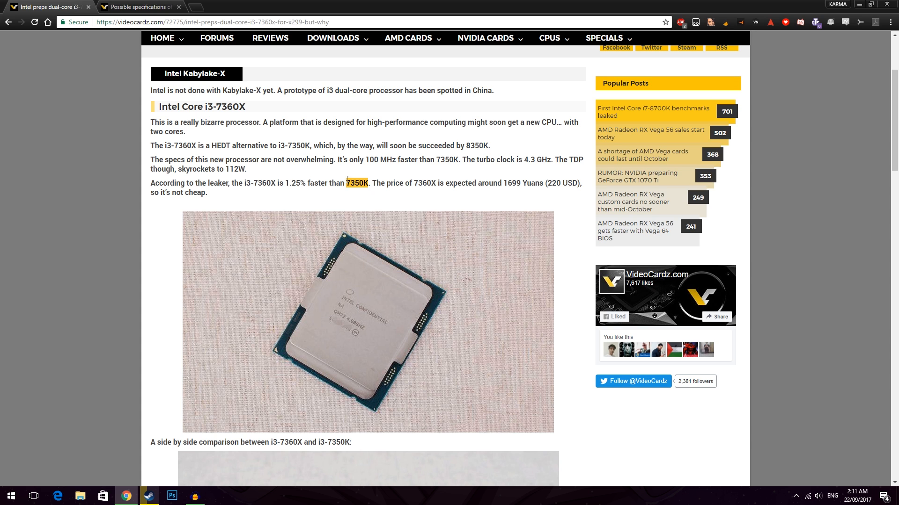
double_click(424, 183)
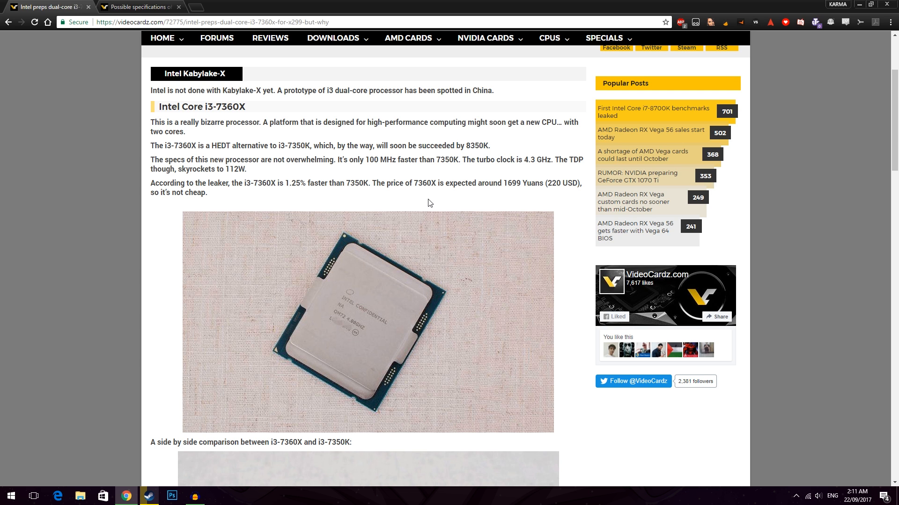
Scroll back to the top of the i3-7360X article after a pass down to related posts, nothing highlighted.
scroll("up", 3)
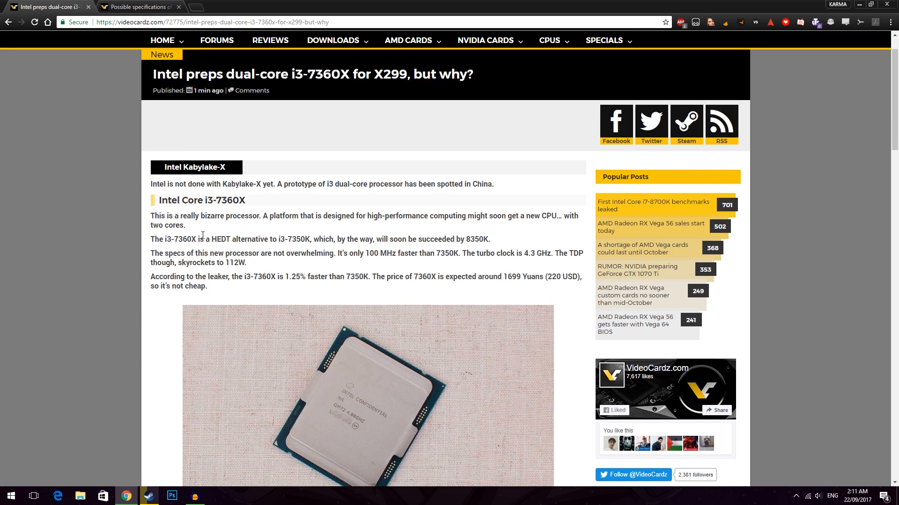
scroll("up", 3)
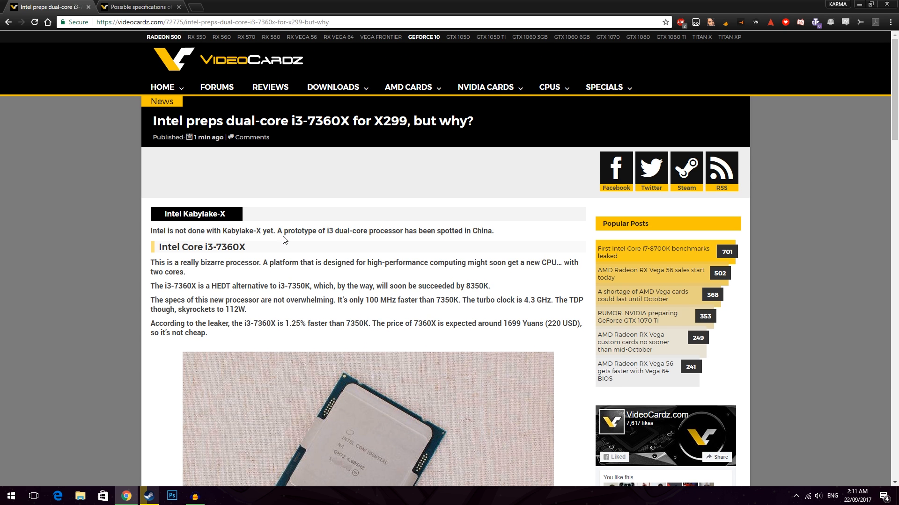
mouse_move(319, 246)
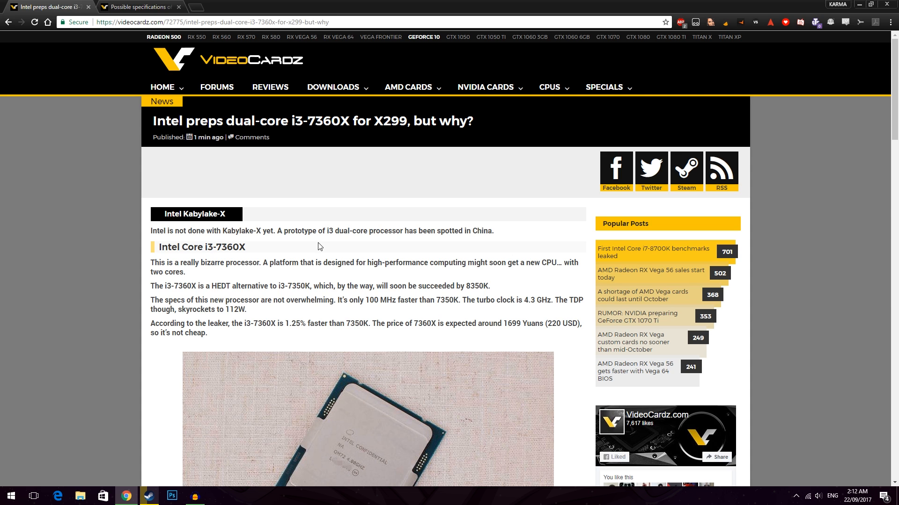
mouse_move(270, 342)
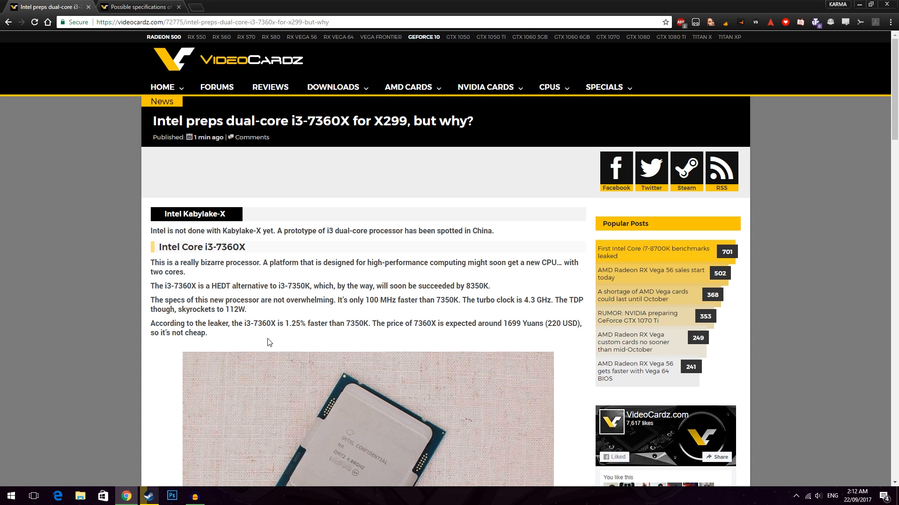
scroll("down", 3)
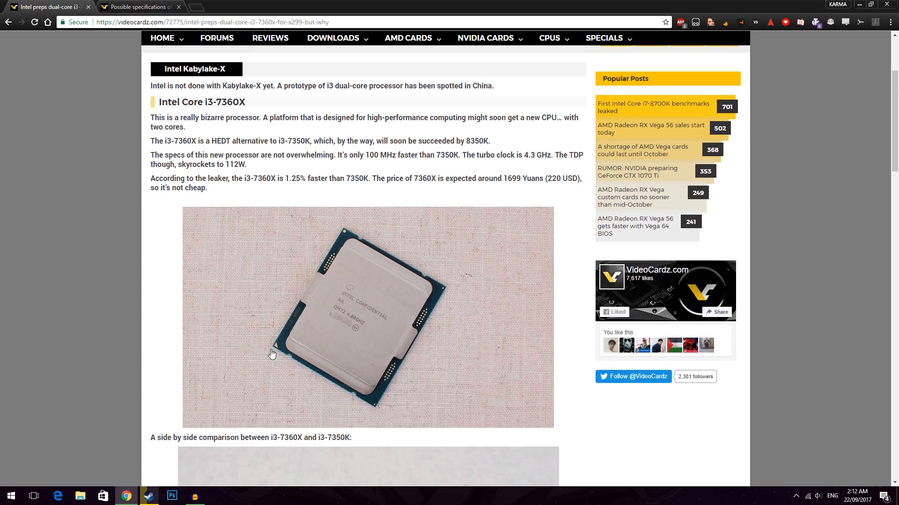
scroll("down", 3)
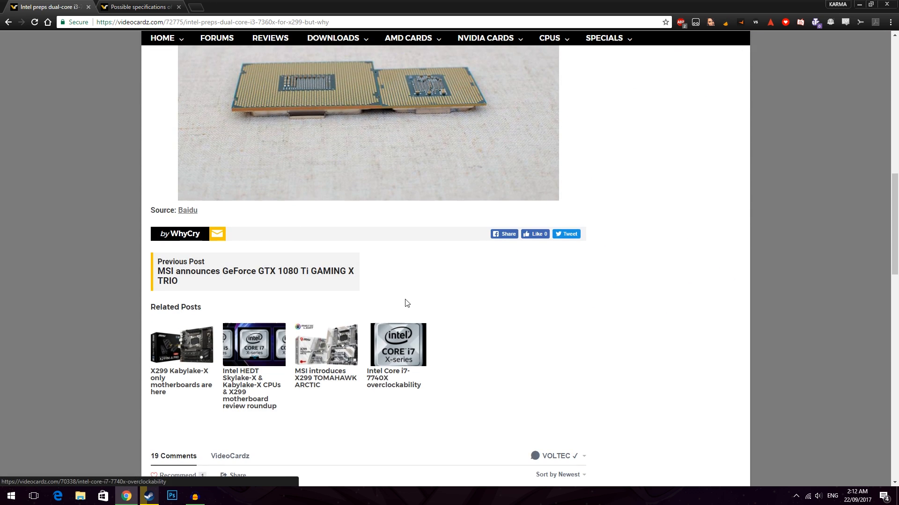
mouse_move(401, 303)
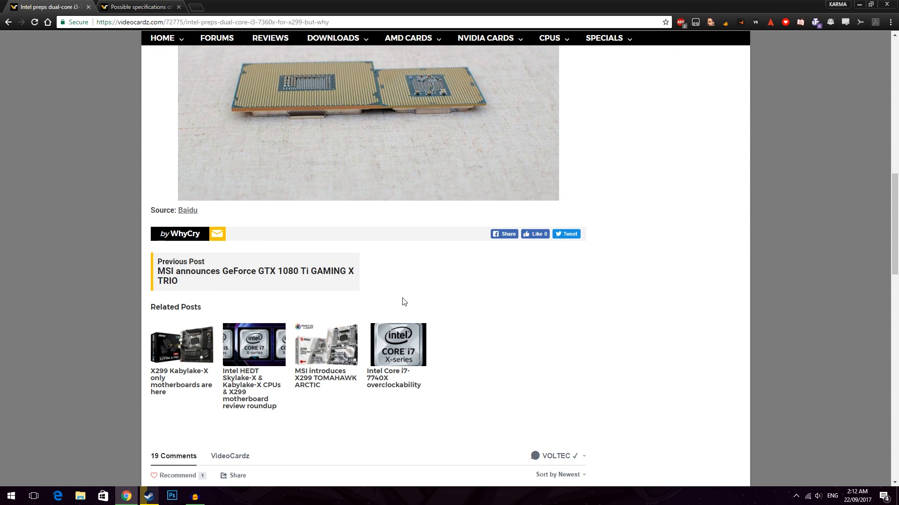
scroll("up", 3)
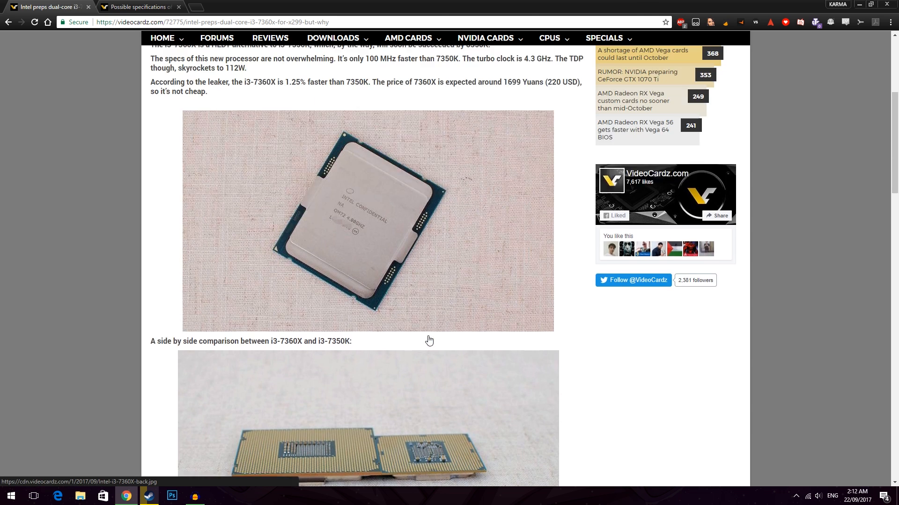
scroll("up", 3)
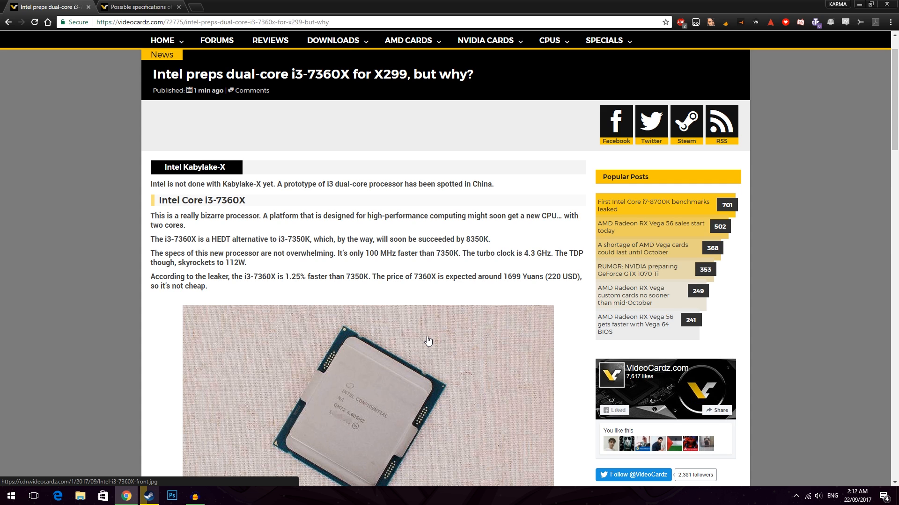
mouse_move(420, 323)
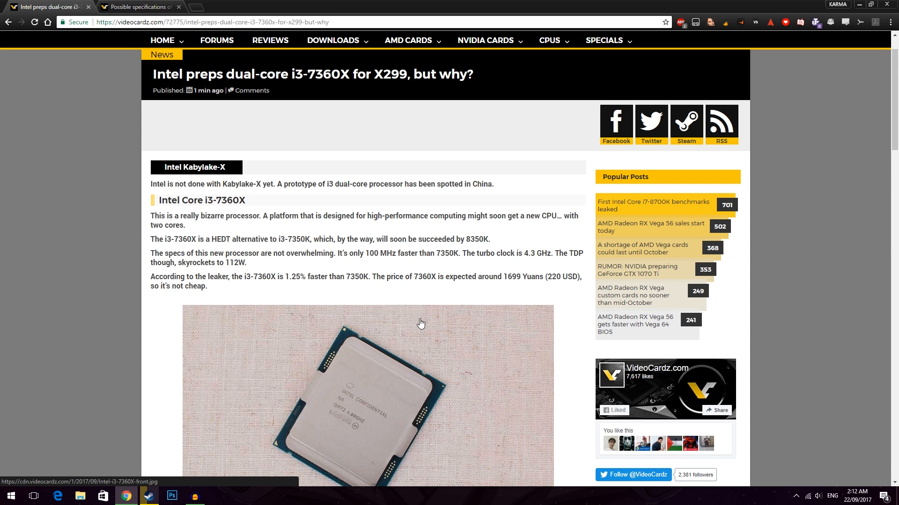
mouse_move(486, 271)
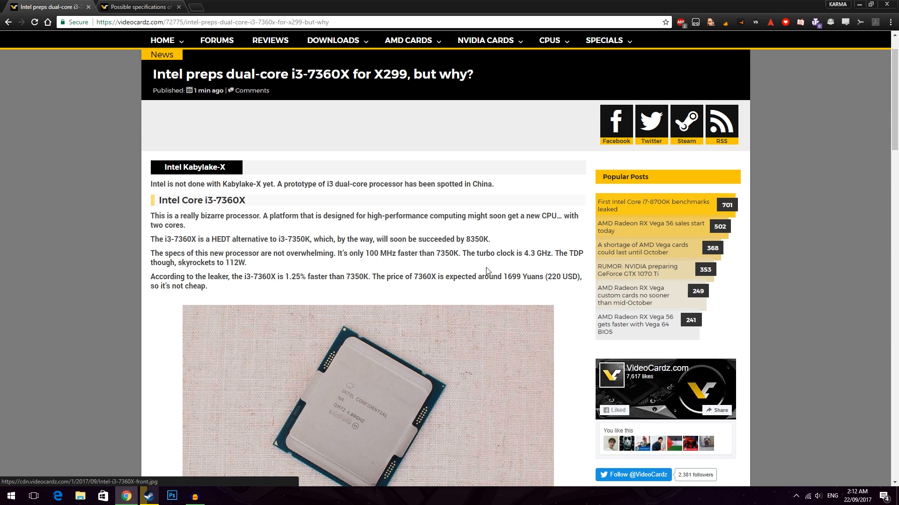
mouse_move(487, 237)
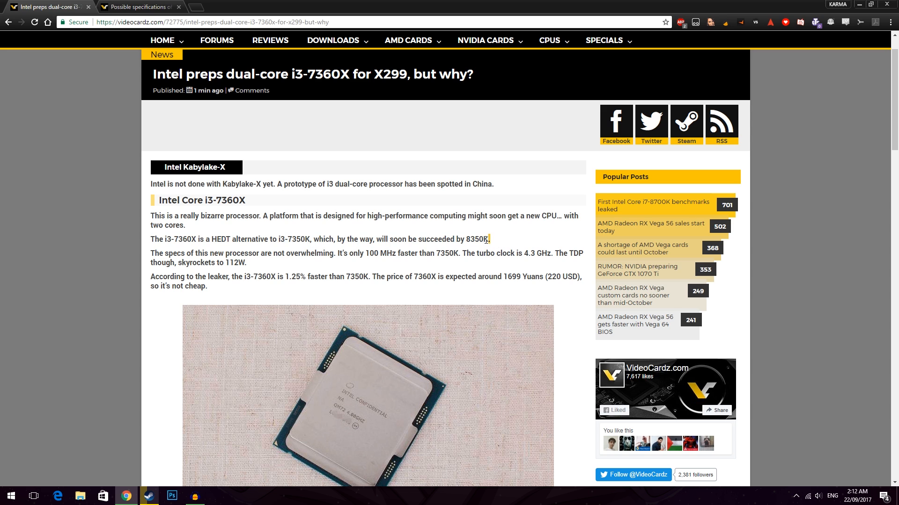
left_click(152, 238)
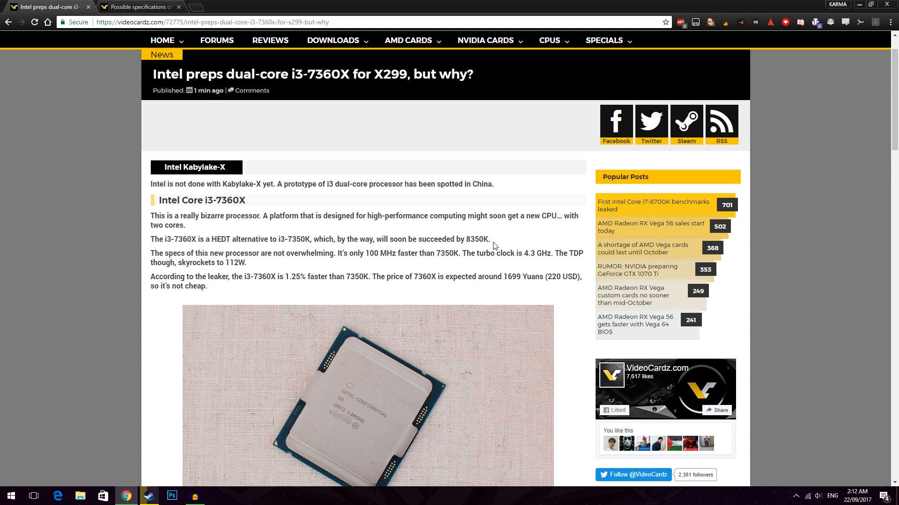
mouse_move(429, 214)
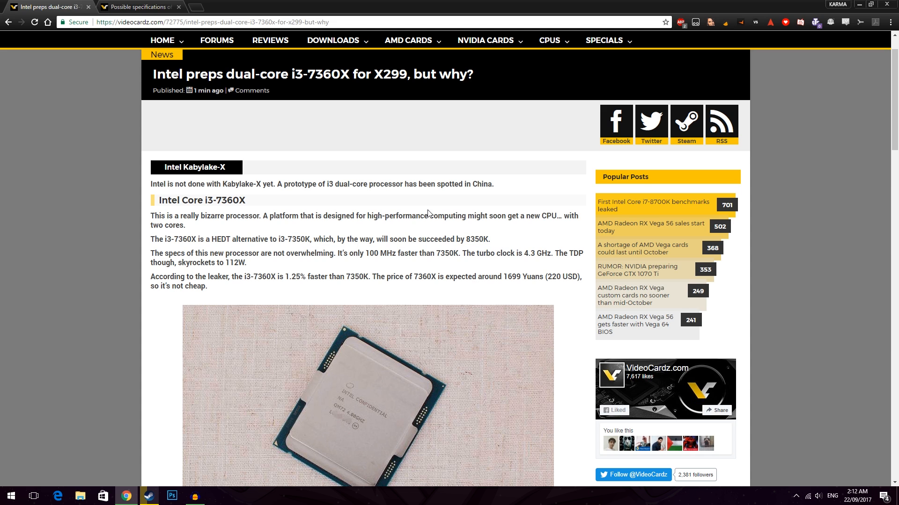
mouse_move(246, 179)
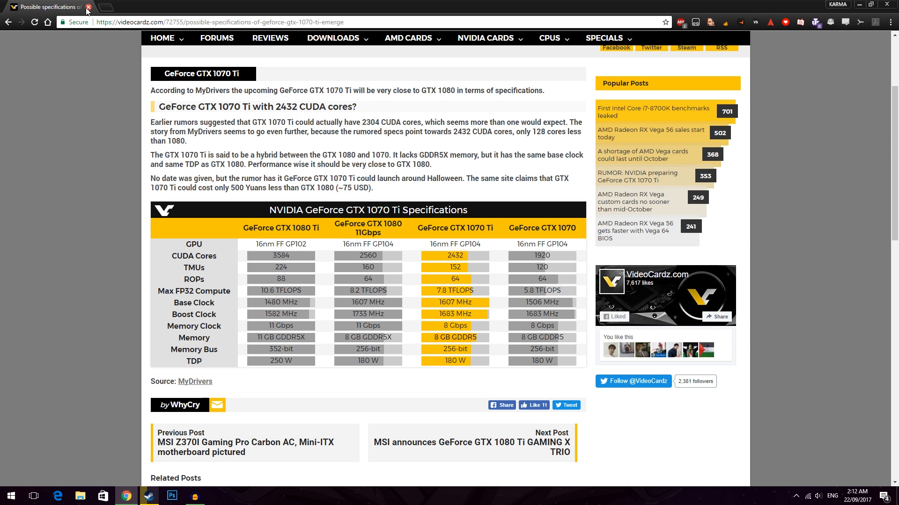
Scroll through the GeForce GTX 1070 Ti article and its specifications table.
scroll("up", 3)
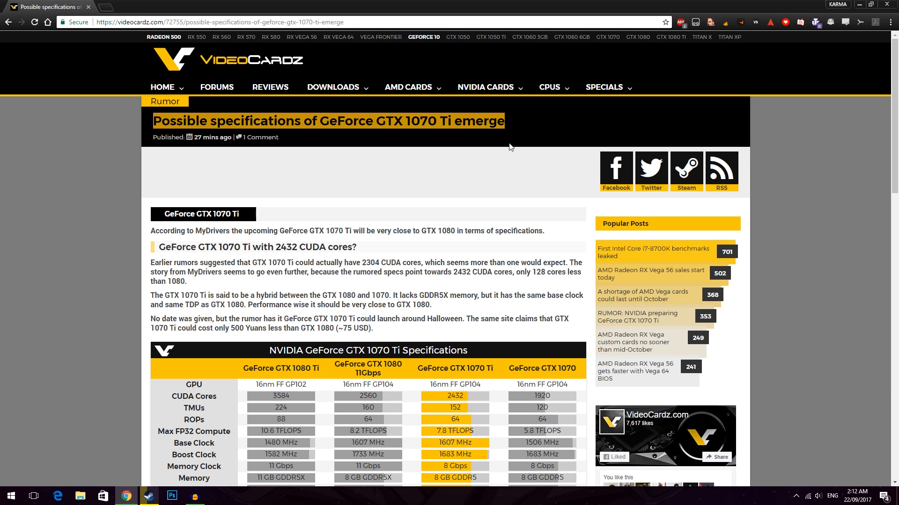
scroll("down", 3)
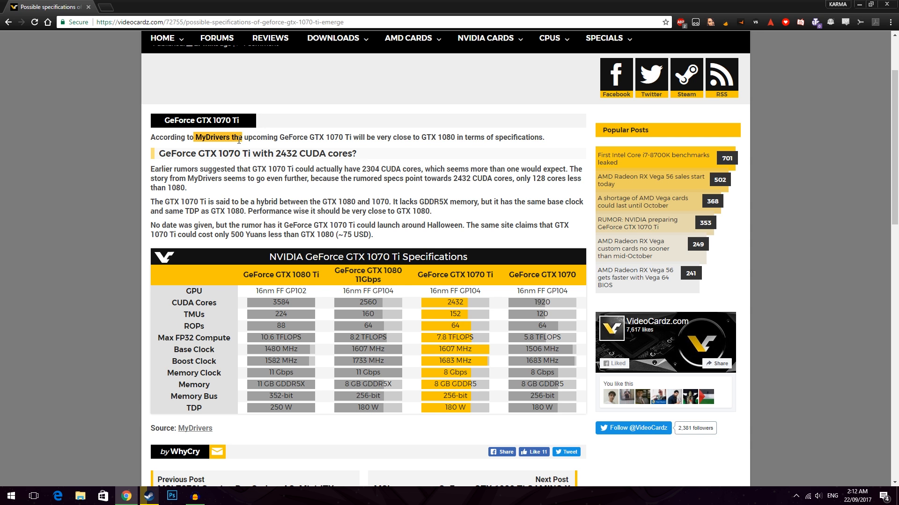
scroll("up", 3)
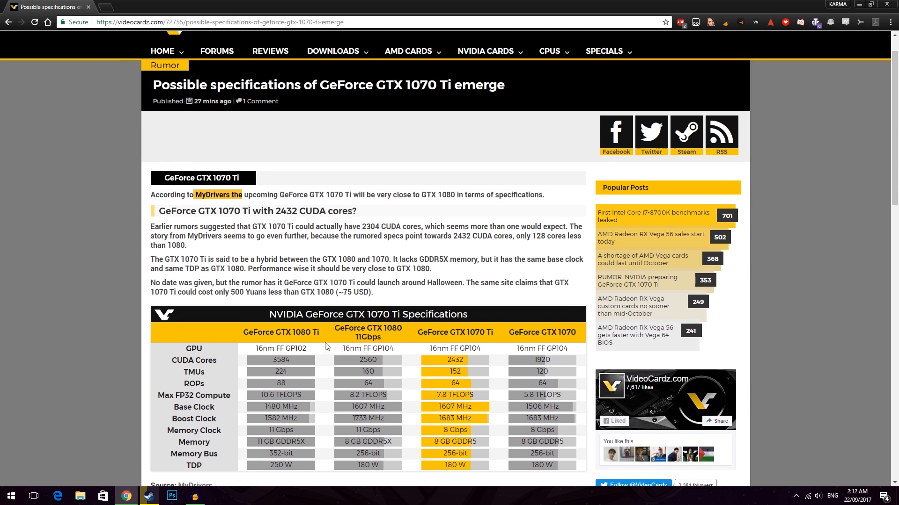
scroll("down", 3)
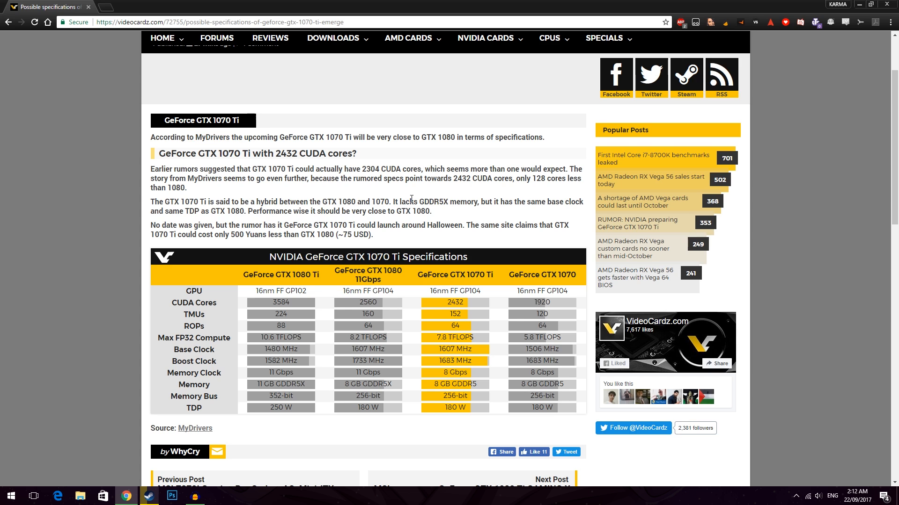
mouse_move(507, 275)
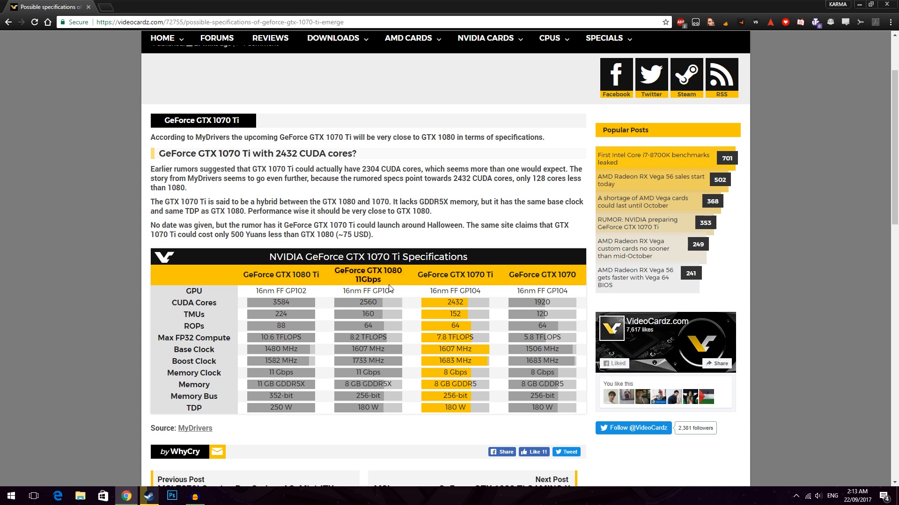
mouse_move(469, 307)
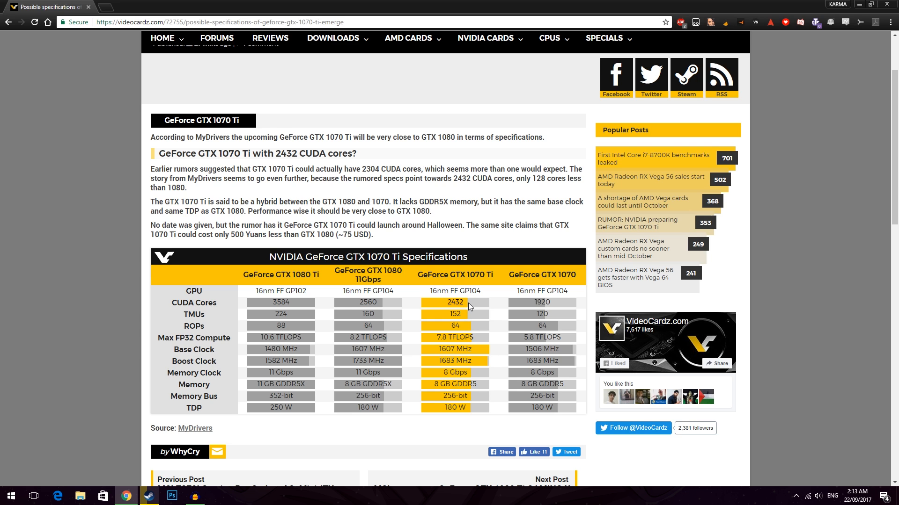
mouse_move(428, 354)
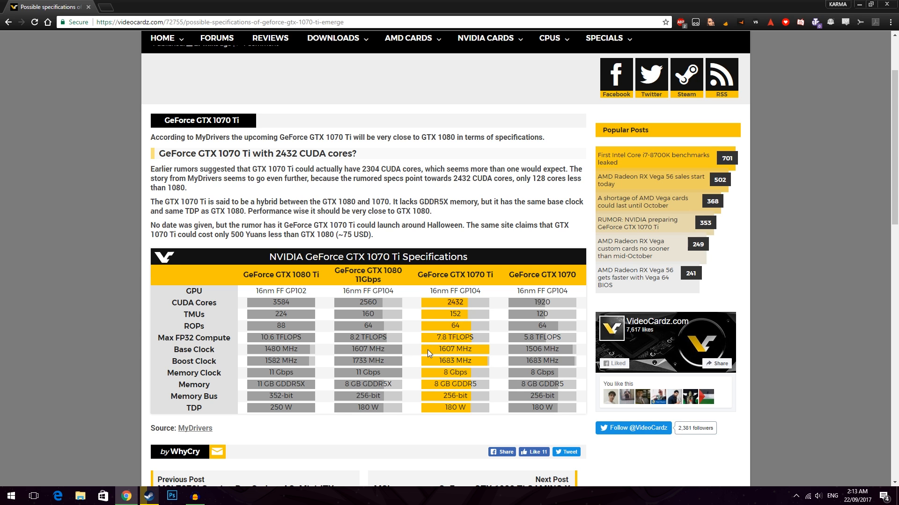
mouse_move(433, 364)
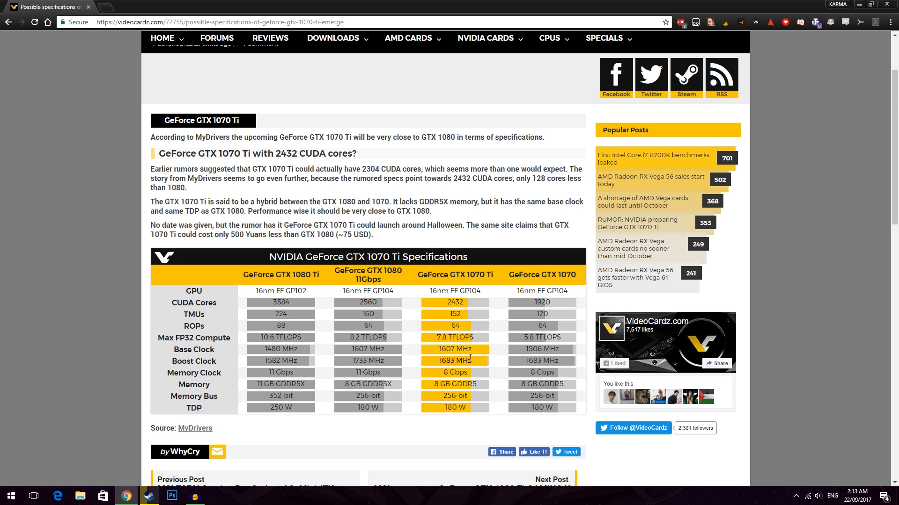
mouse_move(437, 360)
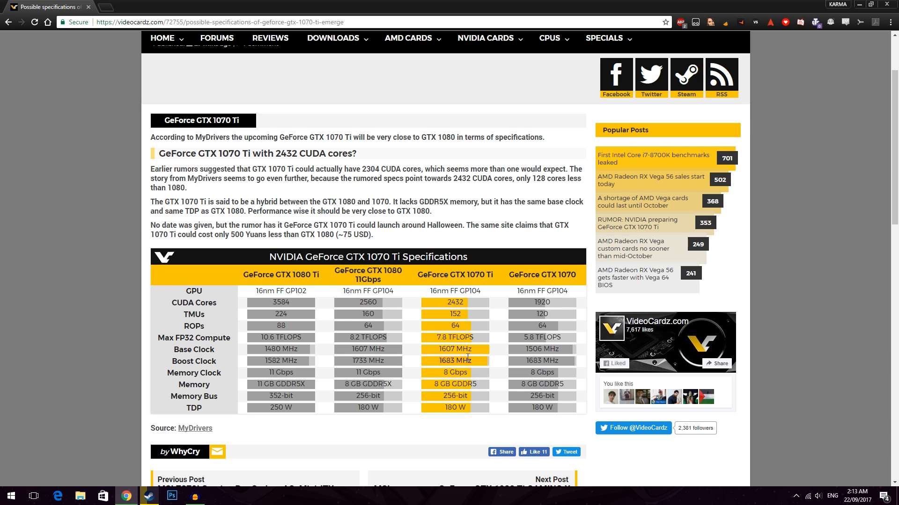
mouse_move(402, 354)
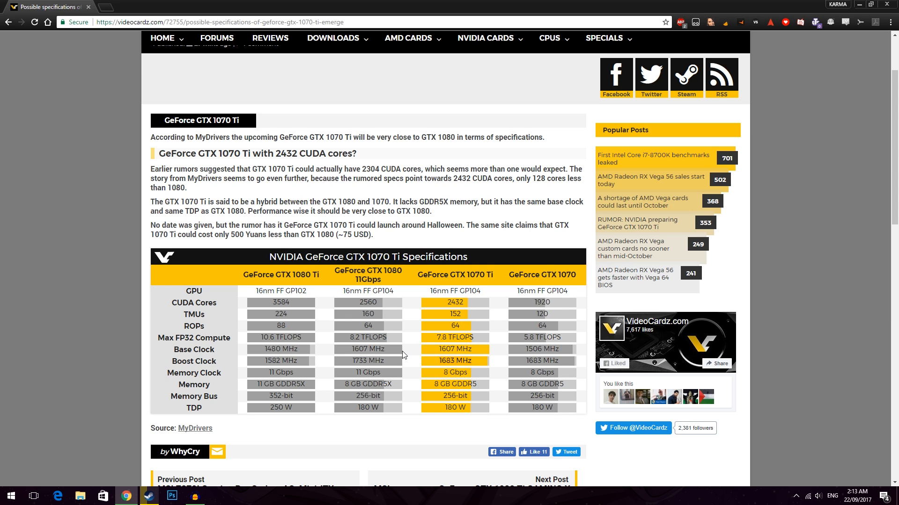
mouse_move(427, 354)
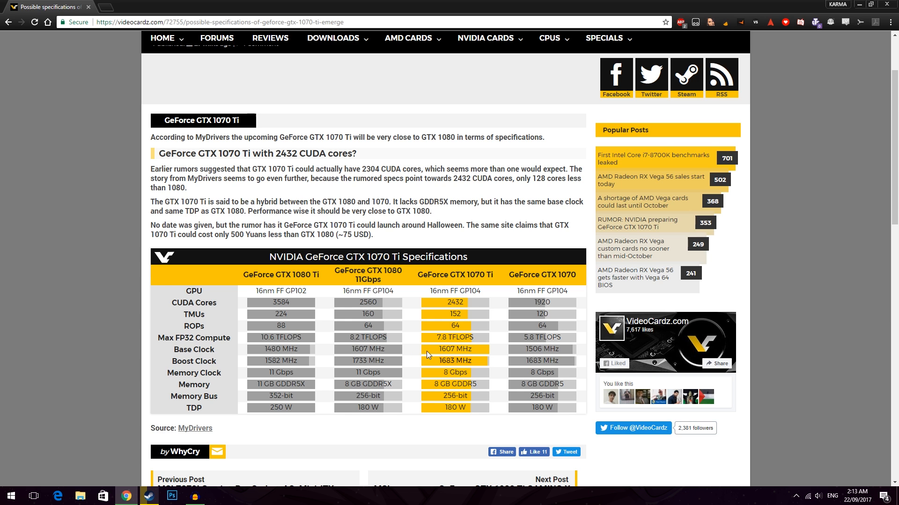
mouse_move(455, 373)
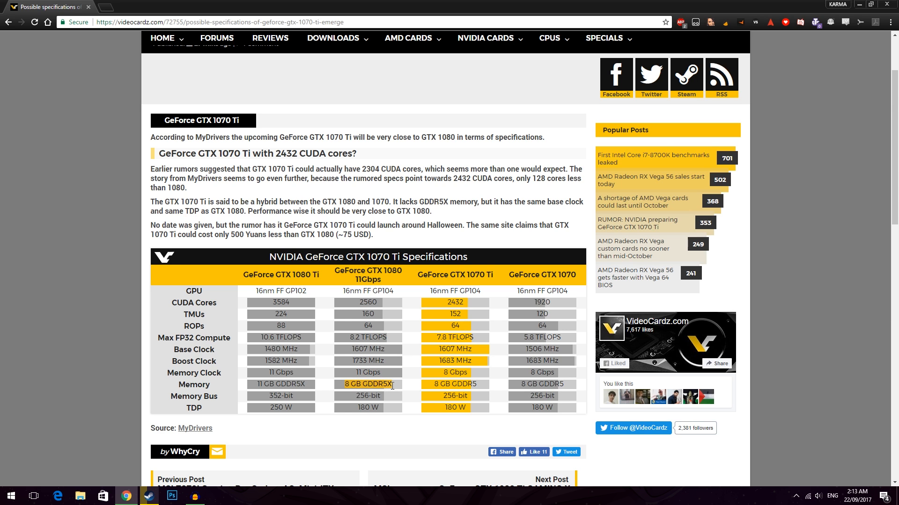
mouse_move(469, 406)
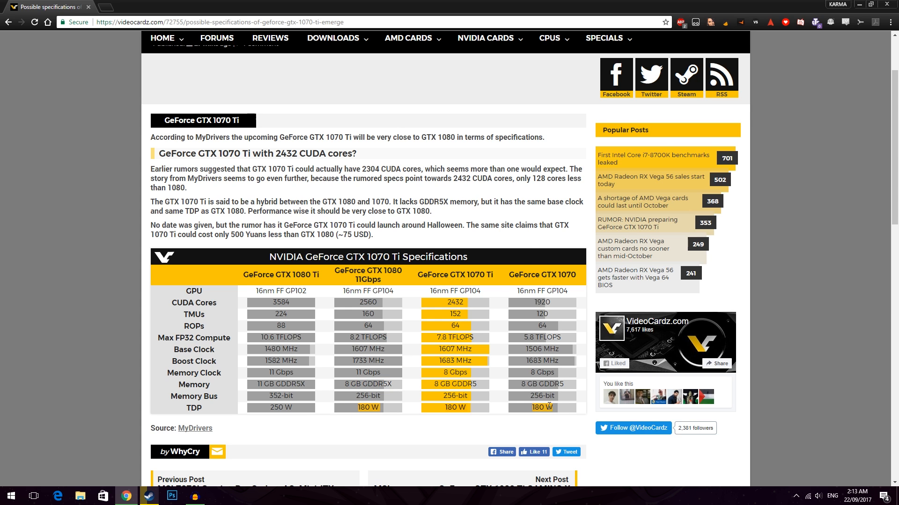
mouse_move(478, 350)
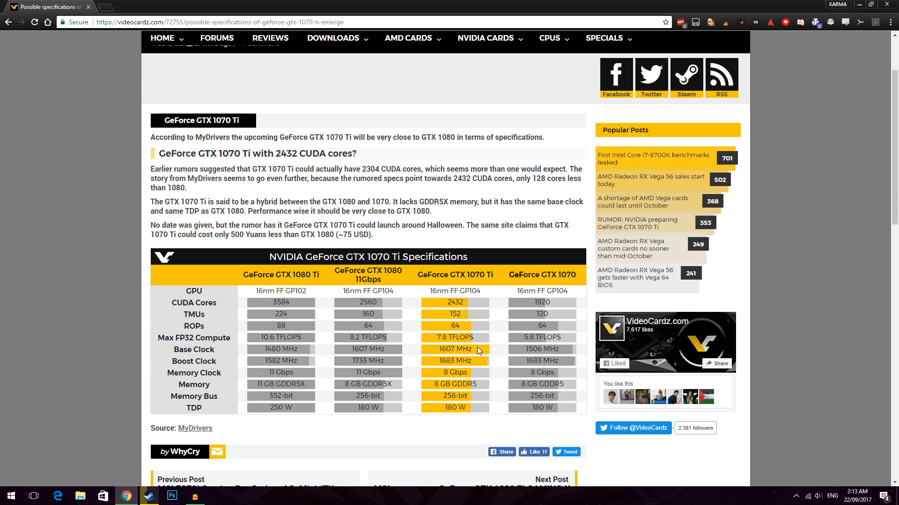
mouse_move(465, 409)
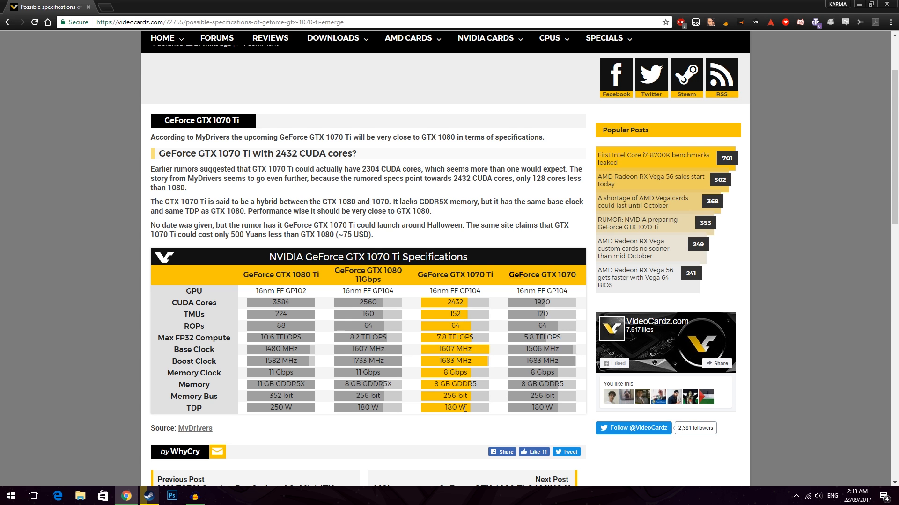
mouse_move(312, 267)
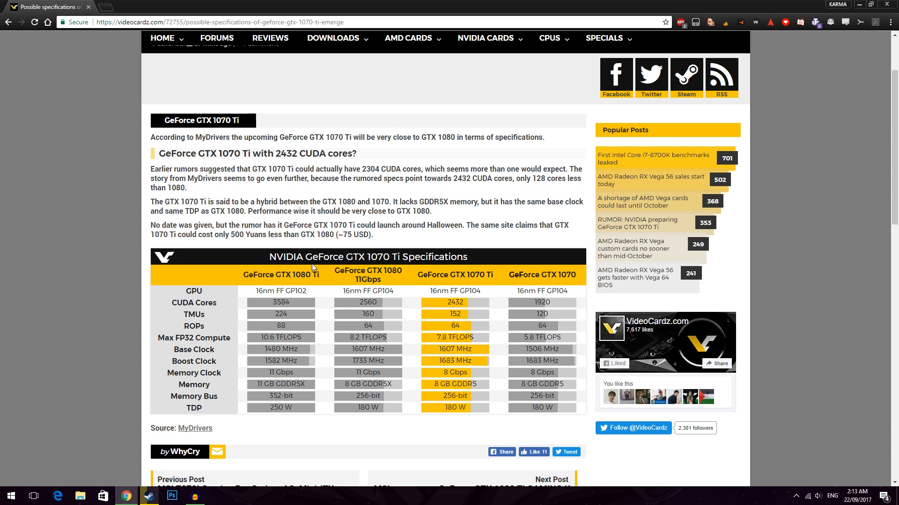
mouse_move(399, 248)
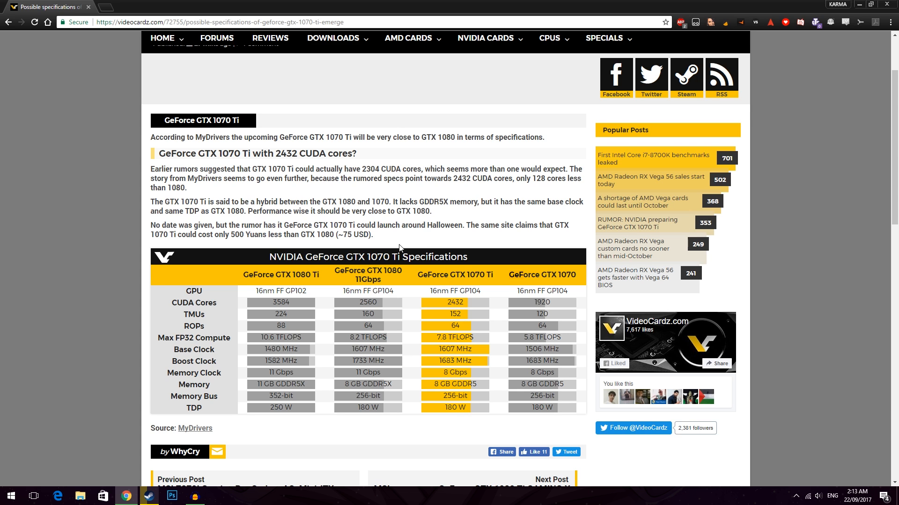
mouse_move(507, 277)
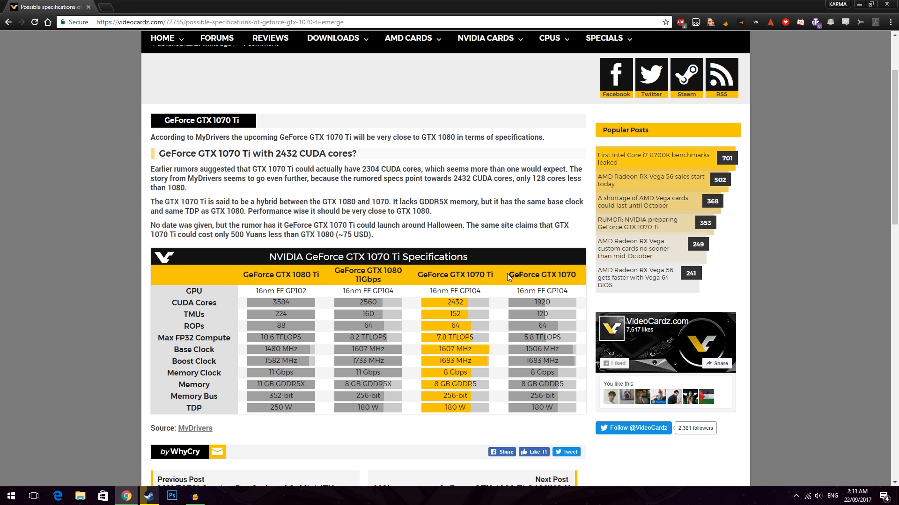
mouse_move(499, 280)
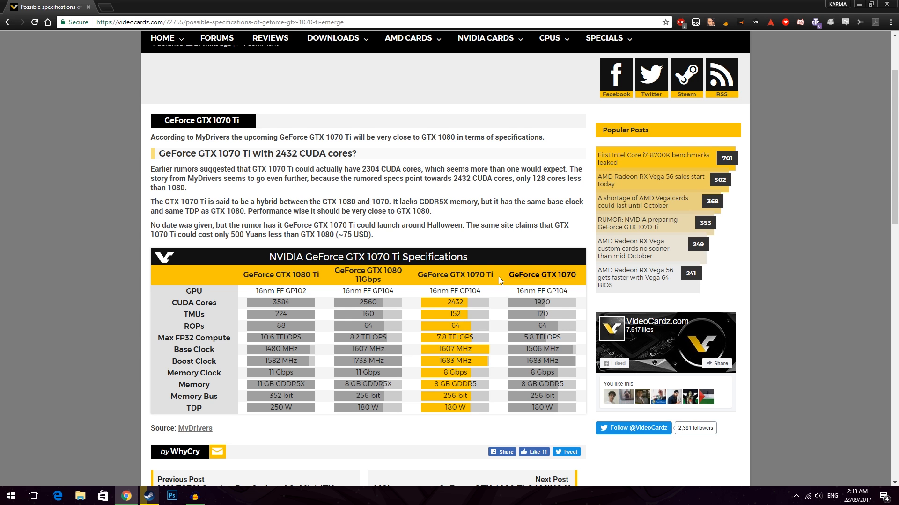
mouse_move(570, 318)
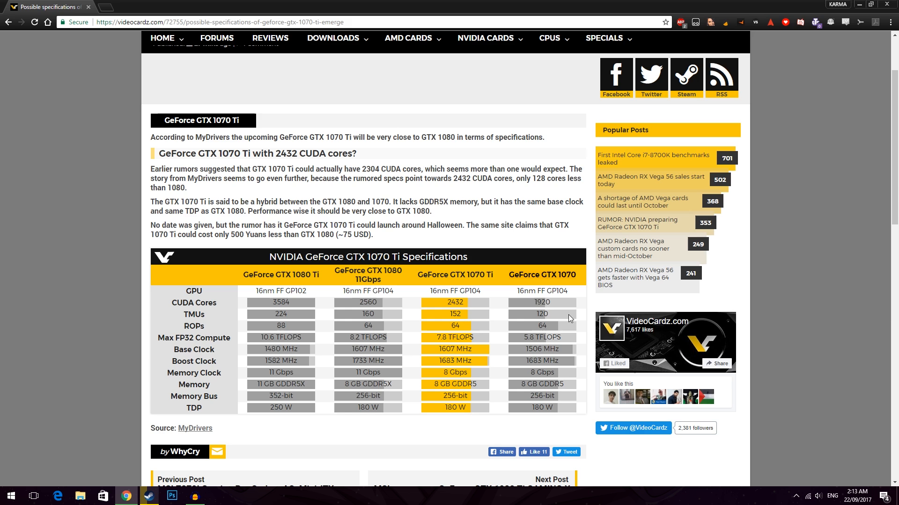
mouse_move(547, 321)
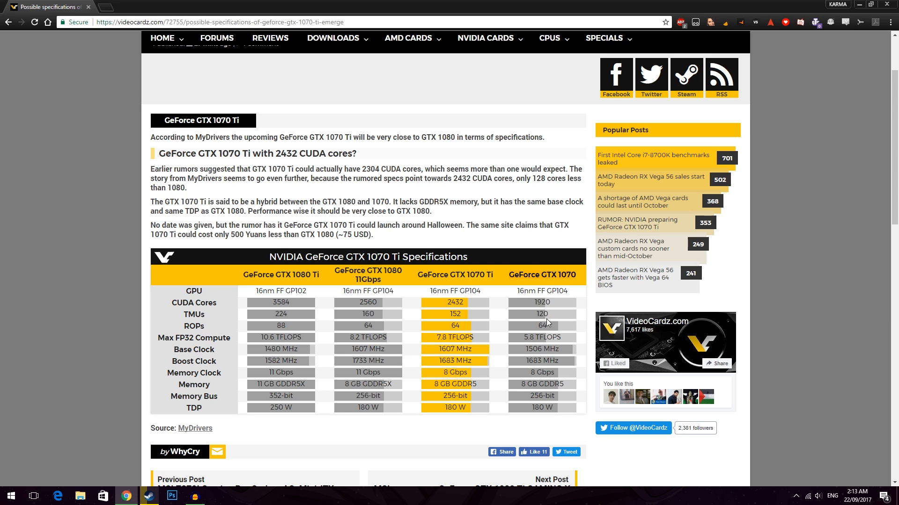
mouse_move(544, 315)
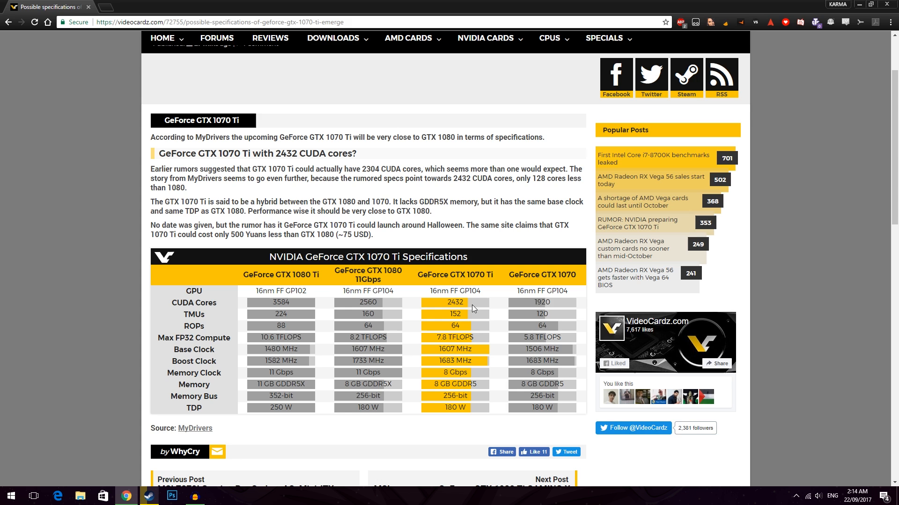
mouse_move(367, 303)
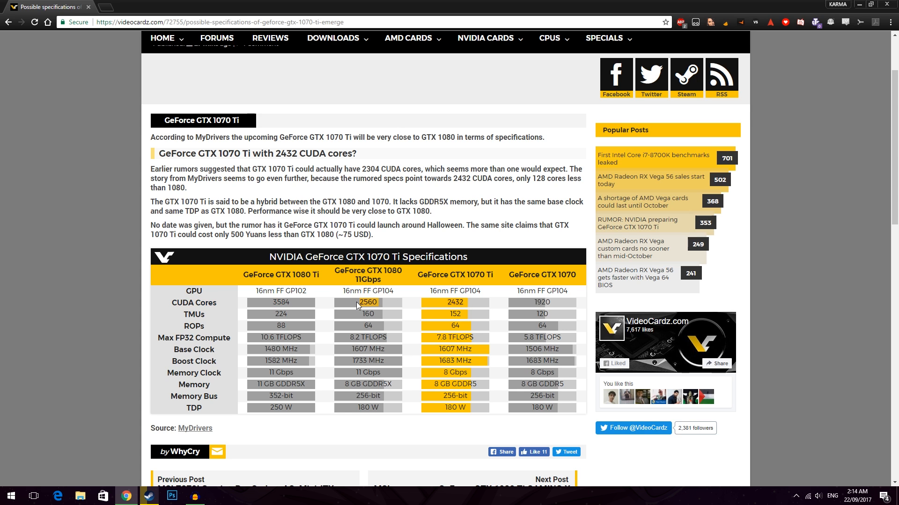
mouse_move(483, 394)
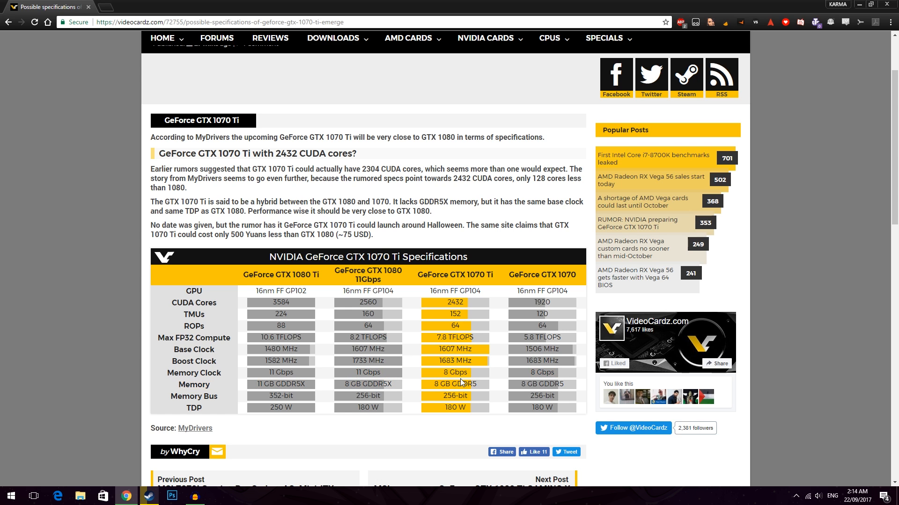
mouse_move(527, 320)
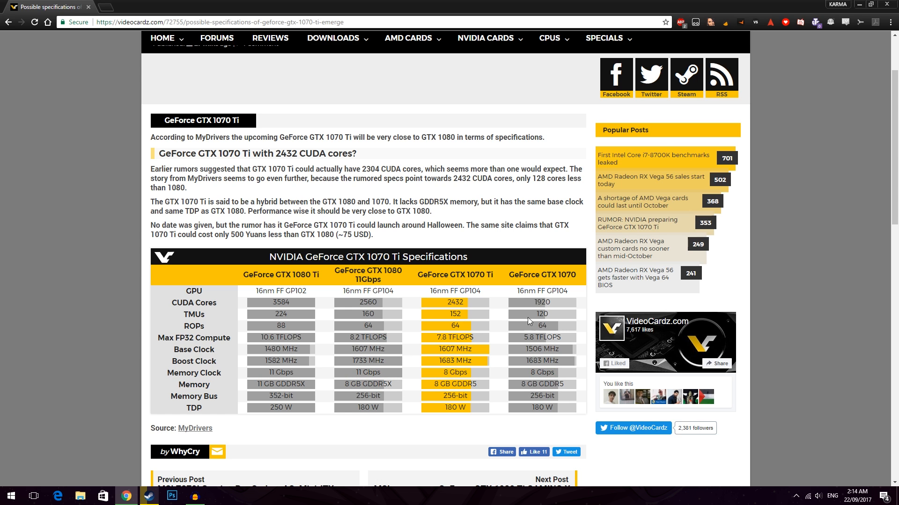
mouse_move(525, 284)
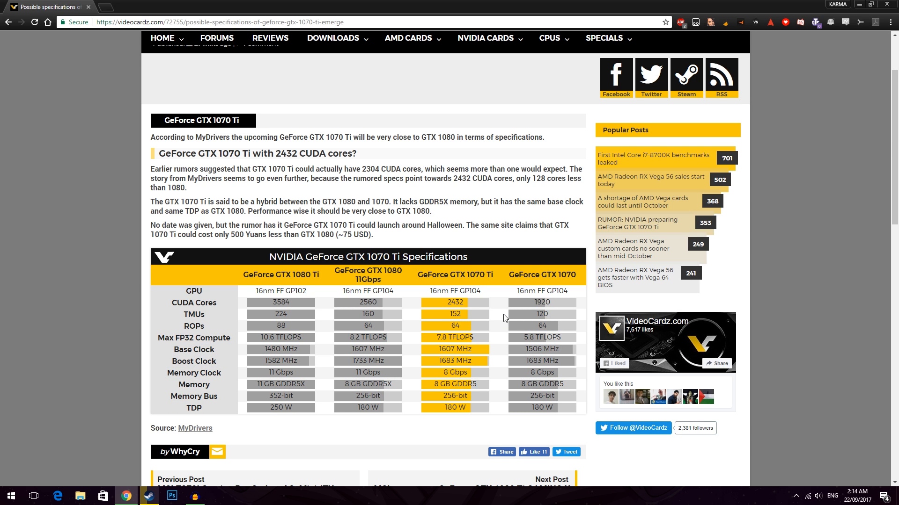
mouse_move(481, 387)
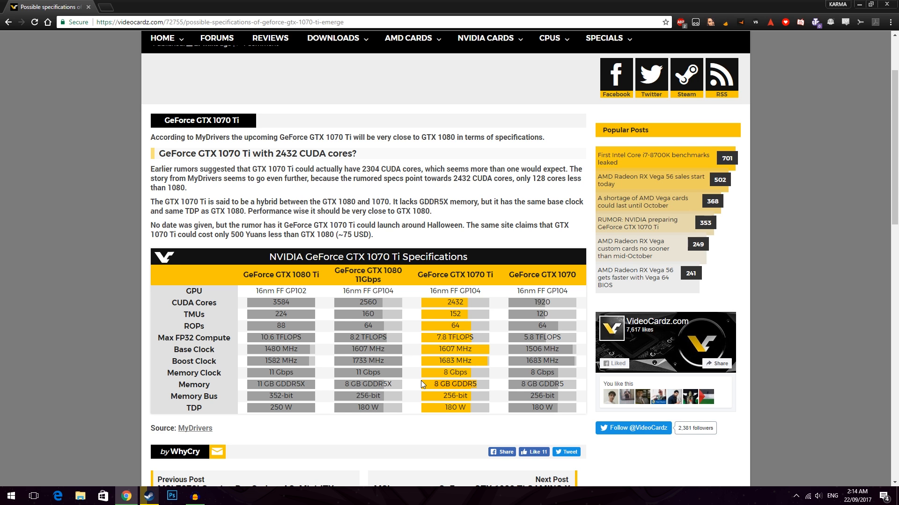
mouse_move(430, 392)
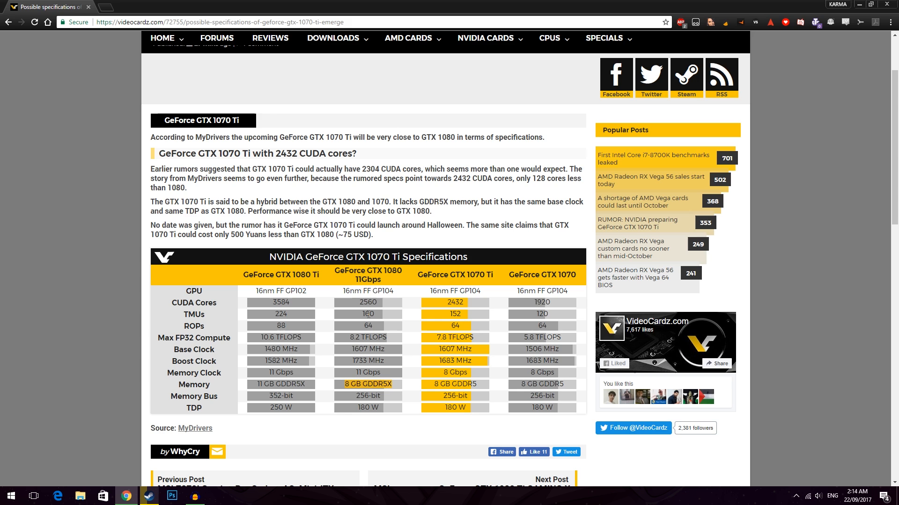
mouse_move(394, 389)
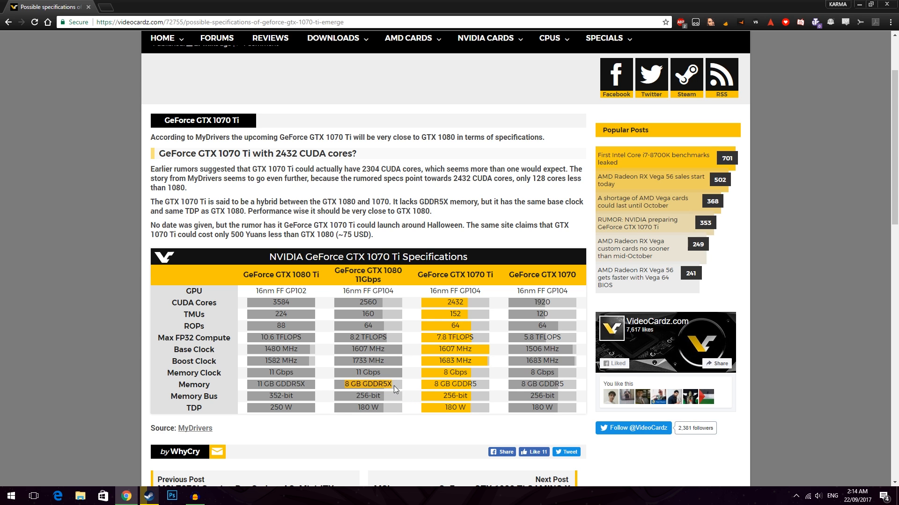
mouse_move(343, 384)
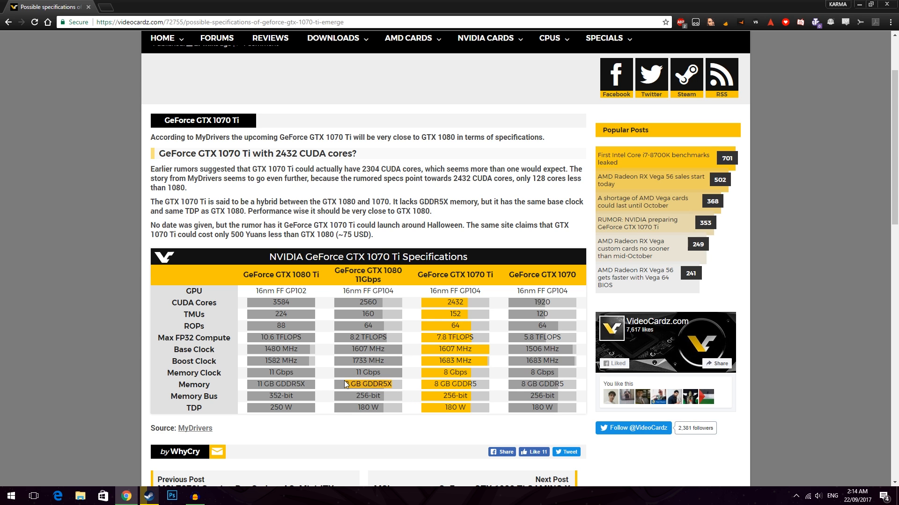
mouse_move(432, 392)
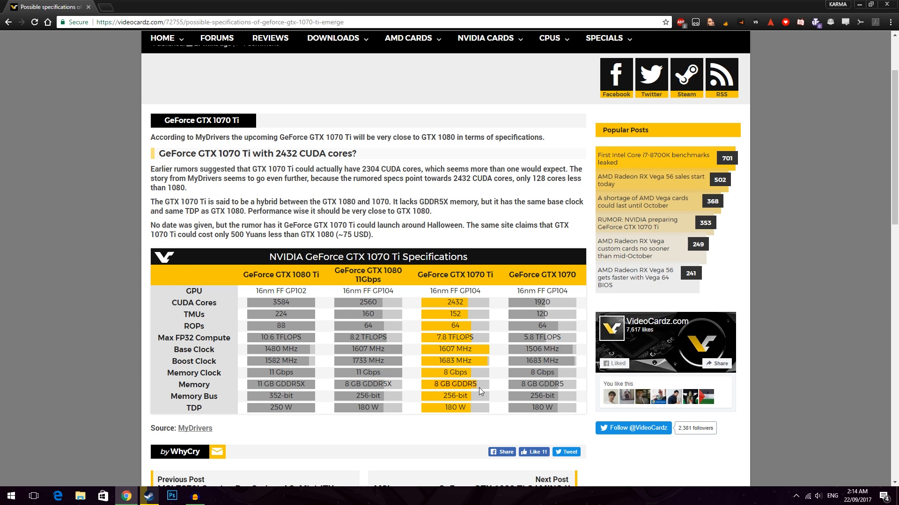
mouse_move(466, 315)
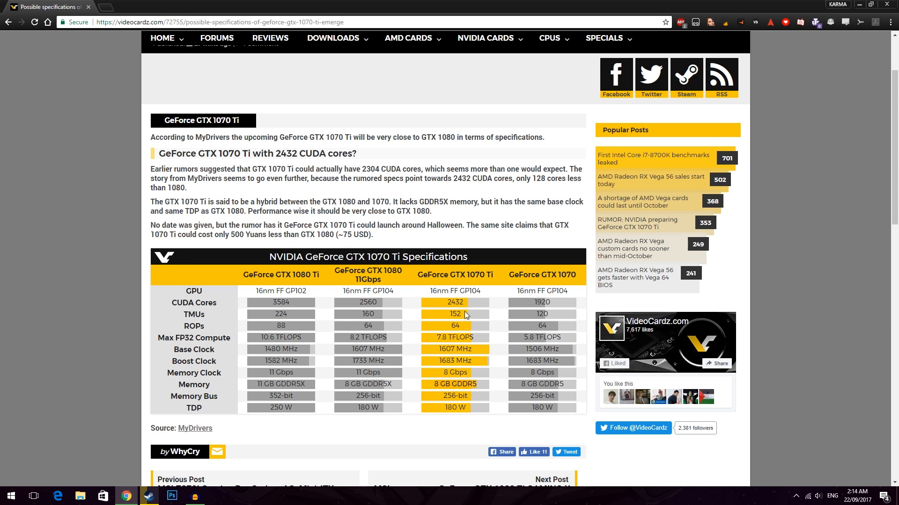
mouse_move(446, 382)
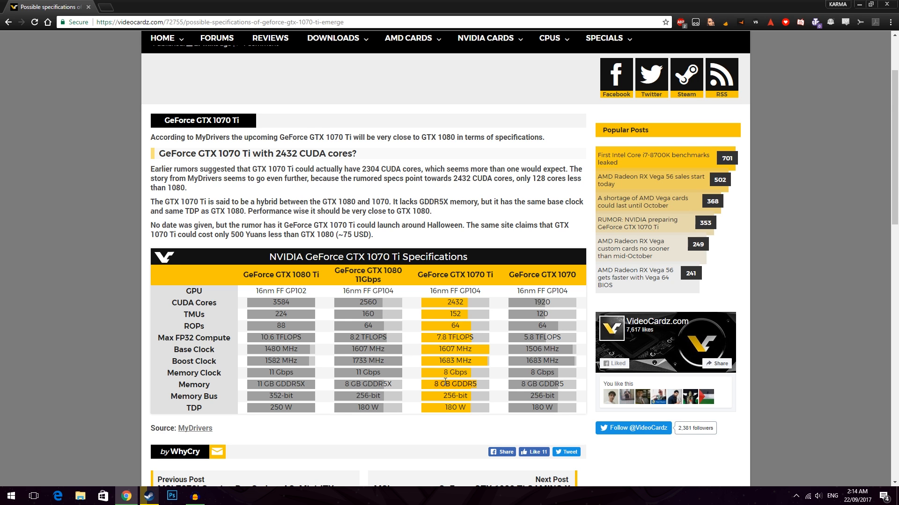
mouse_move(432, 387)
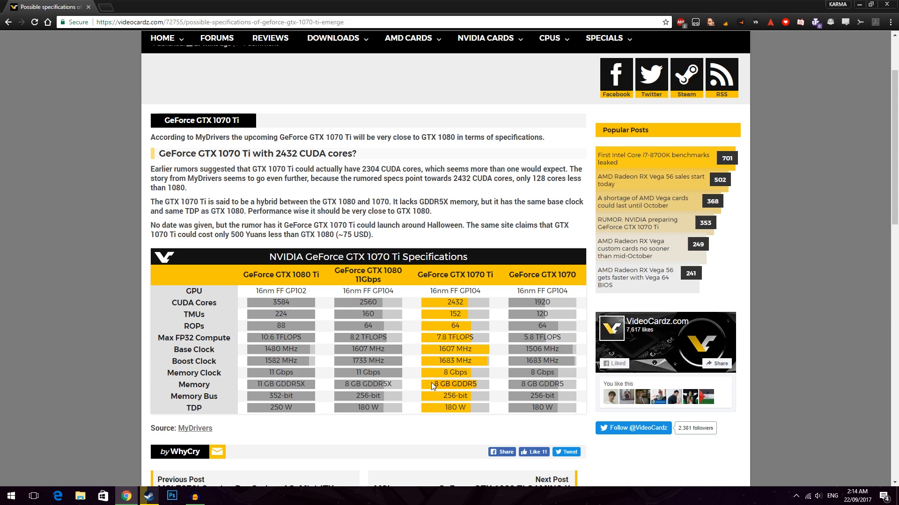
mouse_move(339, 317)
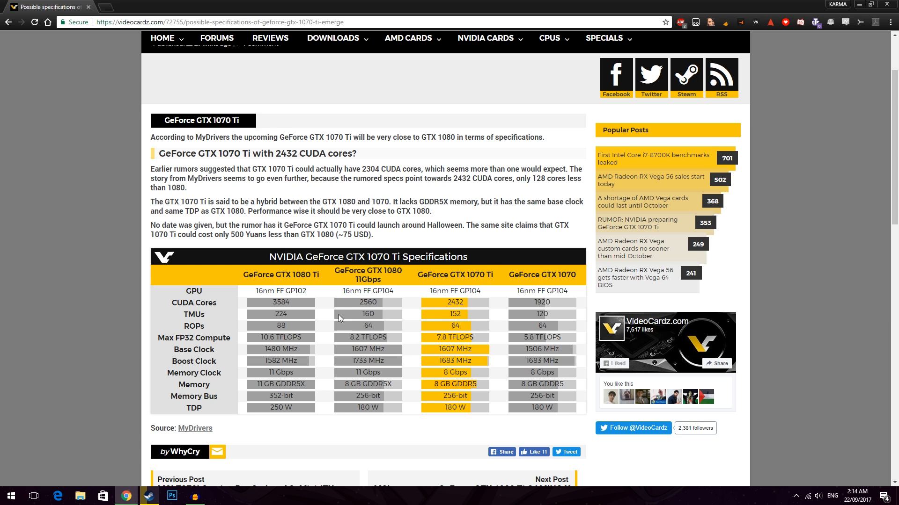
mouse_move(426, 350)
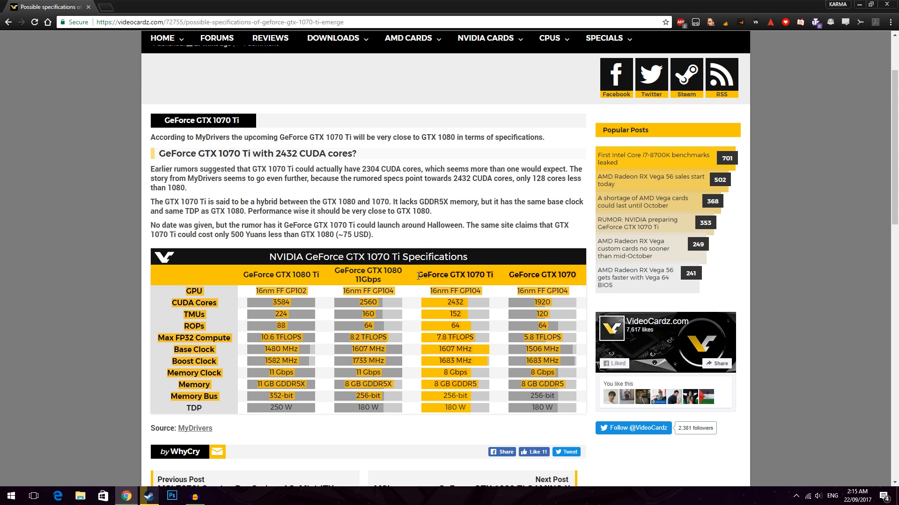
mouse_move(208, 272)
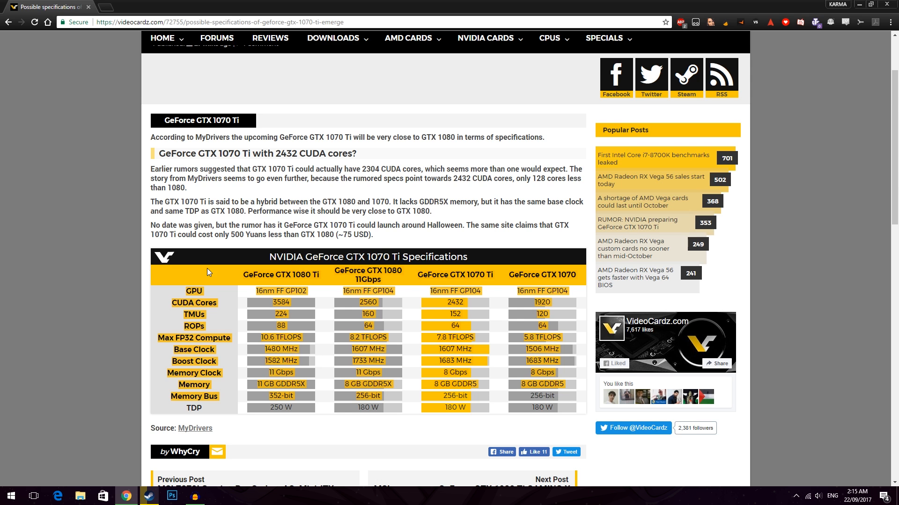
mouse_move(564, 413)
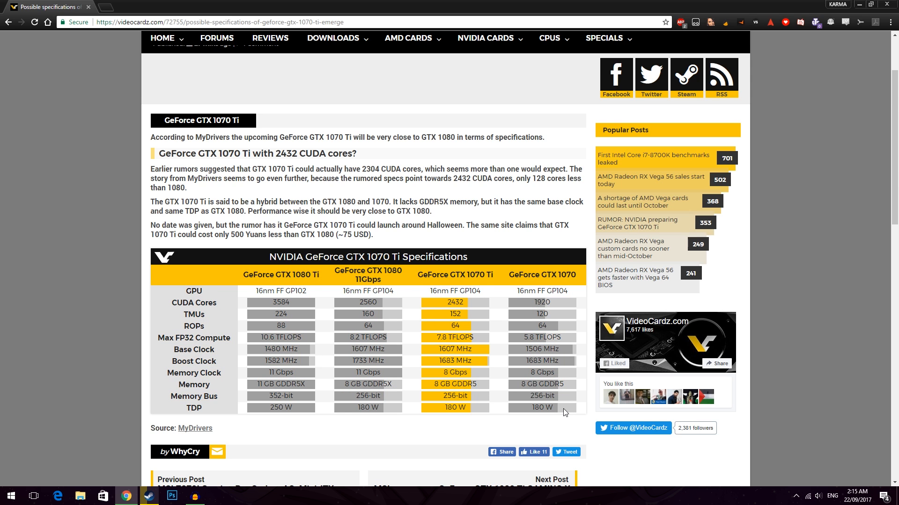
mouse_move(417, 277)
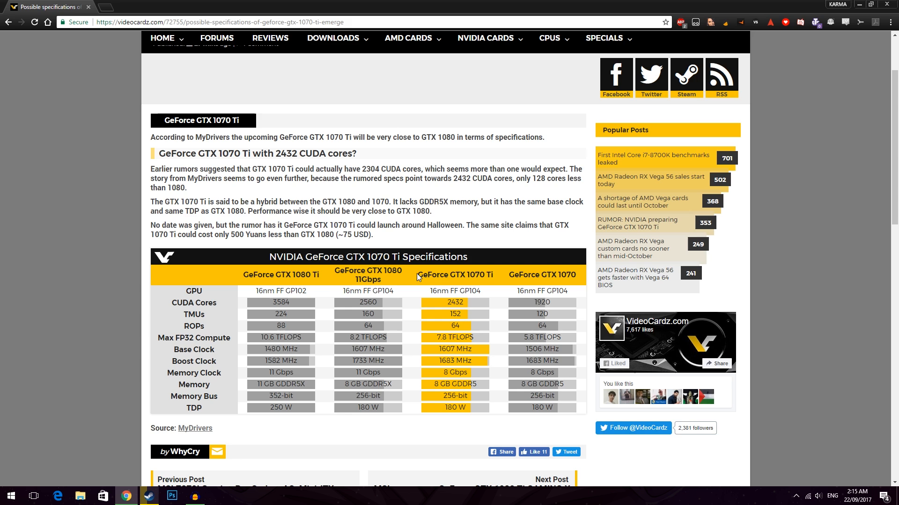
mouse_move(496, 287)
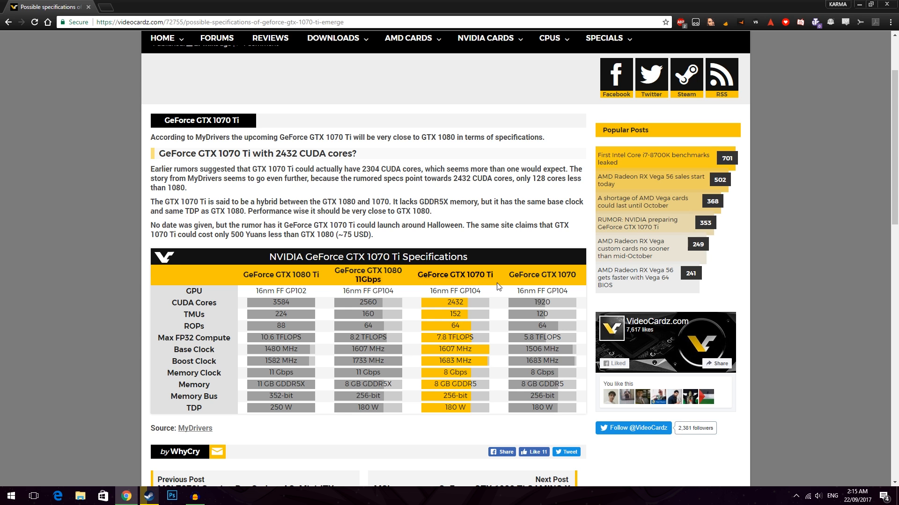
mouse_move(505, 251)
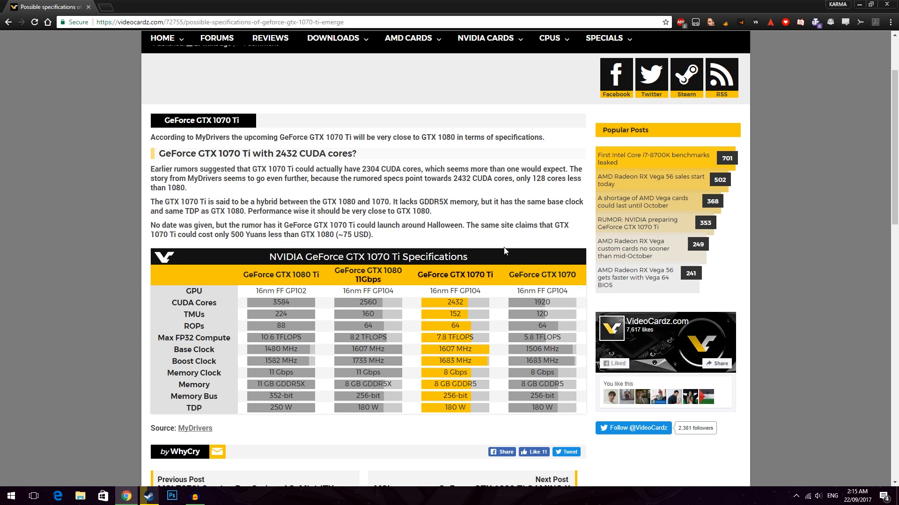
mouse_move(440, 274)
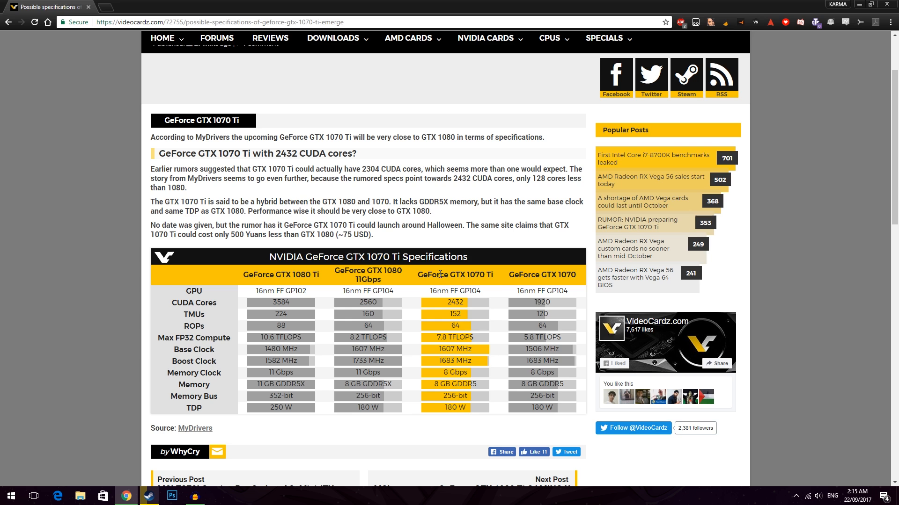
mouse_move(500, 282)
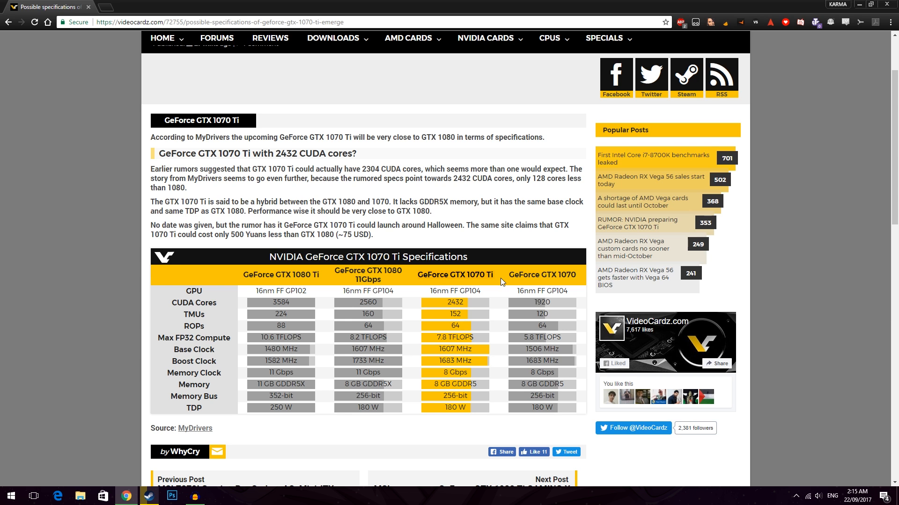
mouse_move(499, 291)
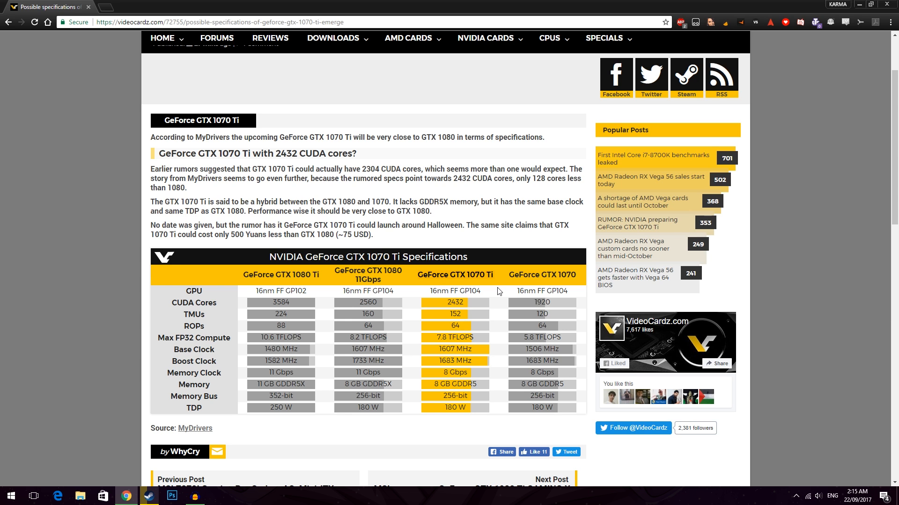
mouse_move(469, 358)
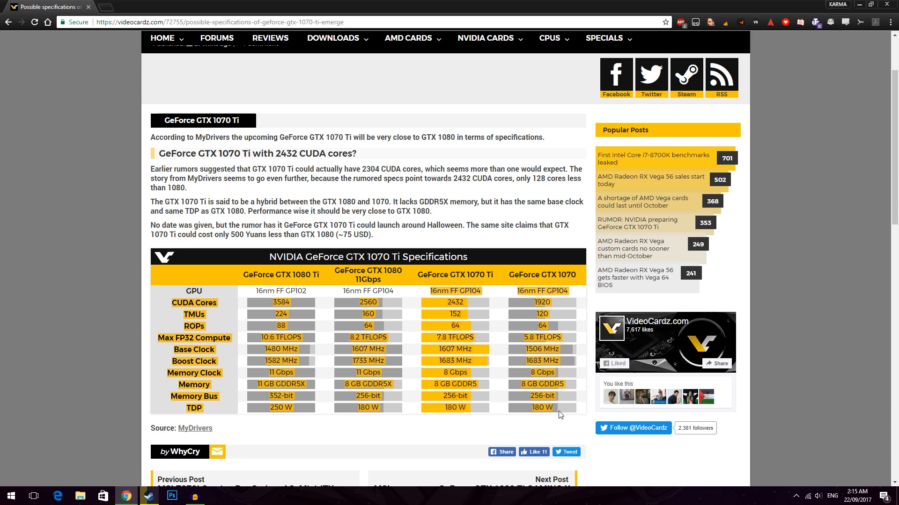
mouse_move(553, 416)
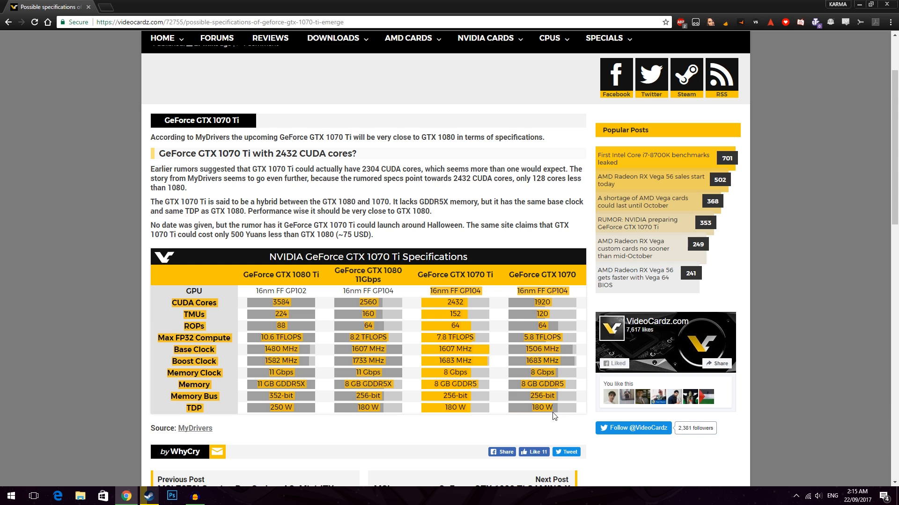
mouse_move(435, 222)
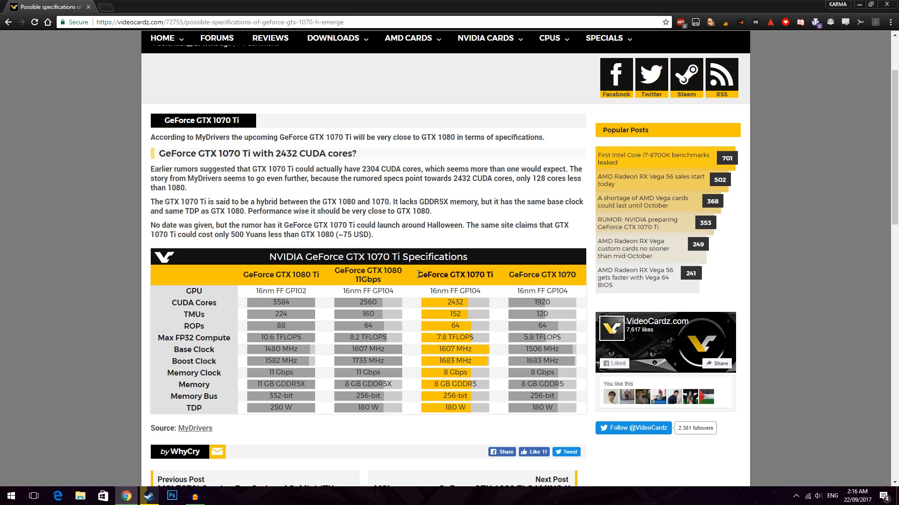
mouse_move(106, 37)
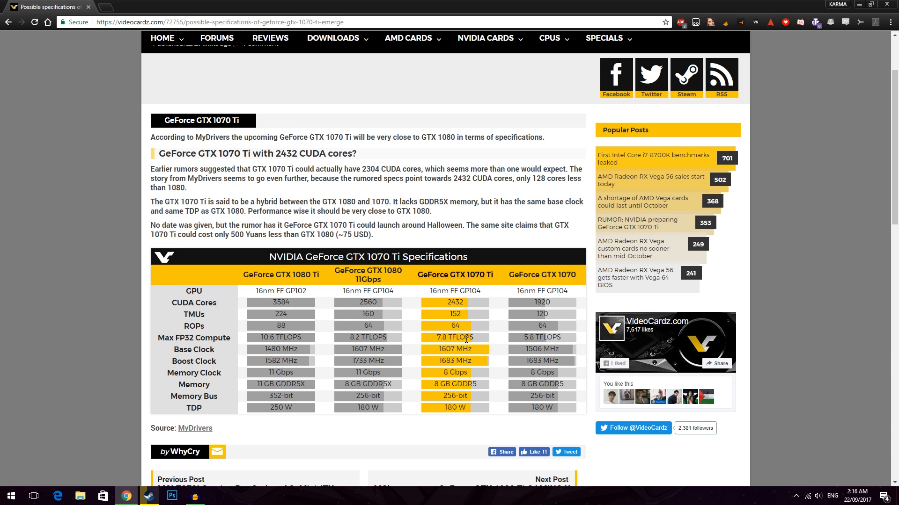
mouse_move(442, 376)
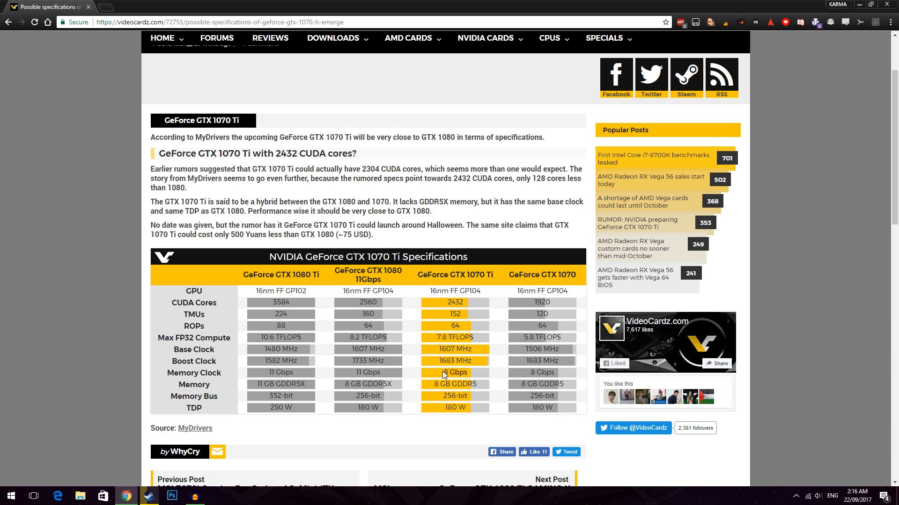
mouse_move(473, 374)
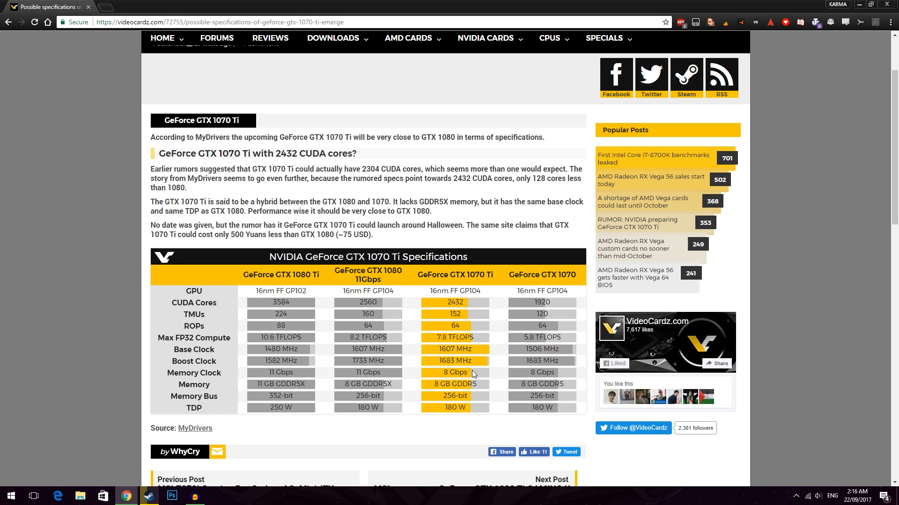
mouse_move(537, 301)
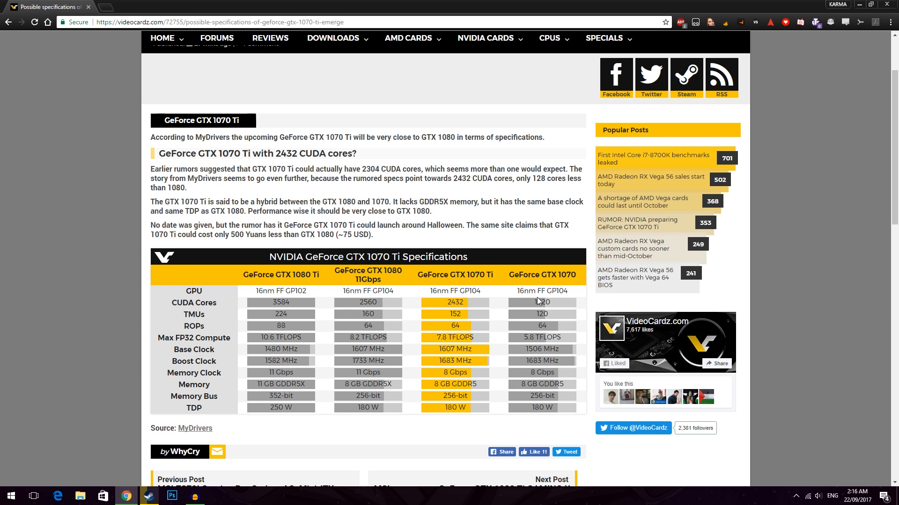
mouse_move(584, 275)
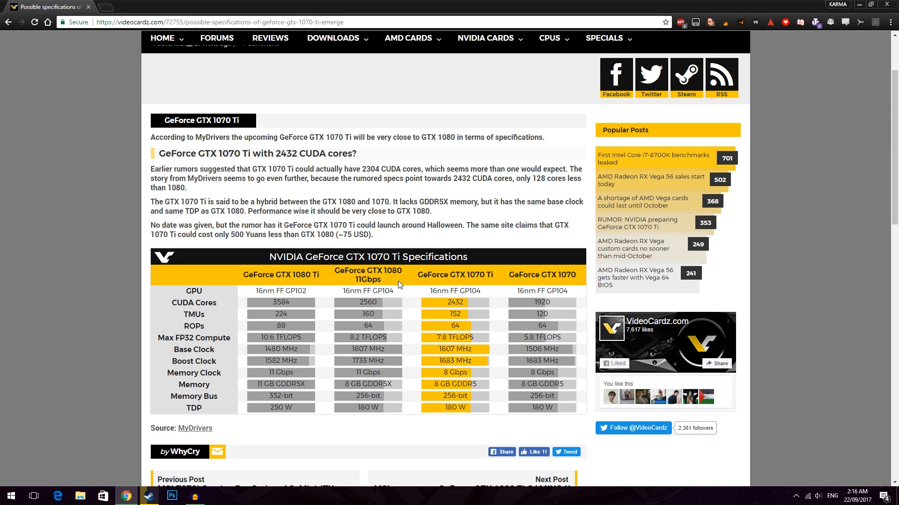
mouse_move(385, 285)
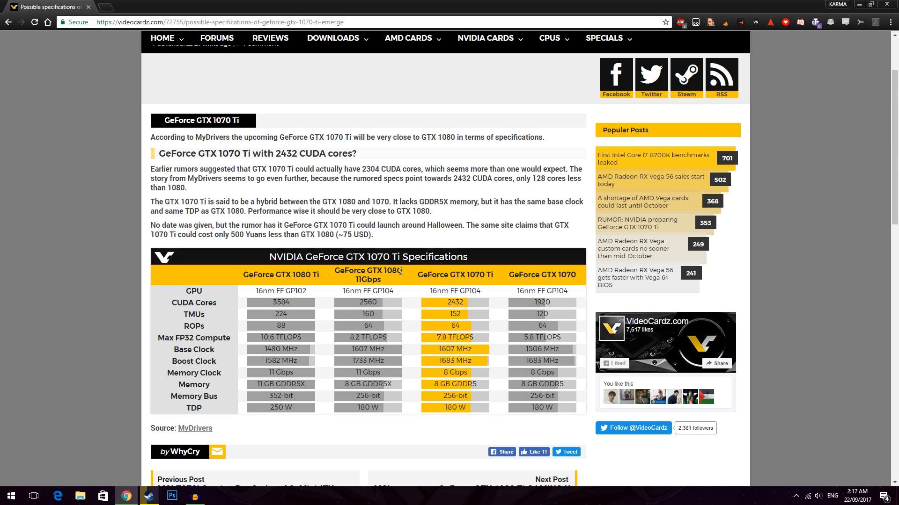
mouse_move(403, 275)
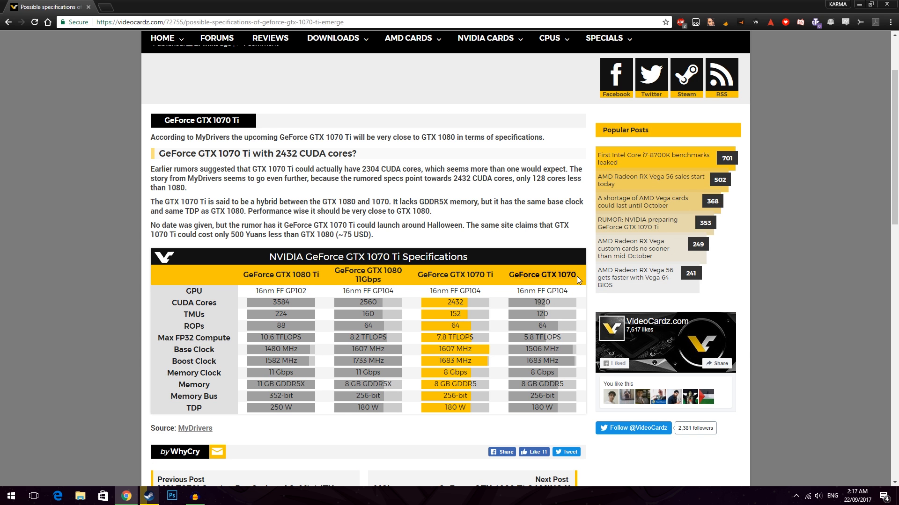
mouse_move(575, 275)
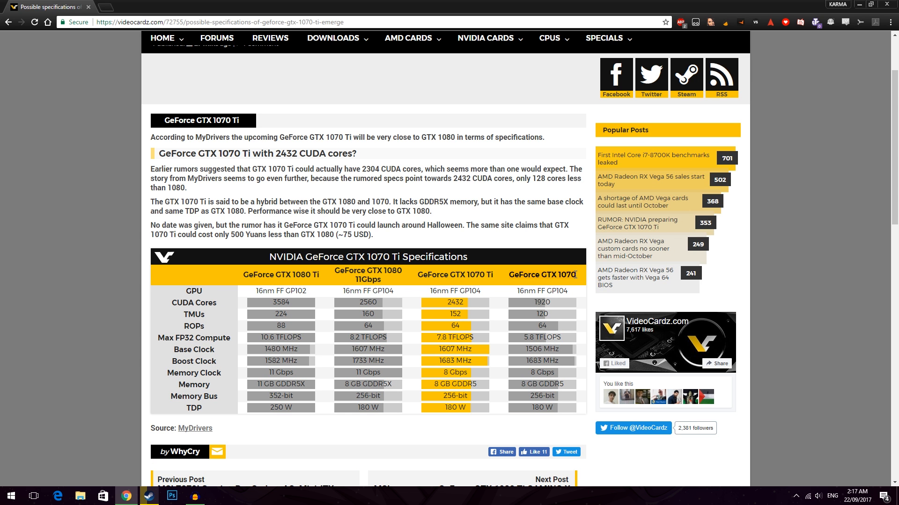
mouse_move(392, 282)
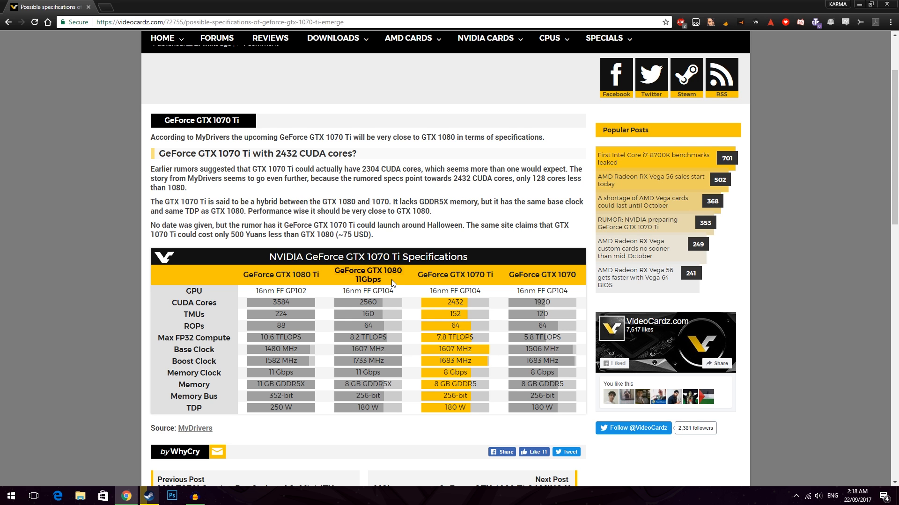
mouse_move(337, 272)
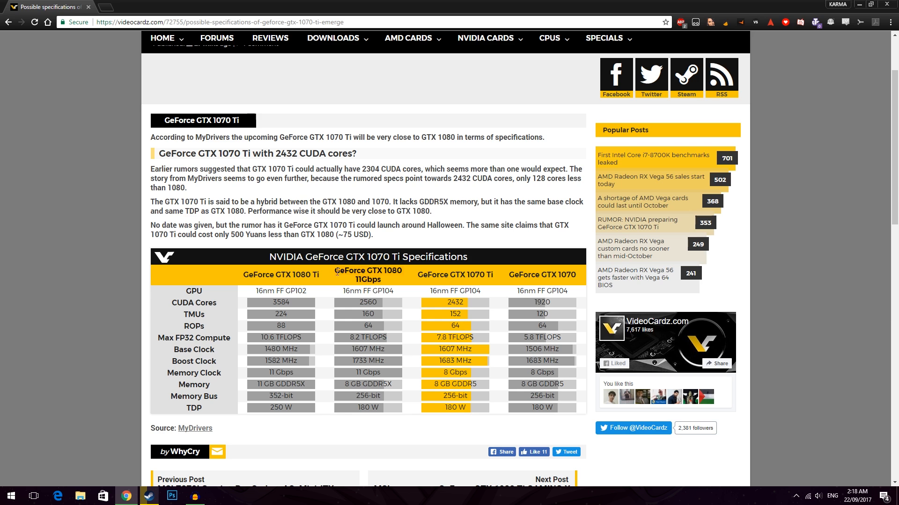
mouse_move(383, 285)
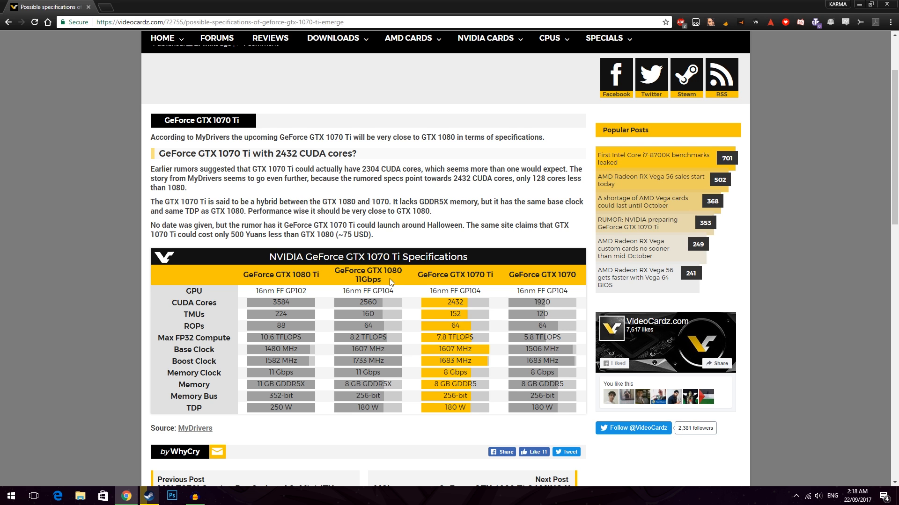
mouse_move(416, 277)
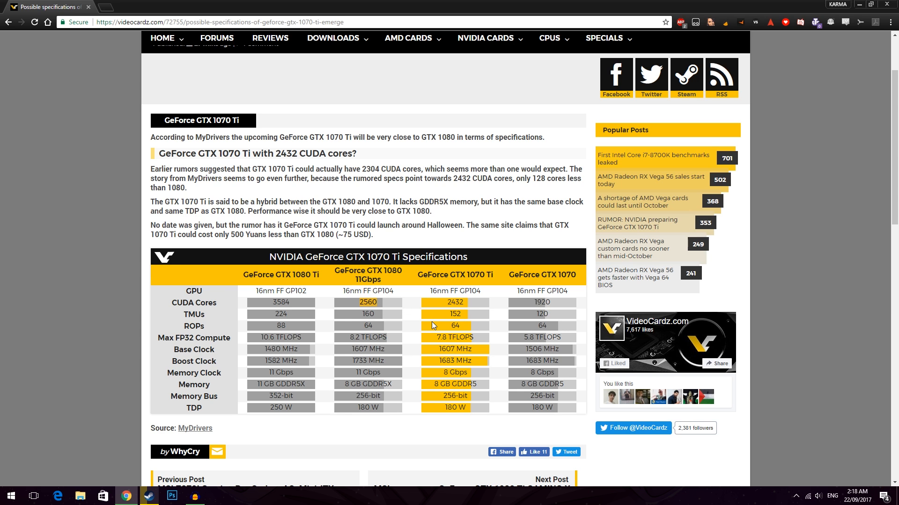
mouse_move(357, 316)
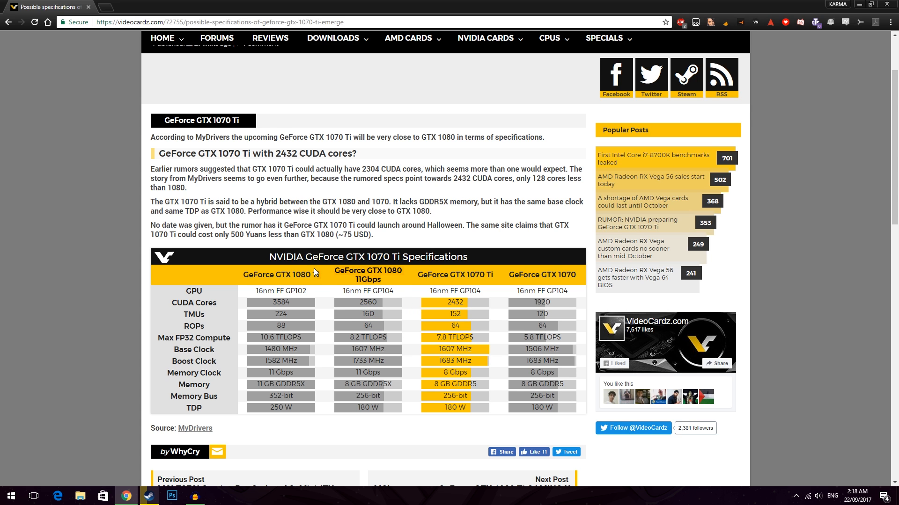
mouse_move(487, 274)
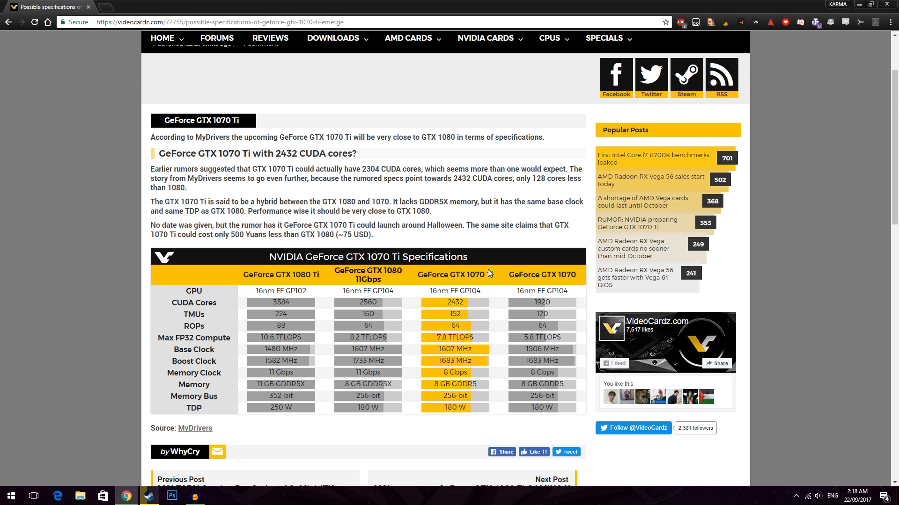
mouse_move(494, 281)
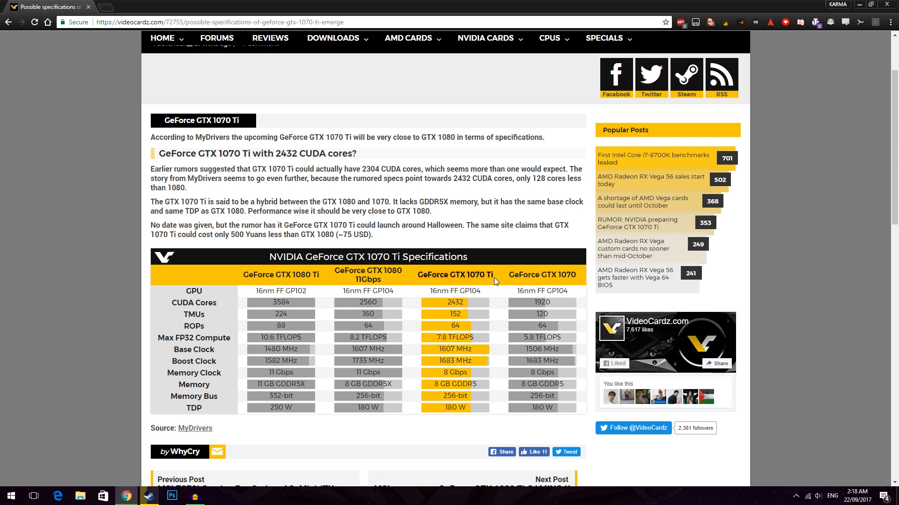
mouse_move(430, 391)
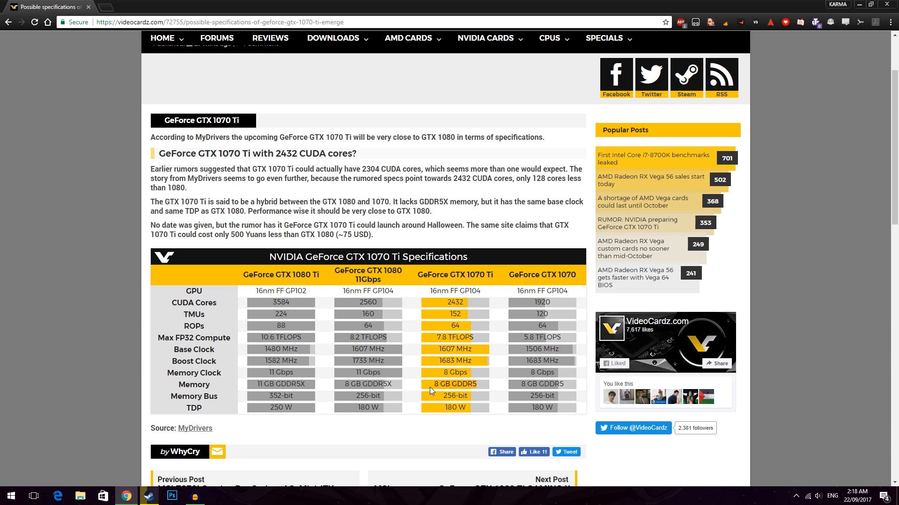
mouse_move(497, 277)
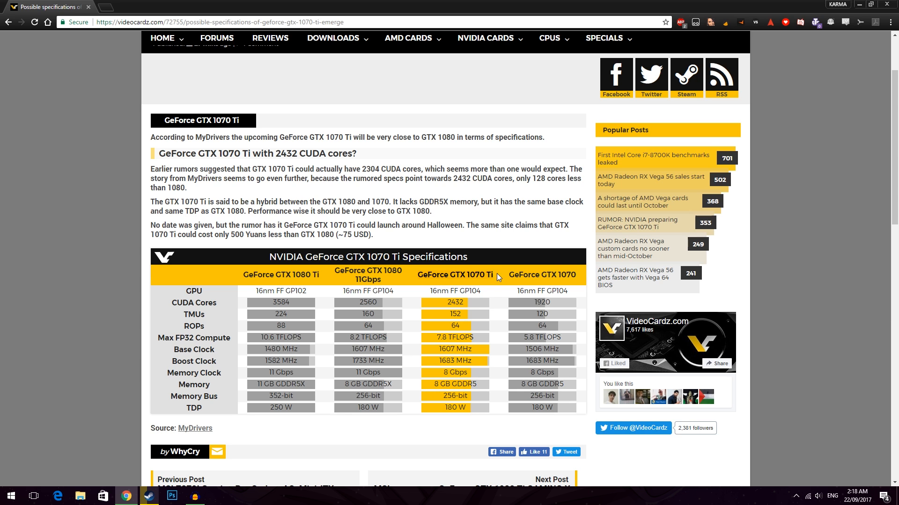
mouse_move(445, 364)
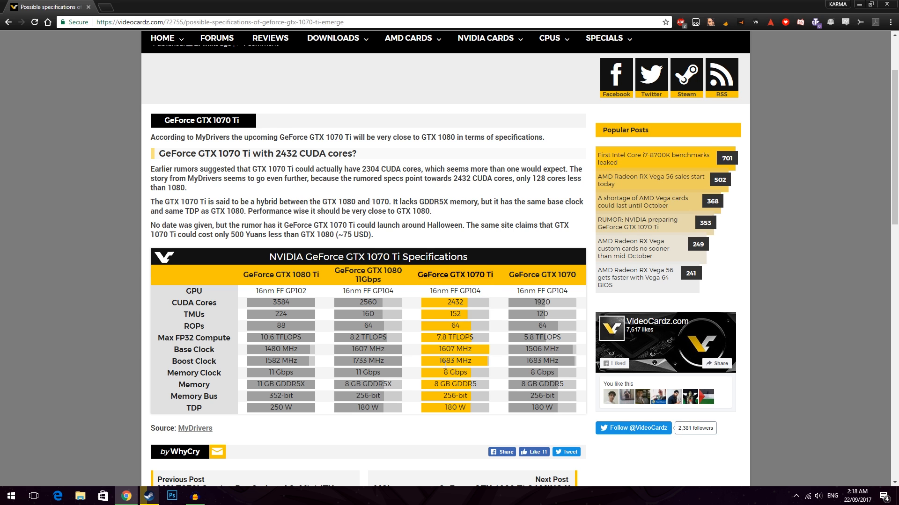
mouse_move(432, 388)
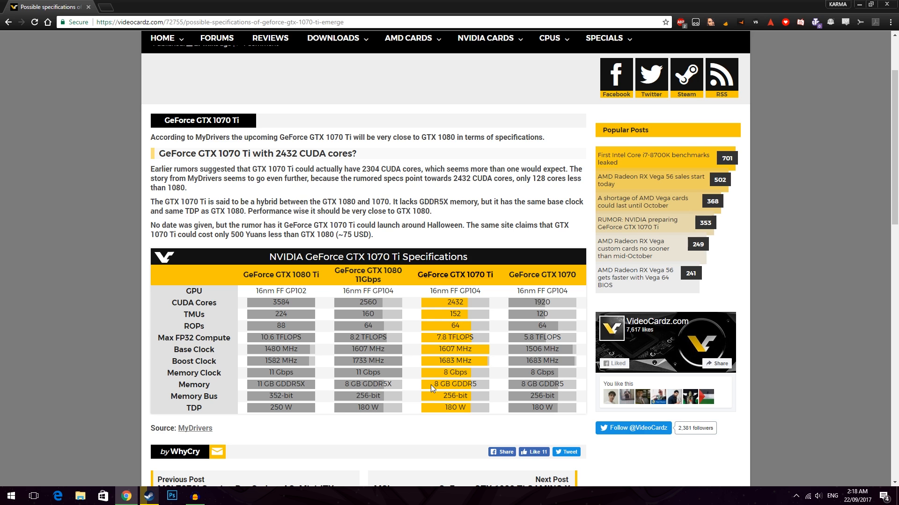
mouse_move(405, 383)
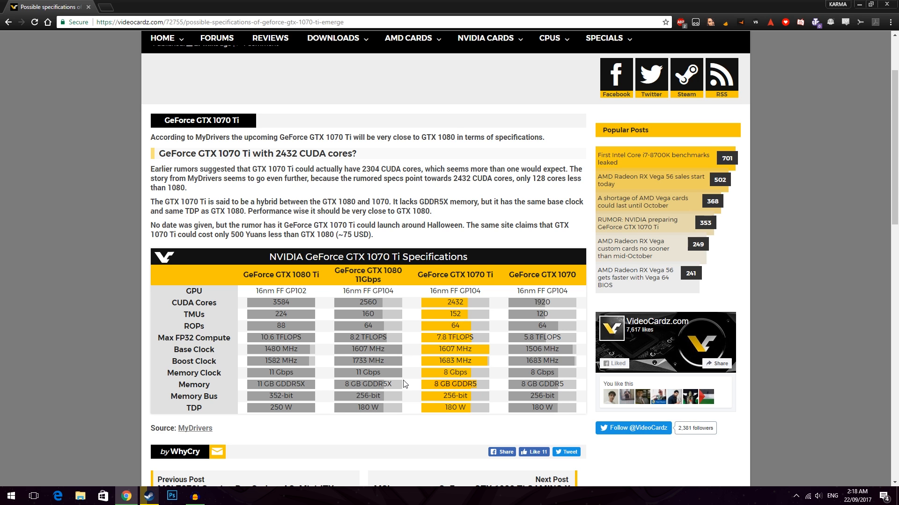
mouse_move(408, 381)
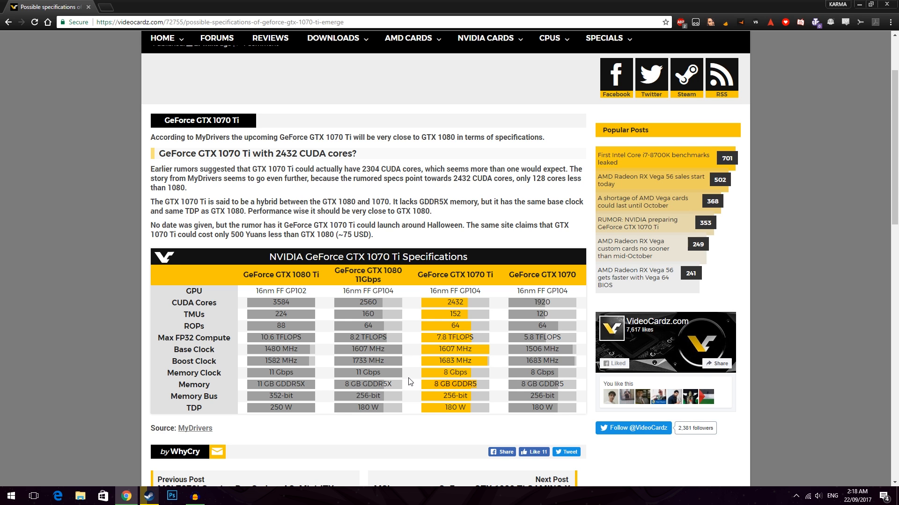
mouse_move(362, 345)
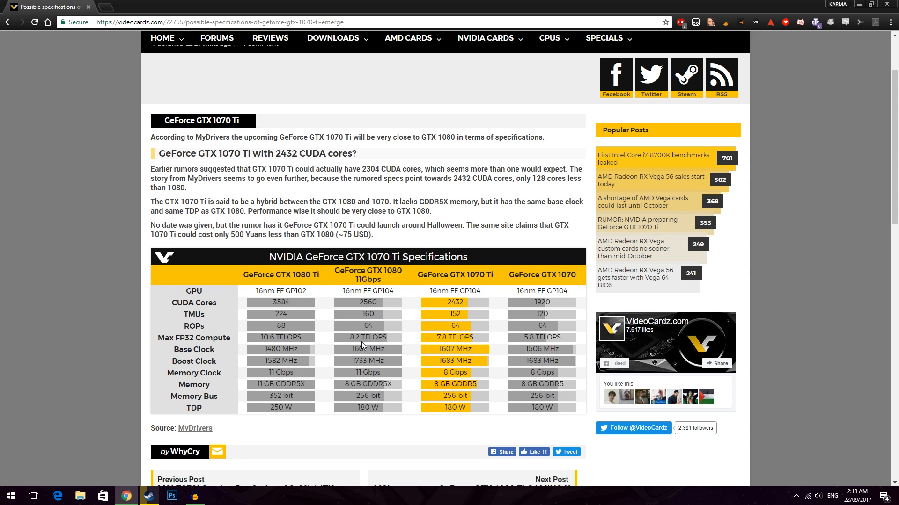
Scroll down to the Disqus reader comments on the GTX 1070 Ti article.
scroll("up", 3)
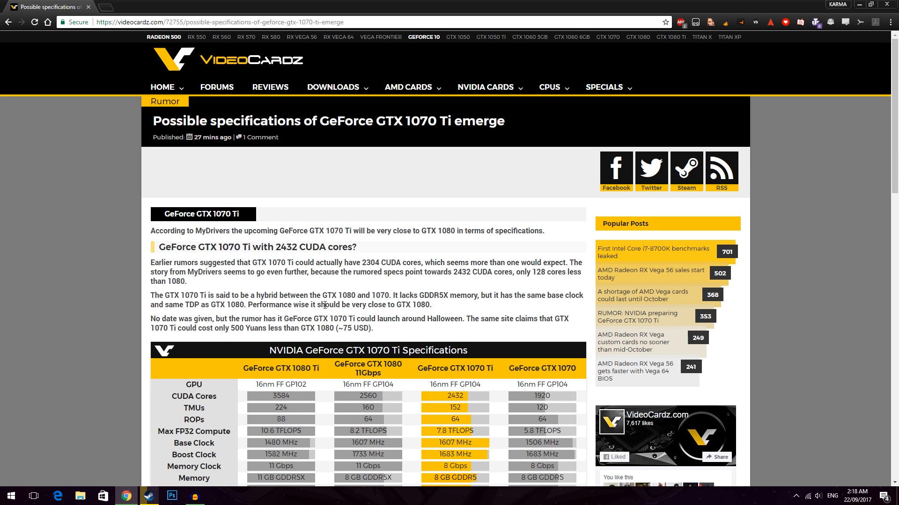
scroll("down", 3)
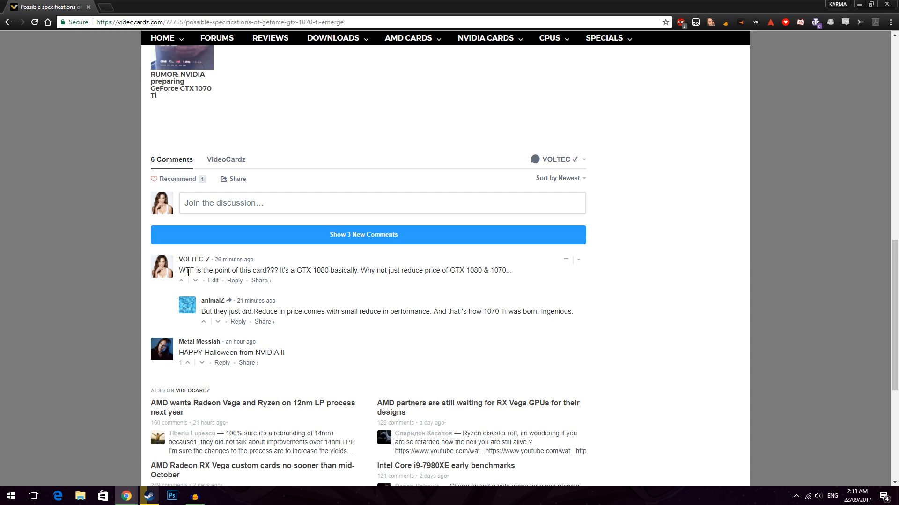
mouse_move(284, 271)
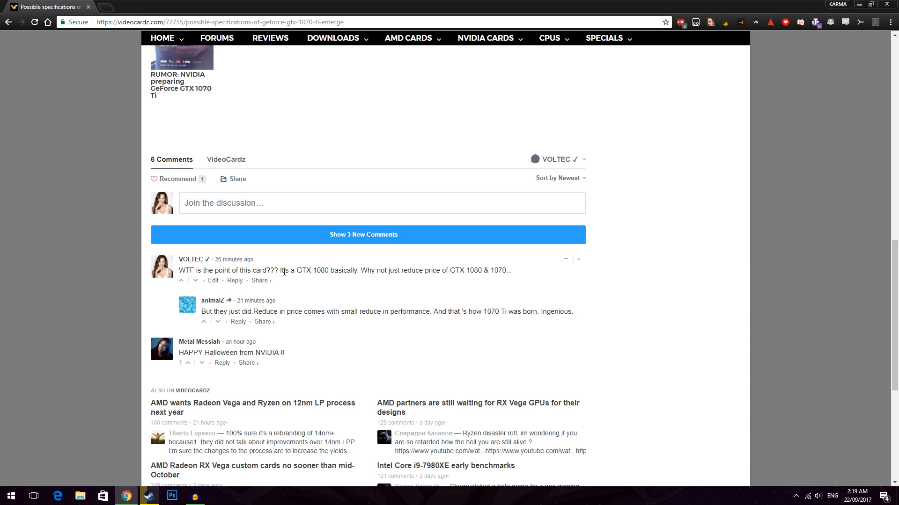
mouse_move(426, 293)
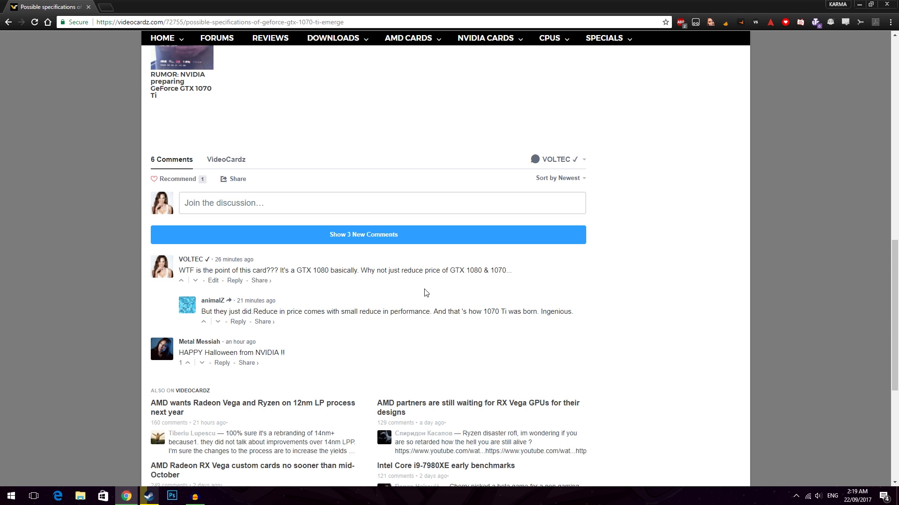
mouse_move(442, 274)
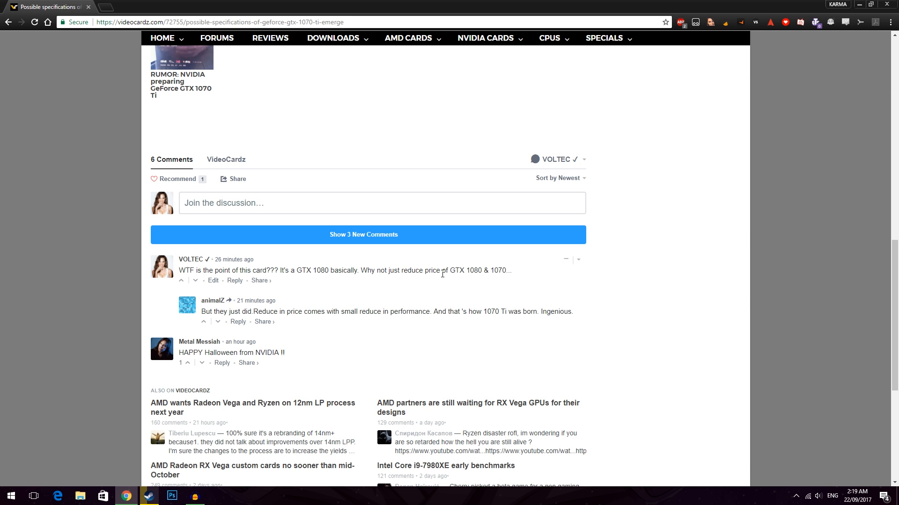
Scroll back up to the specs table comparing GTX 1080 Ti, 1080 11Gbps, 1070 Ti and 1070.
scroll("up", 3)
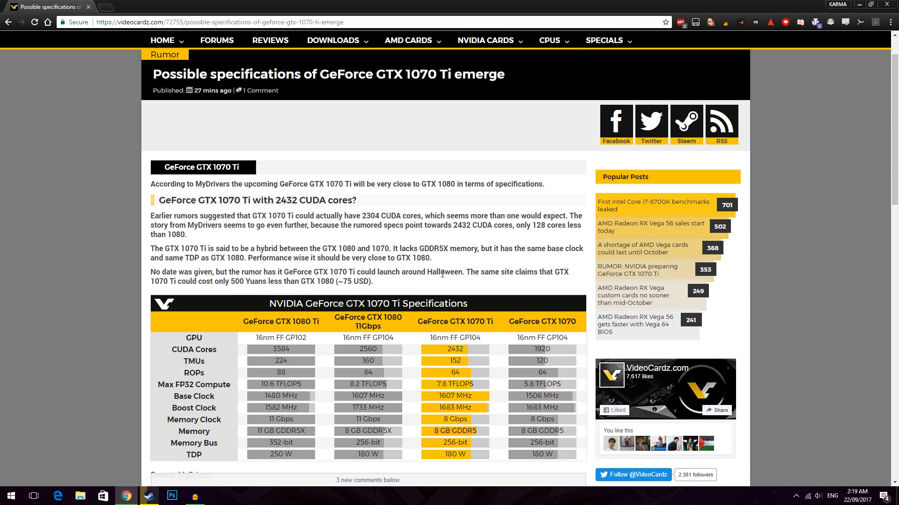
scroll("down", 3)
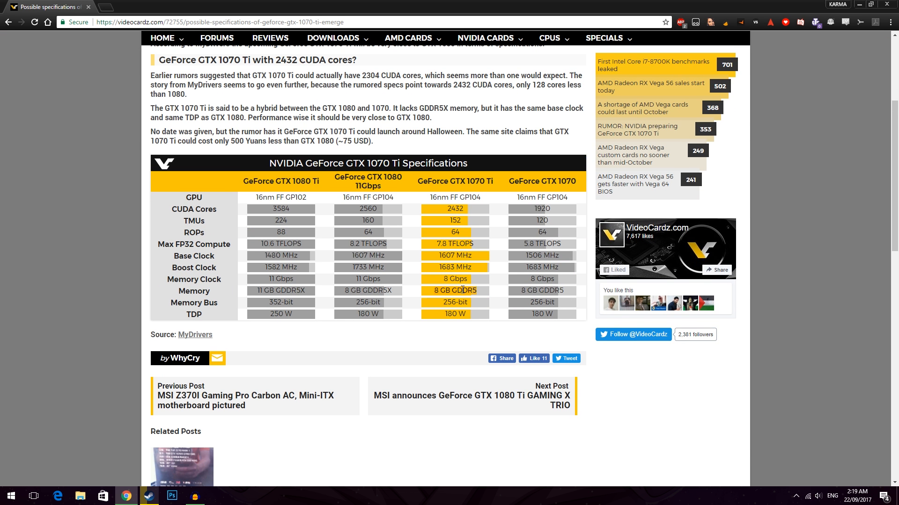
mouse_move(475, 319)
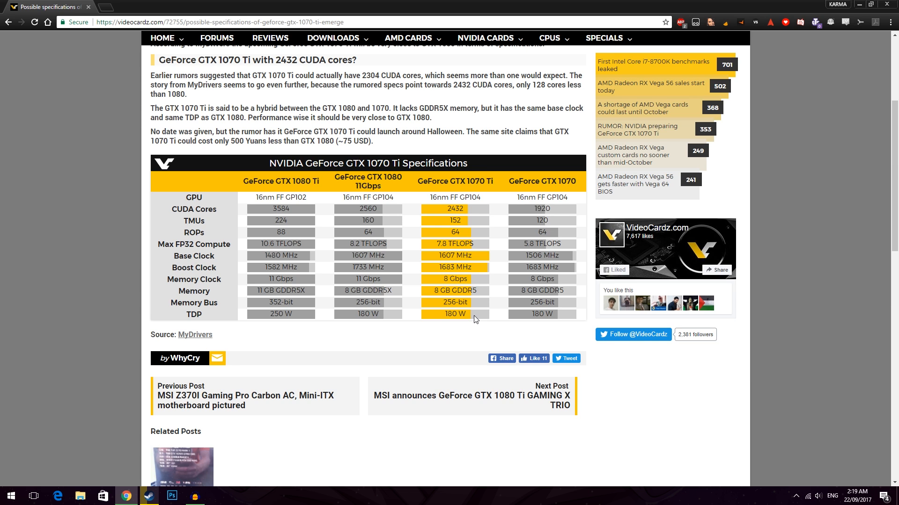
mouse_move(345, 174)
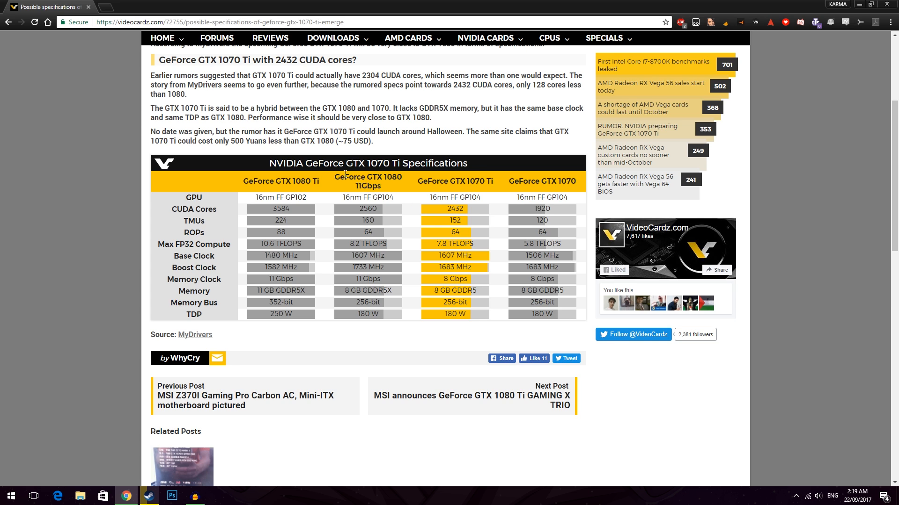
scroll("up", 3)
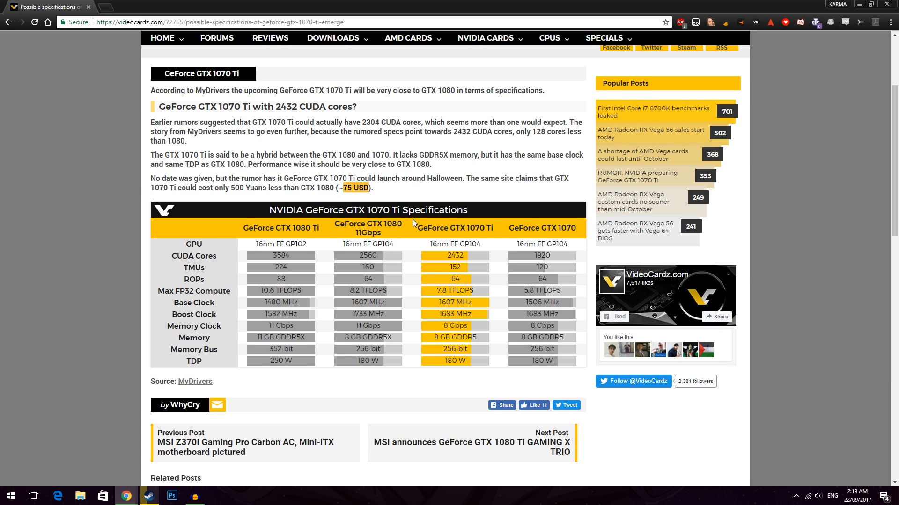
mouse_move(496, 233)
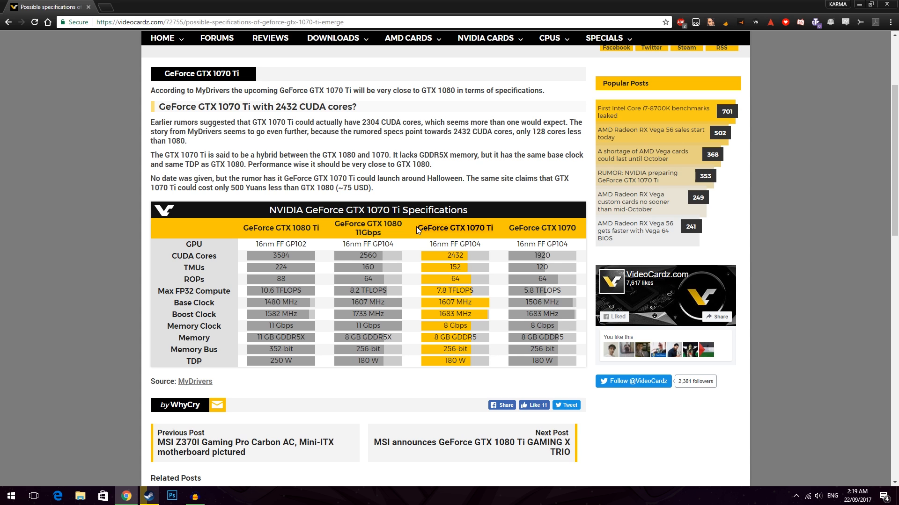
mouse_move(320, 227)
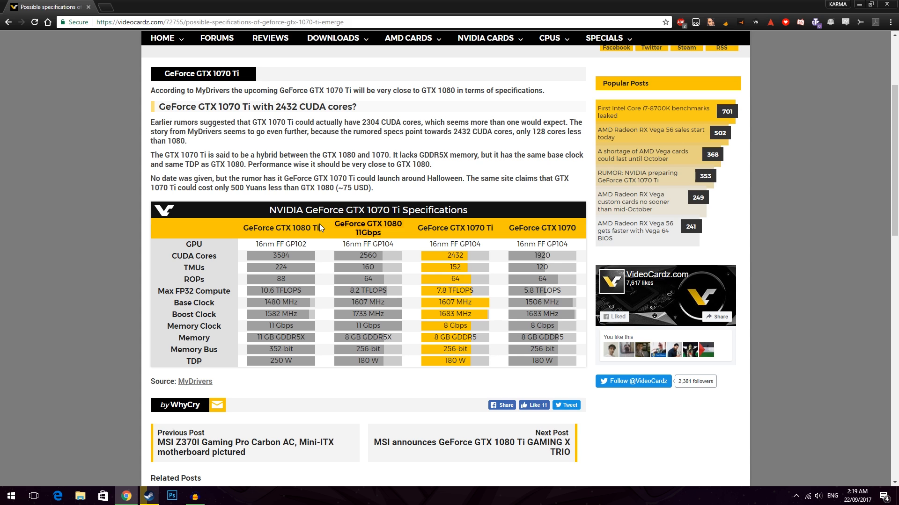
mouse_move(497, 230)
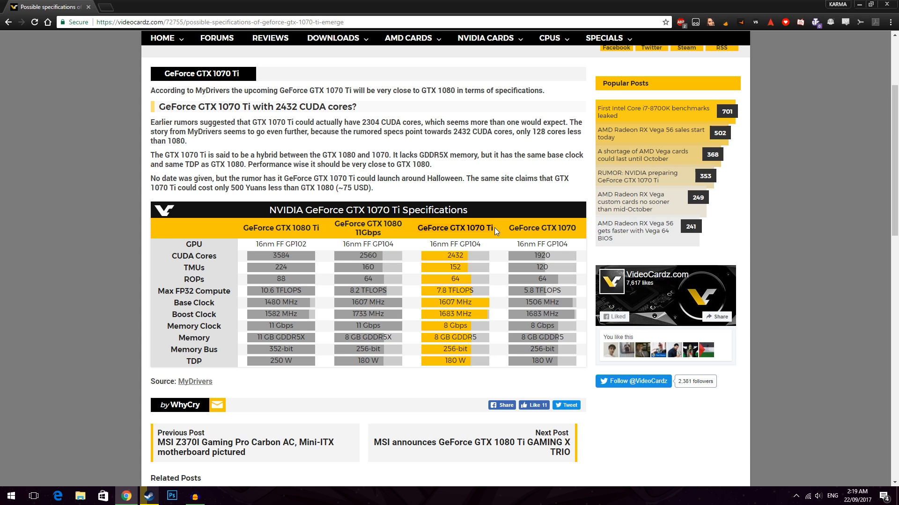
mouse_move(423, 243)
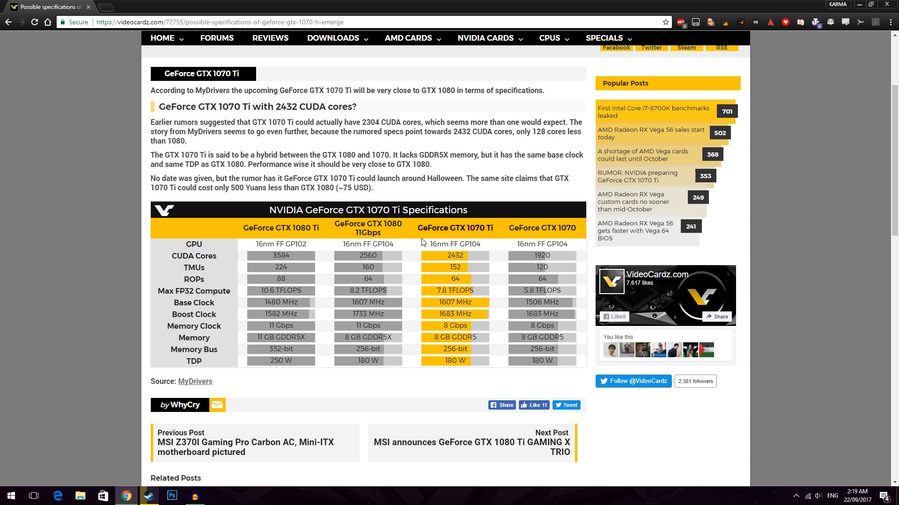
mouse_move(406, 239)
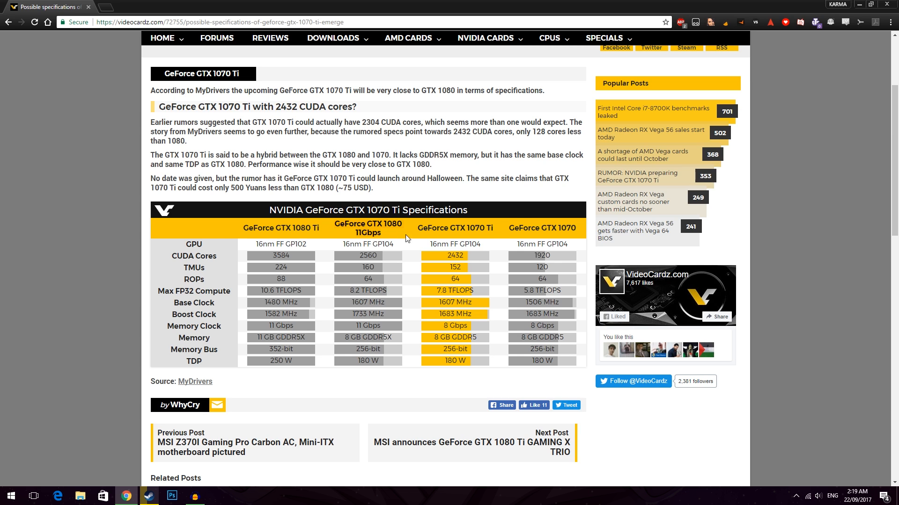
mouse_move(574, 226)
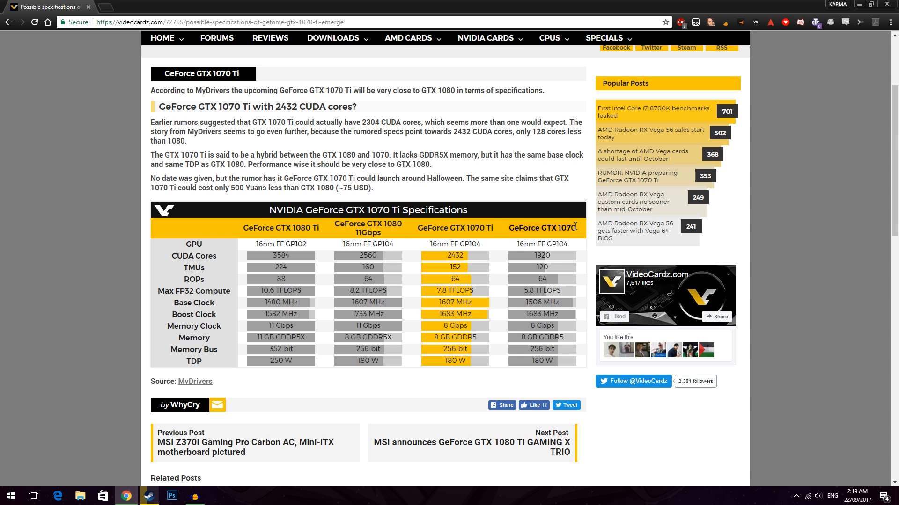
mouse_move(516, 220)
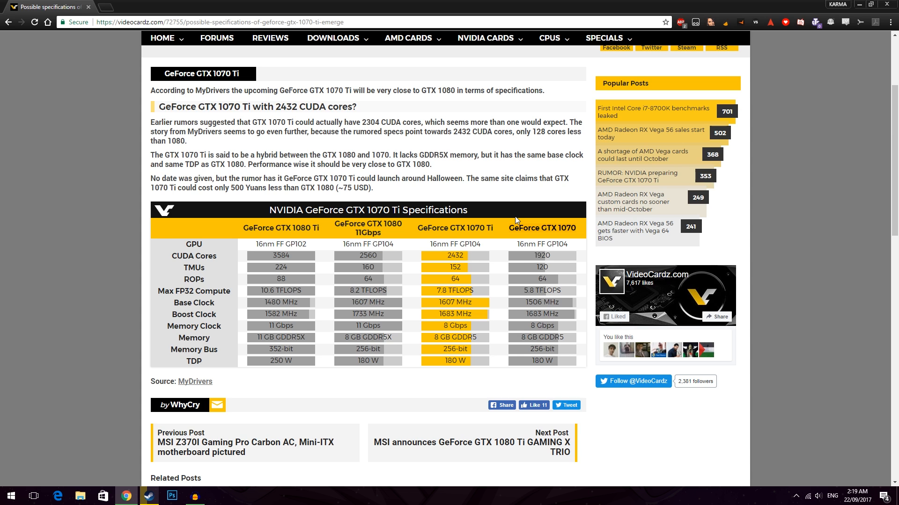
mouse_move(398, 236)
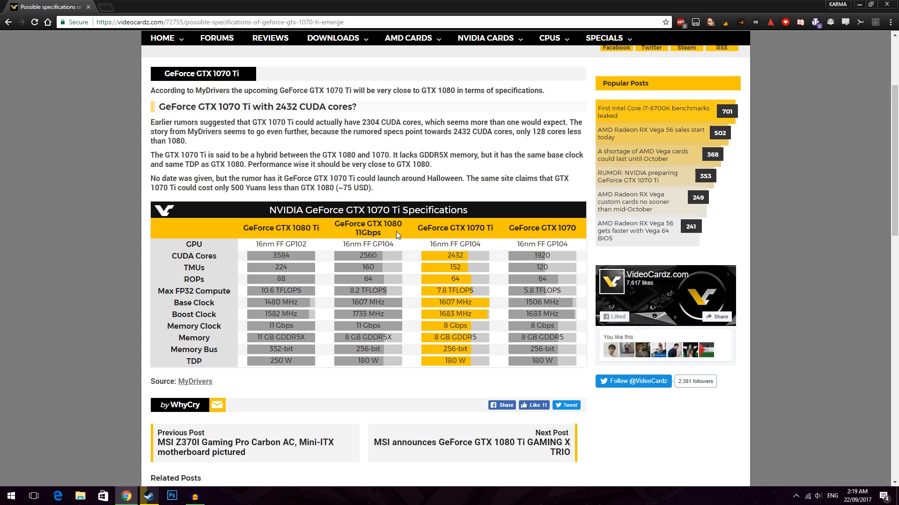